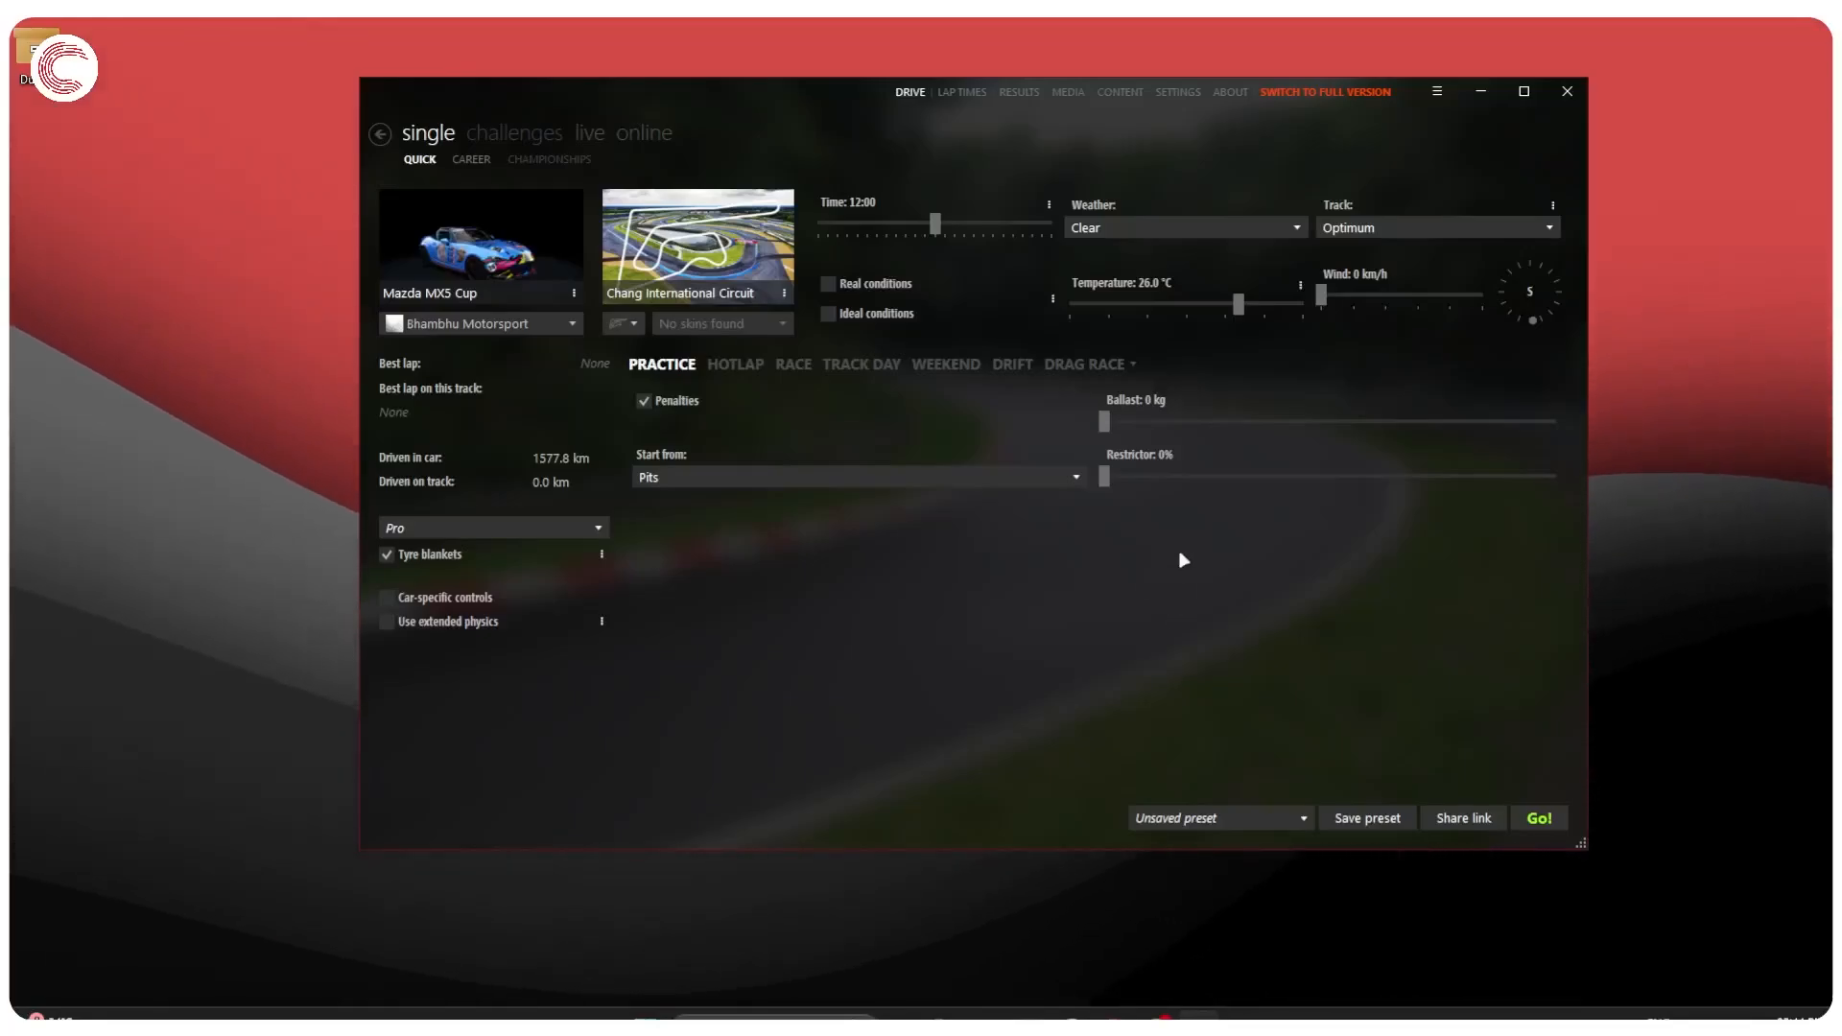
{"action": "mouse_move", "coordinate": [1108, 290]}
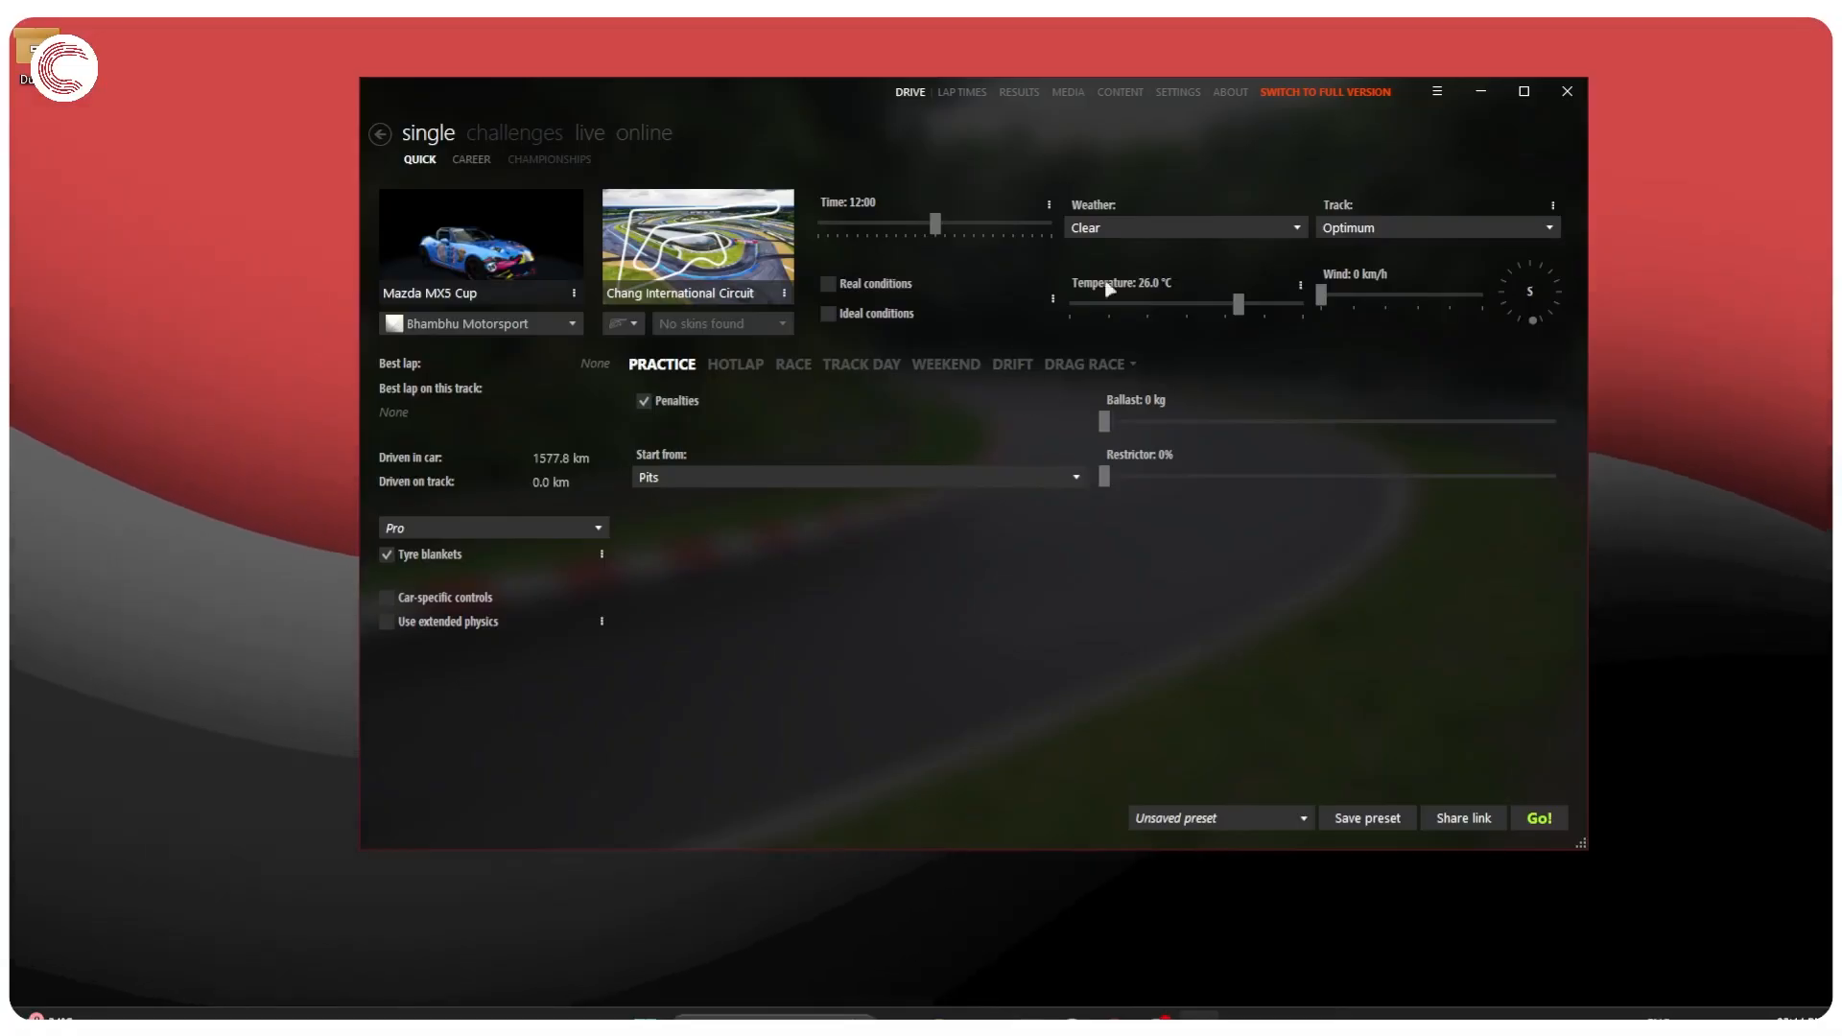
{"action": "mouse_move", "coordinate": [1123, 169]}
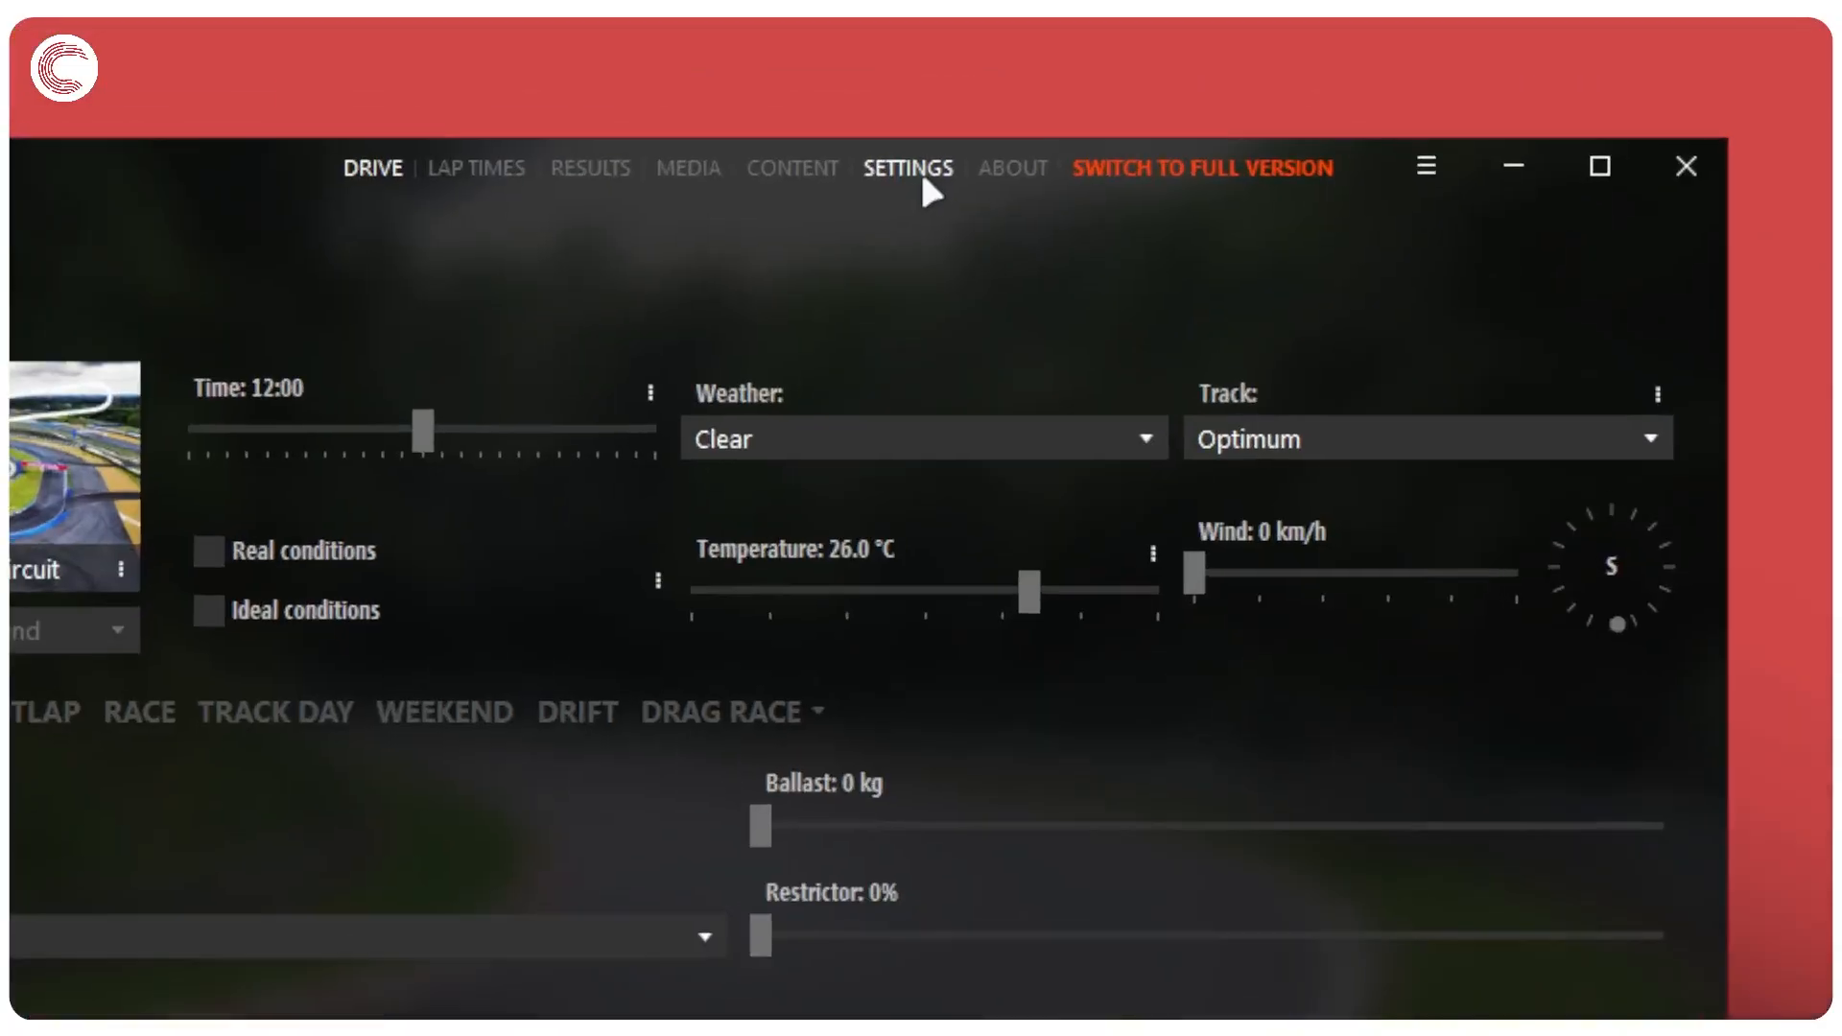
- Switch the Assetto Corsa controls input method from Wheel to Gamepad in Settings
{"action": "left_click", "coordinate": [908, 167]}
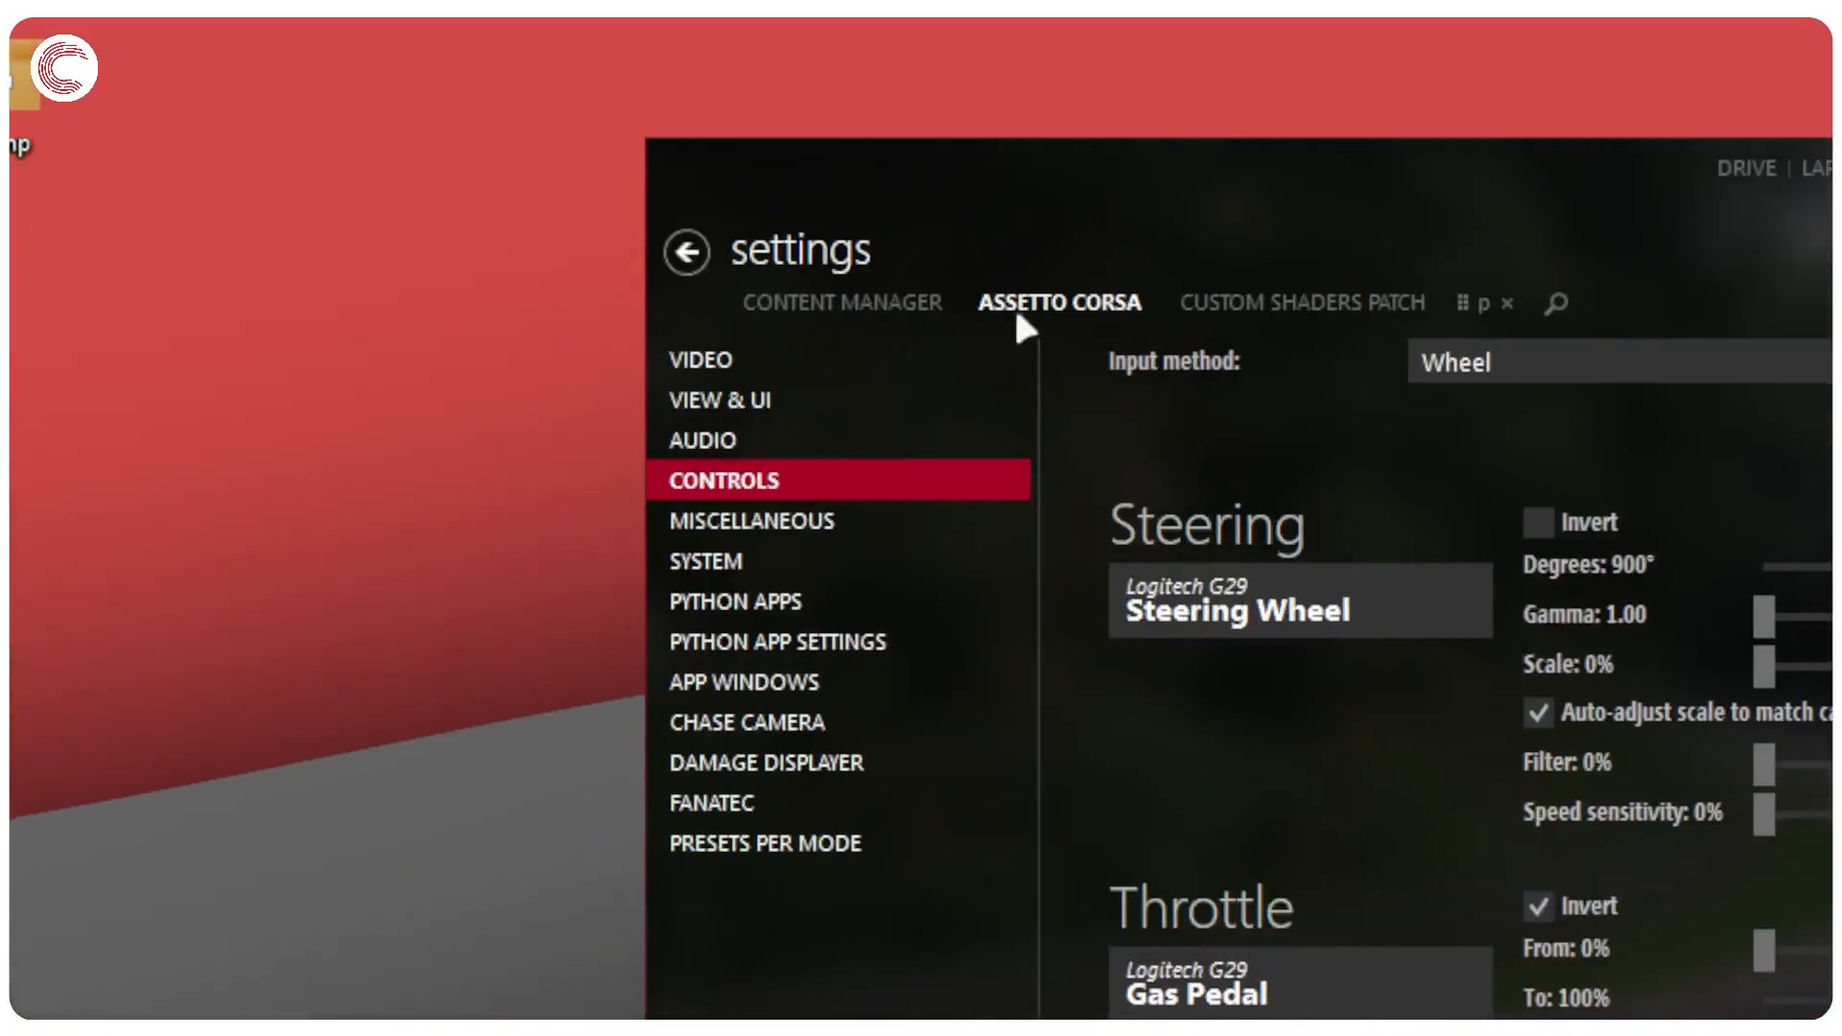
{"action": "mouse_move", "coordinate": [887, 493]}
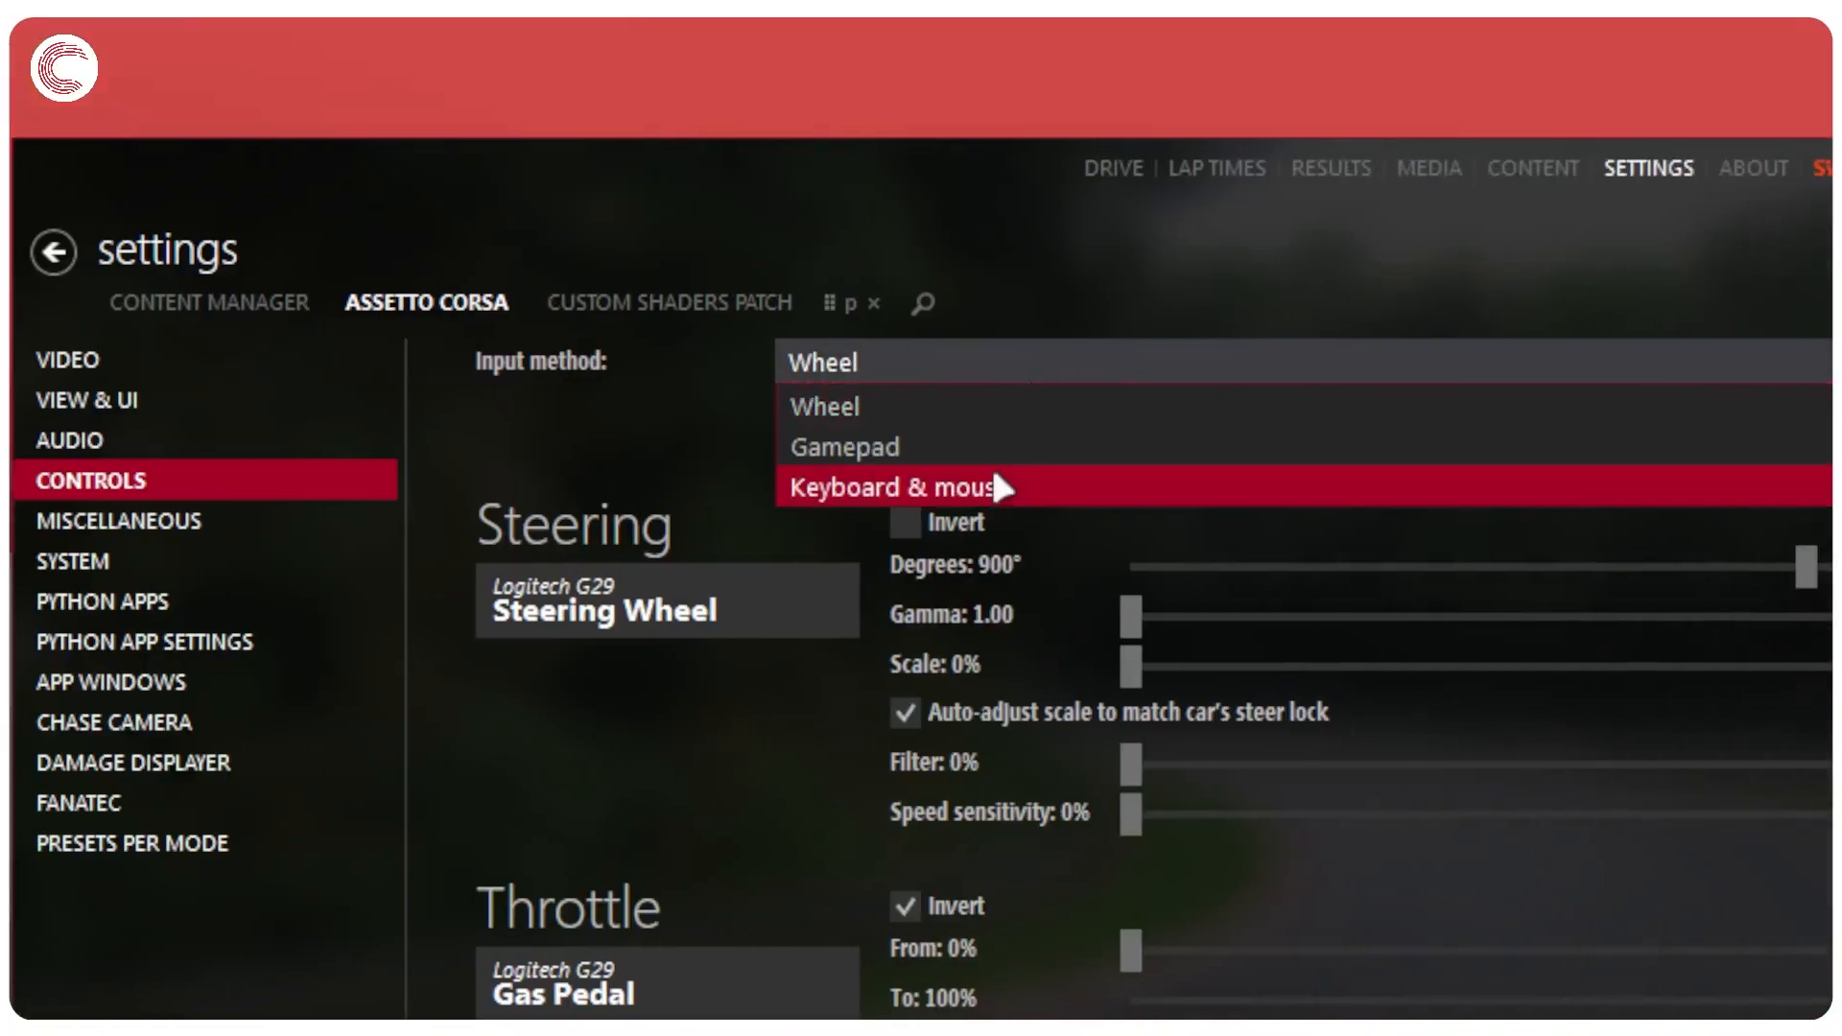
{"action": "left_click", "coordinate": [844, 447]}
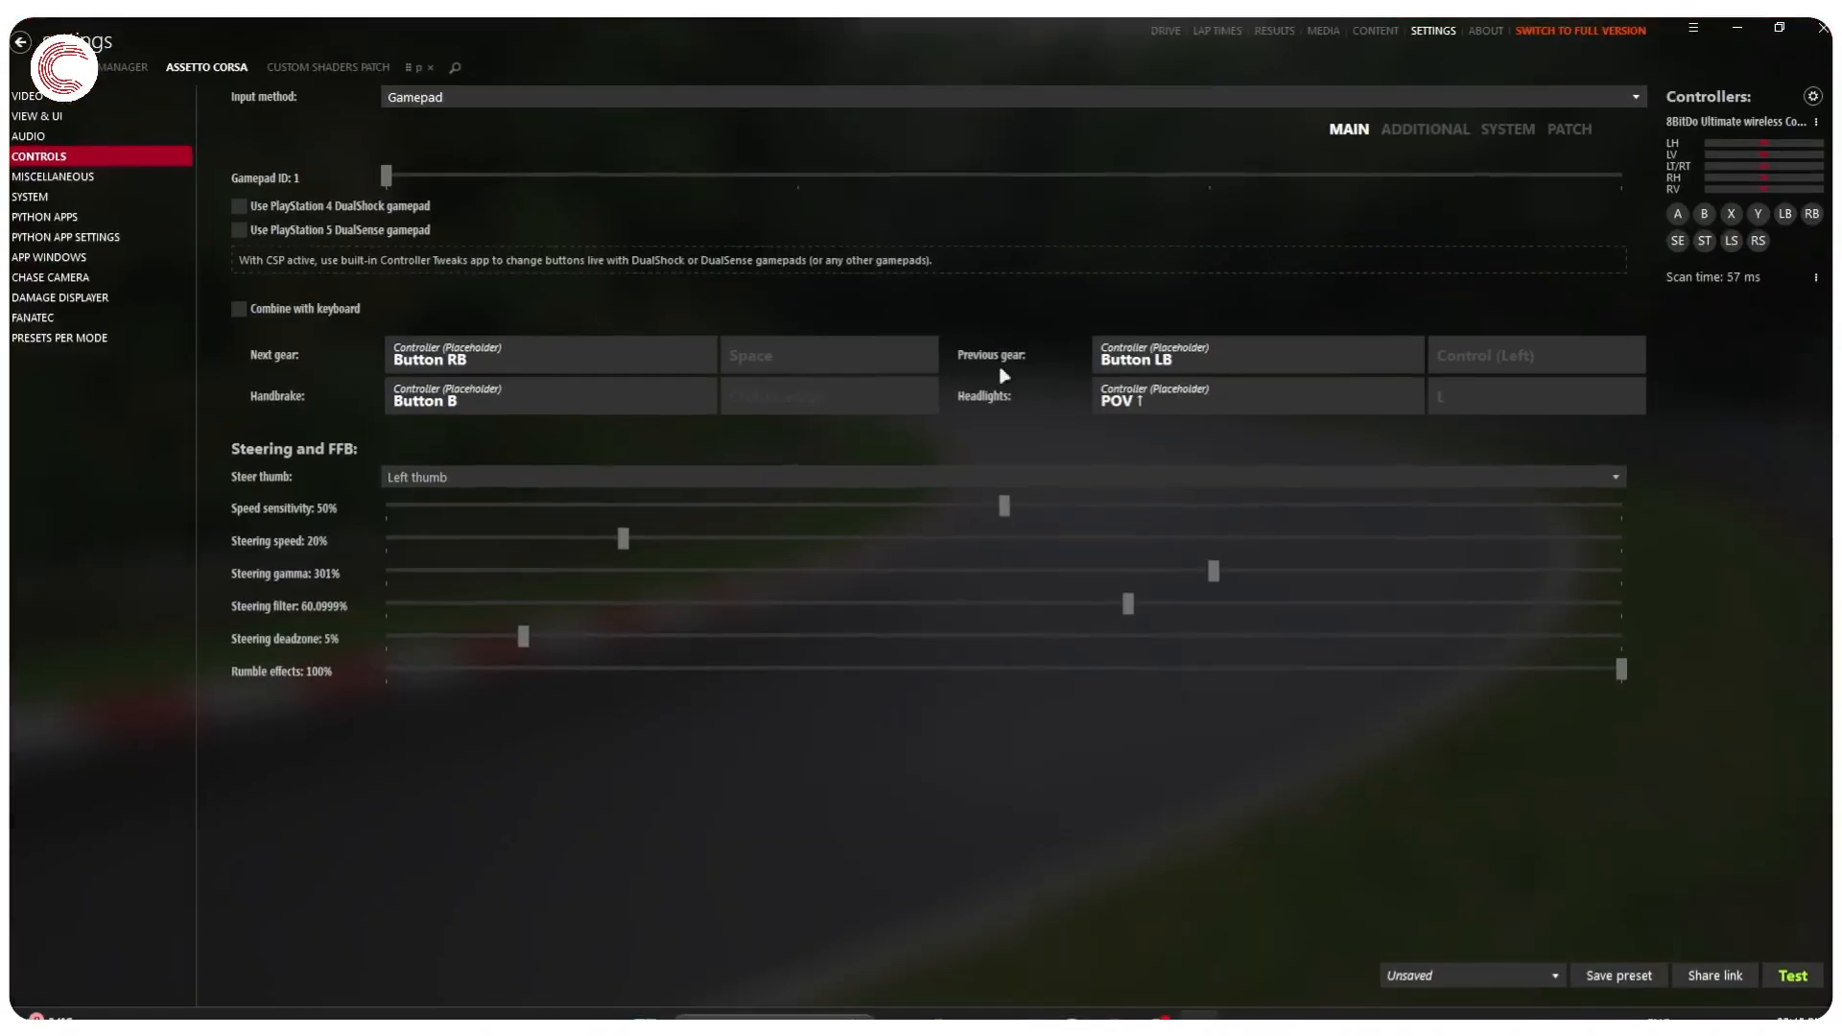
{"action": "mouse_move", "coordinate": [758, 375]}
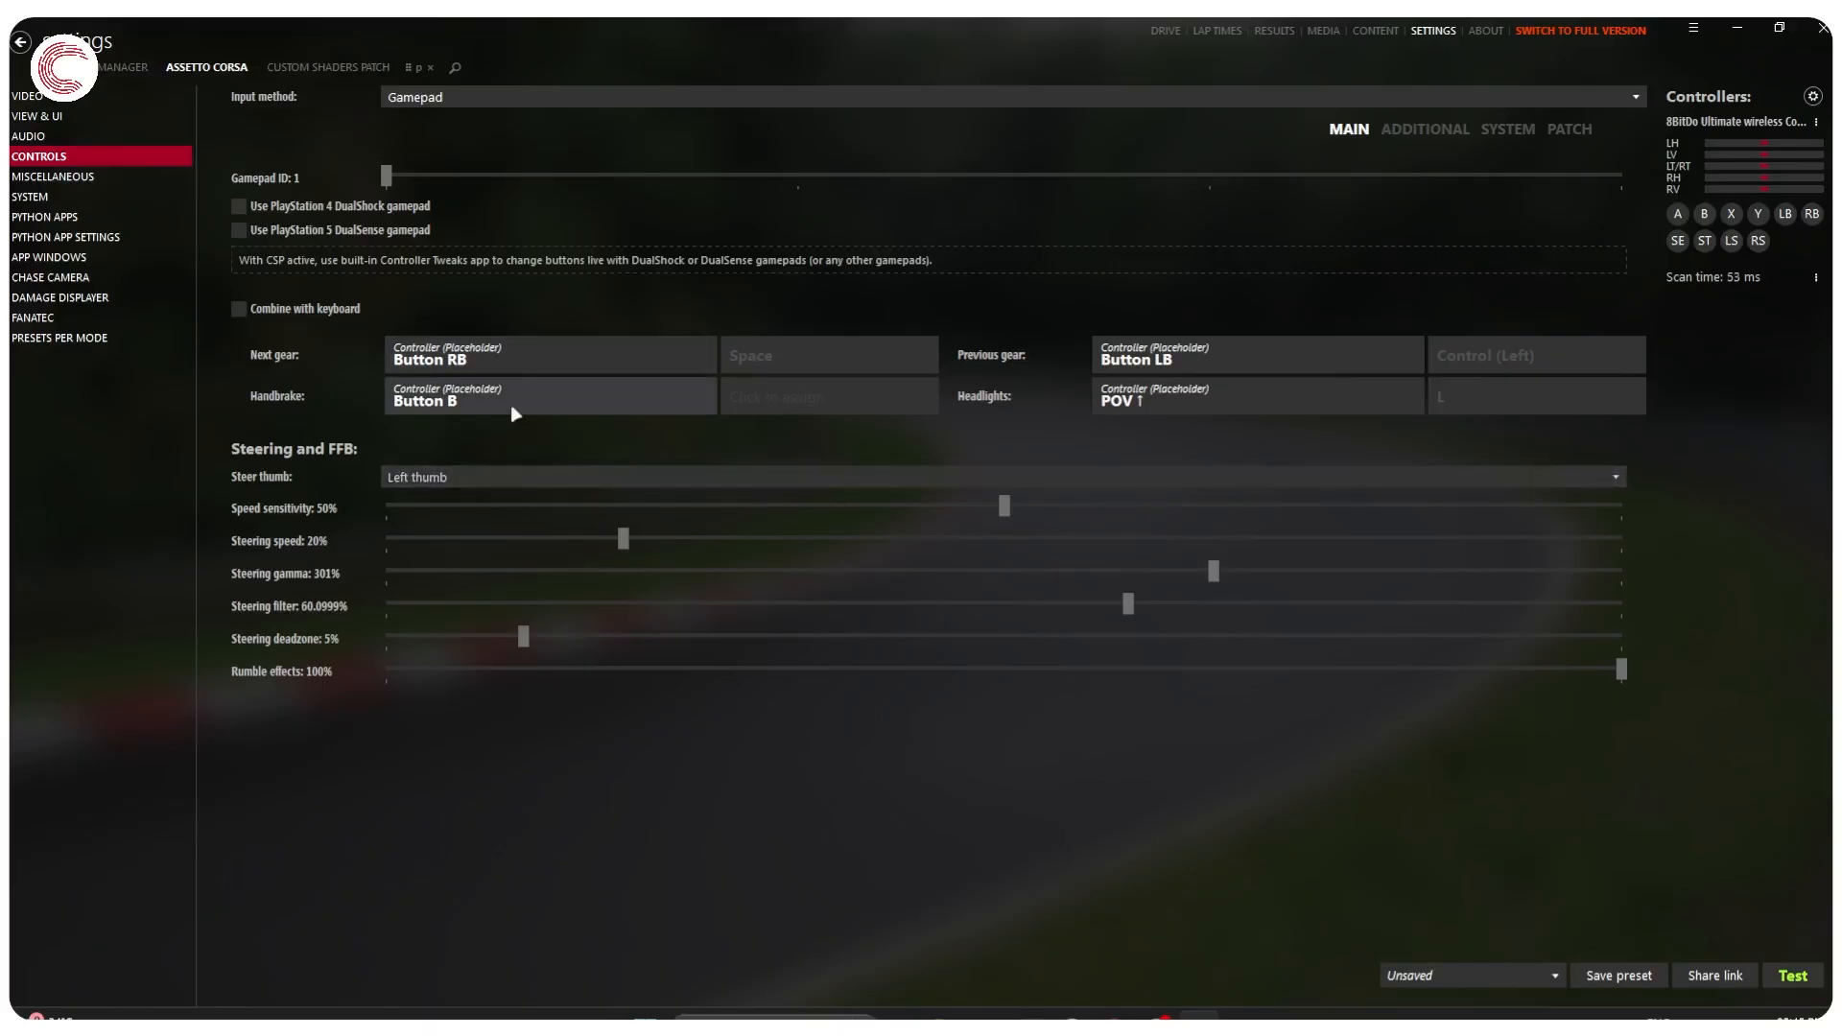
{"action": "mouse_move", "coordinate": [1190, 413]}
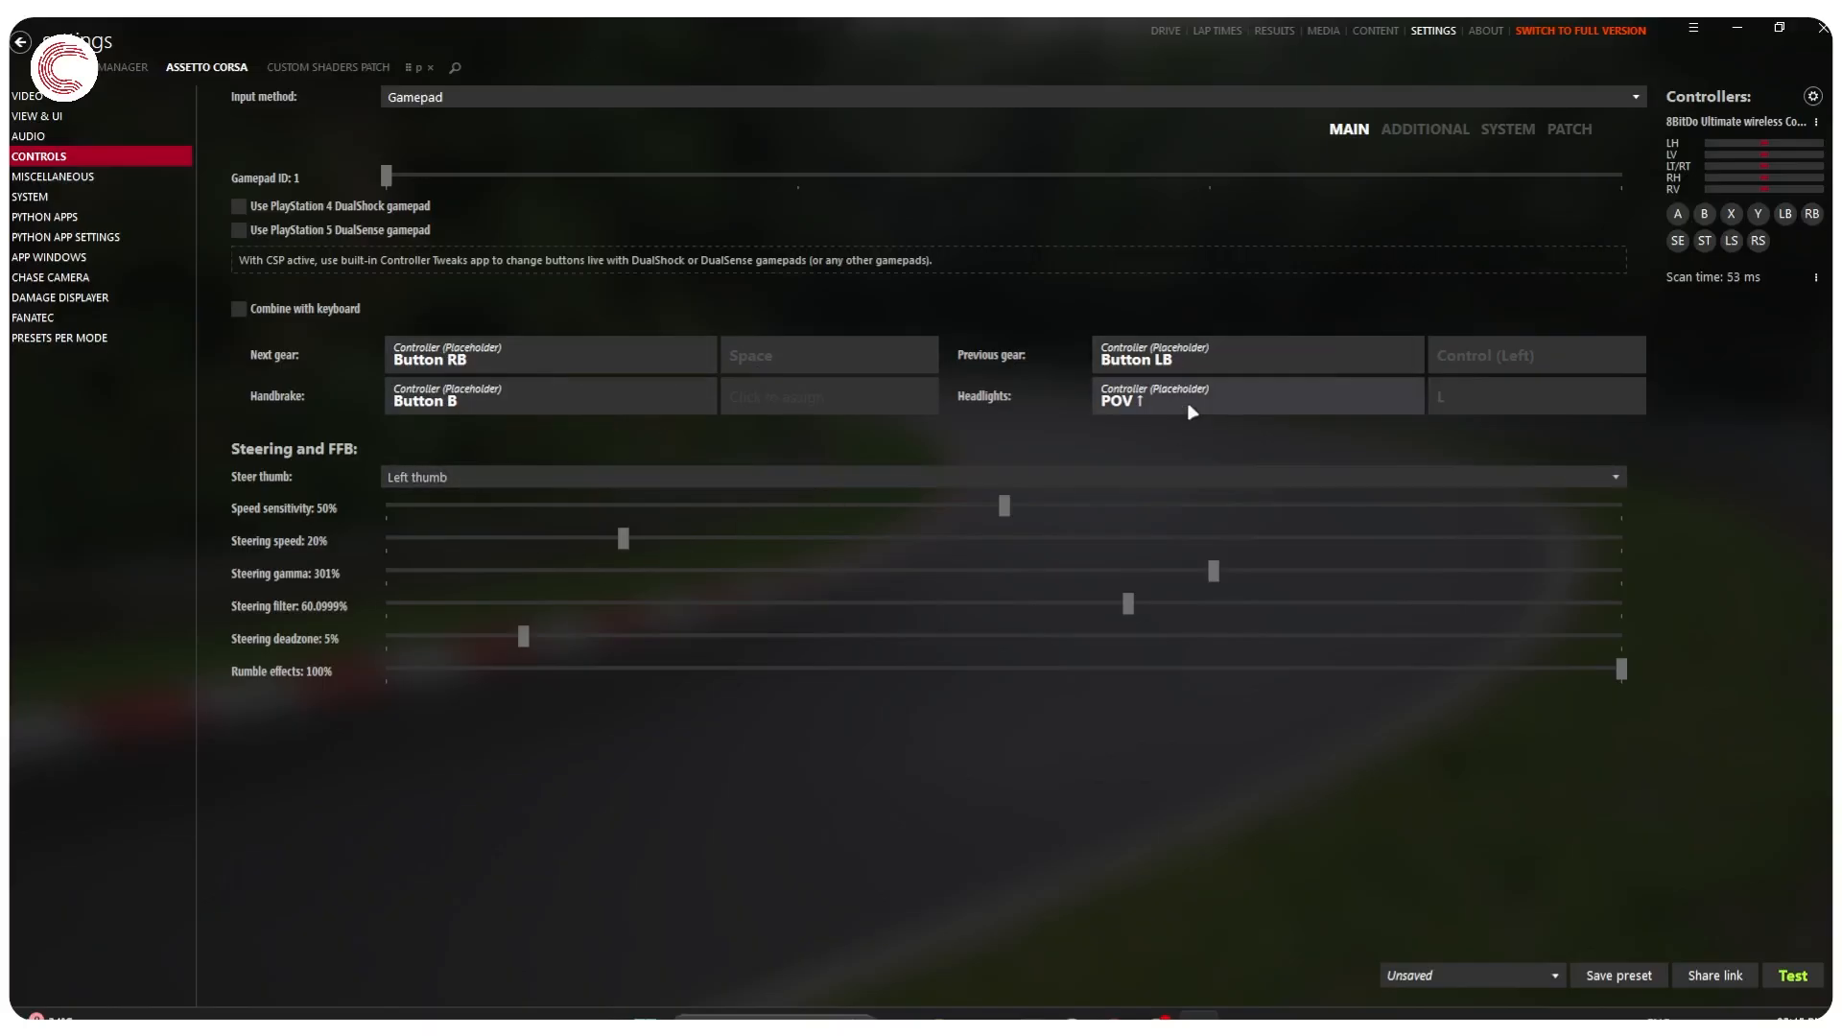
{"action": "mouse_move", "coordinate": [422, 295]}
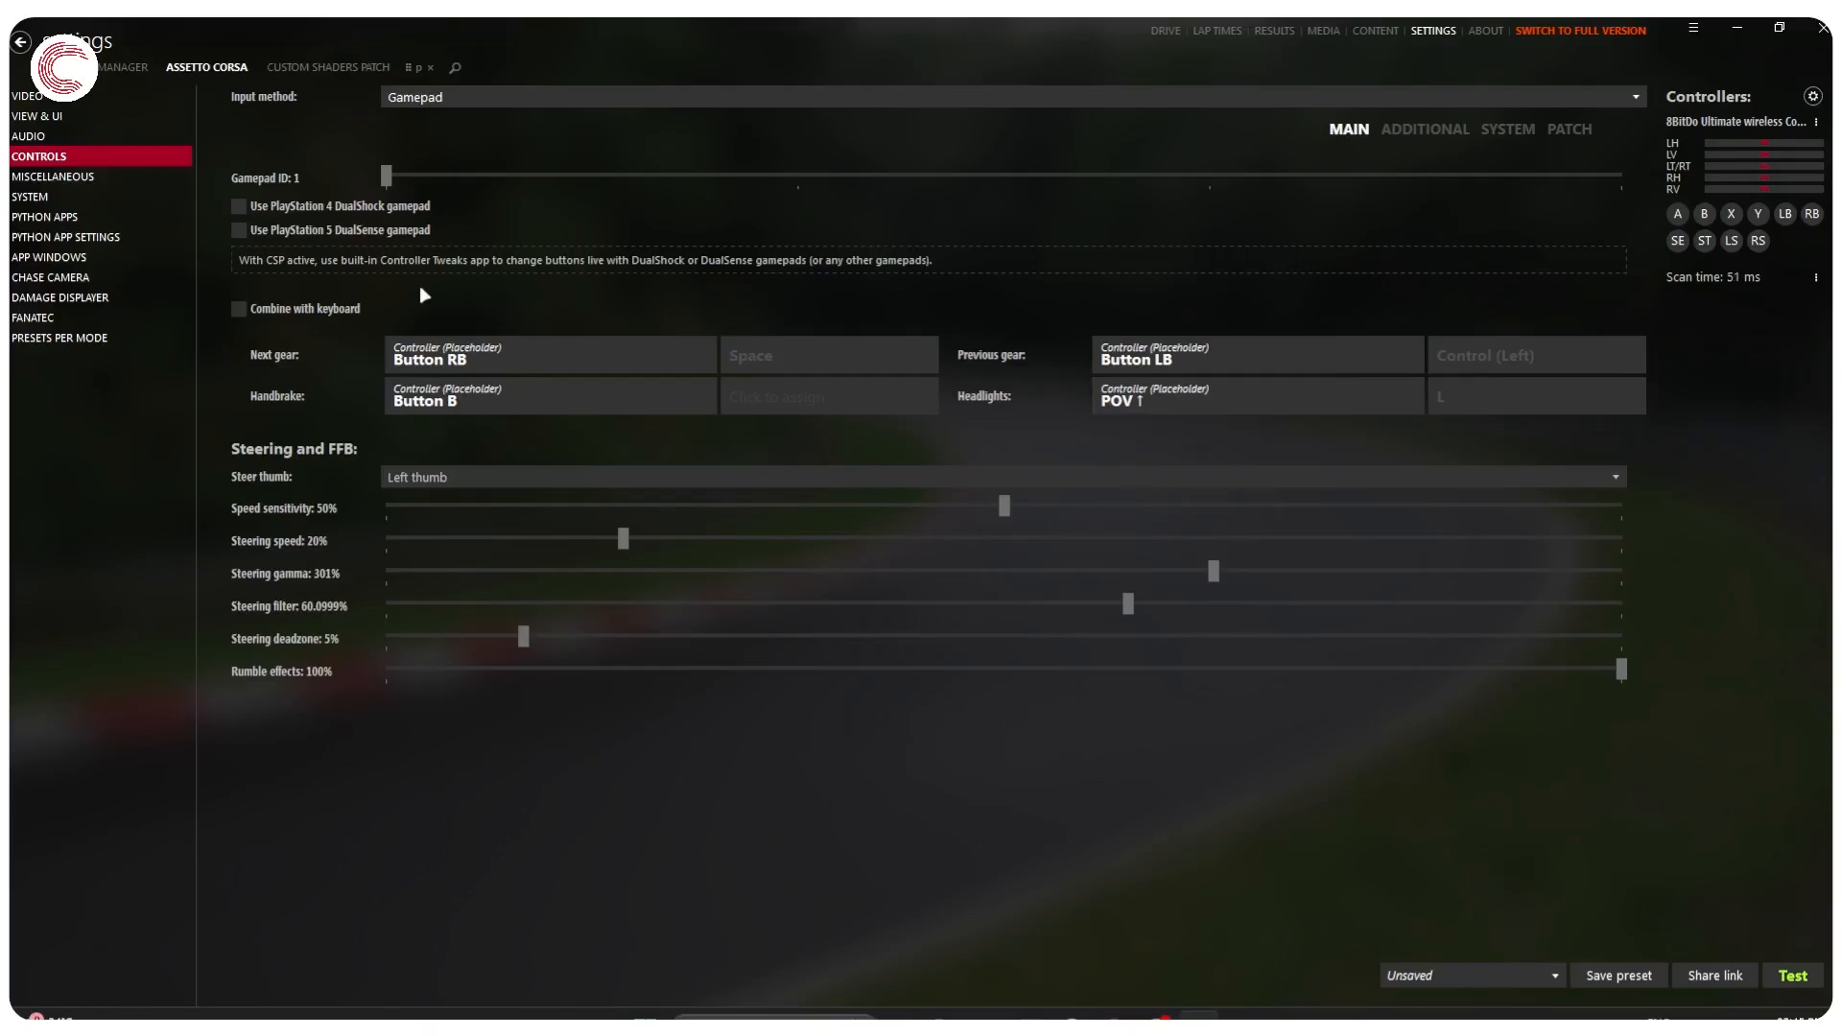
{"action": "mouse_move", "coordinate": [666, 223]}
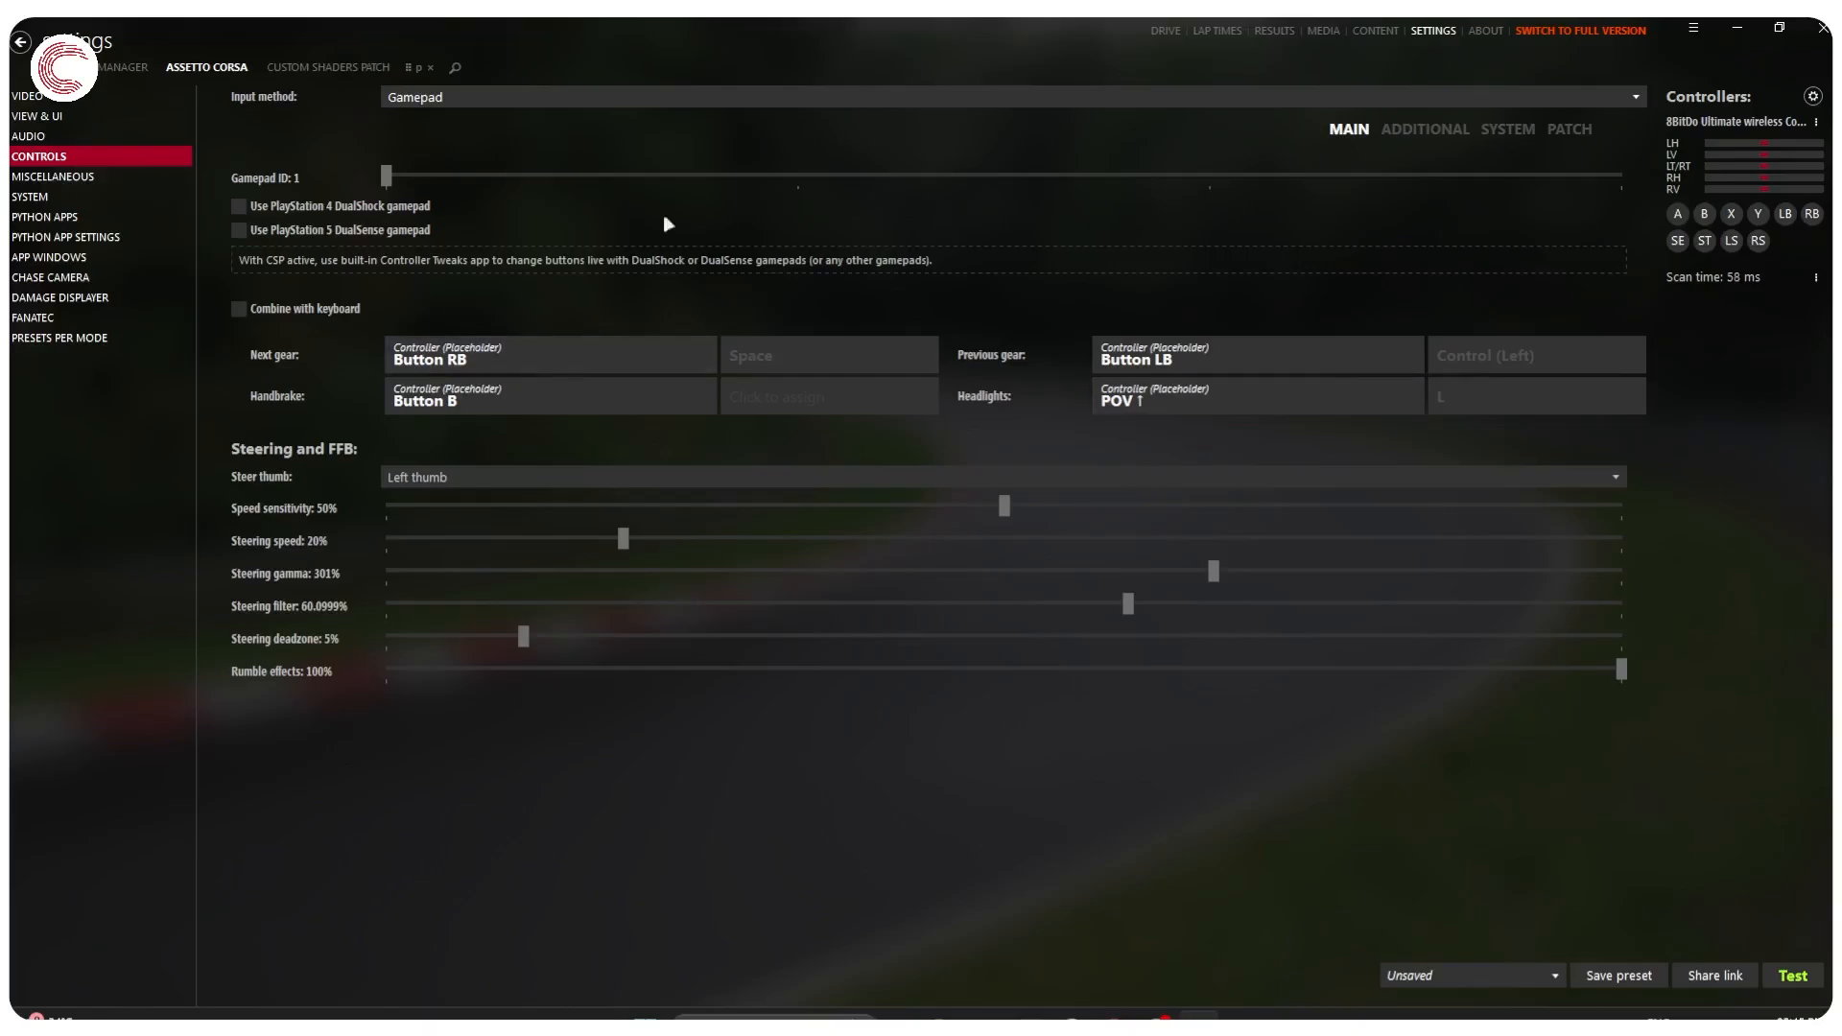
{"action": "mouse_move", "coordinate": [938, 282]}
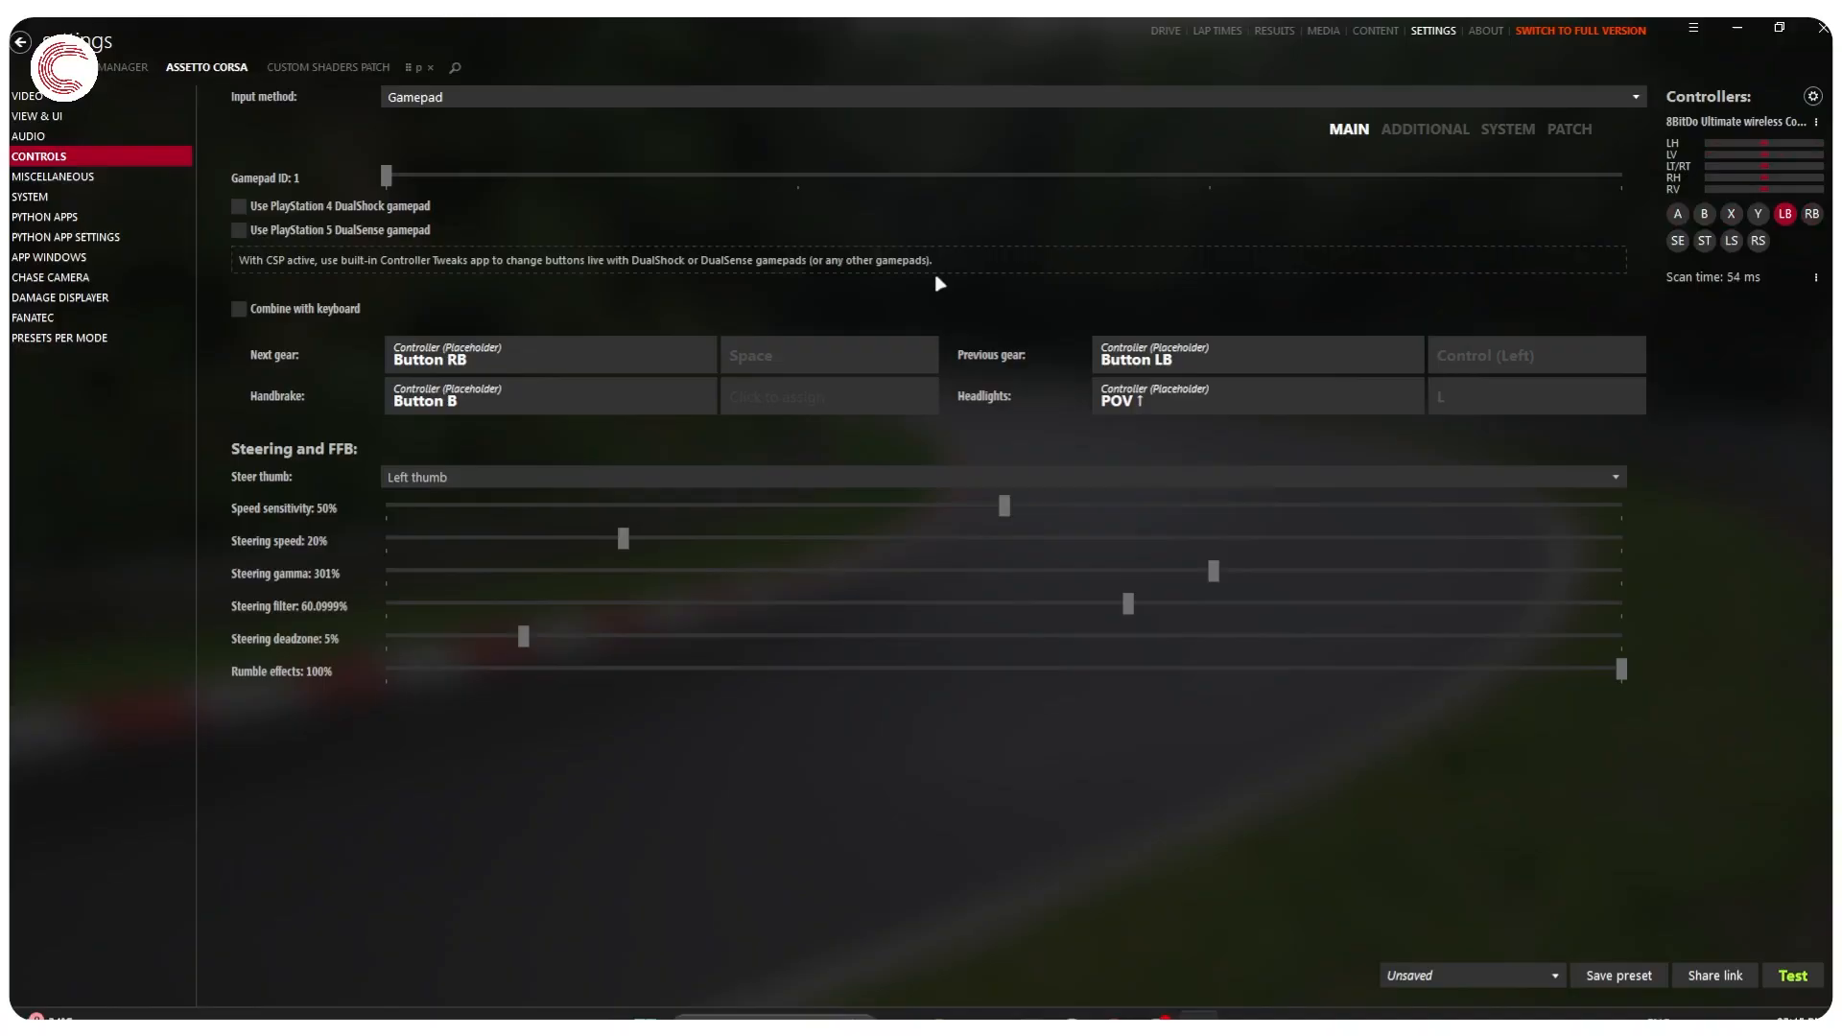
{"action": "mouse_move", "coordinate": [1075, 265]}
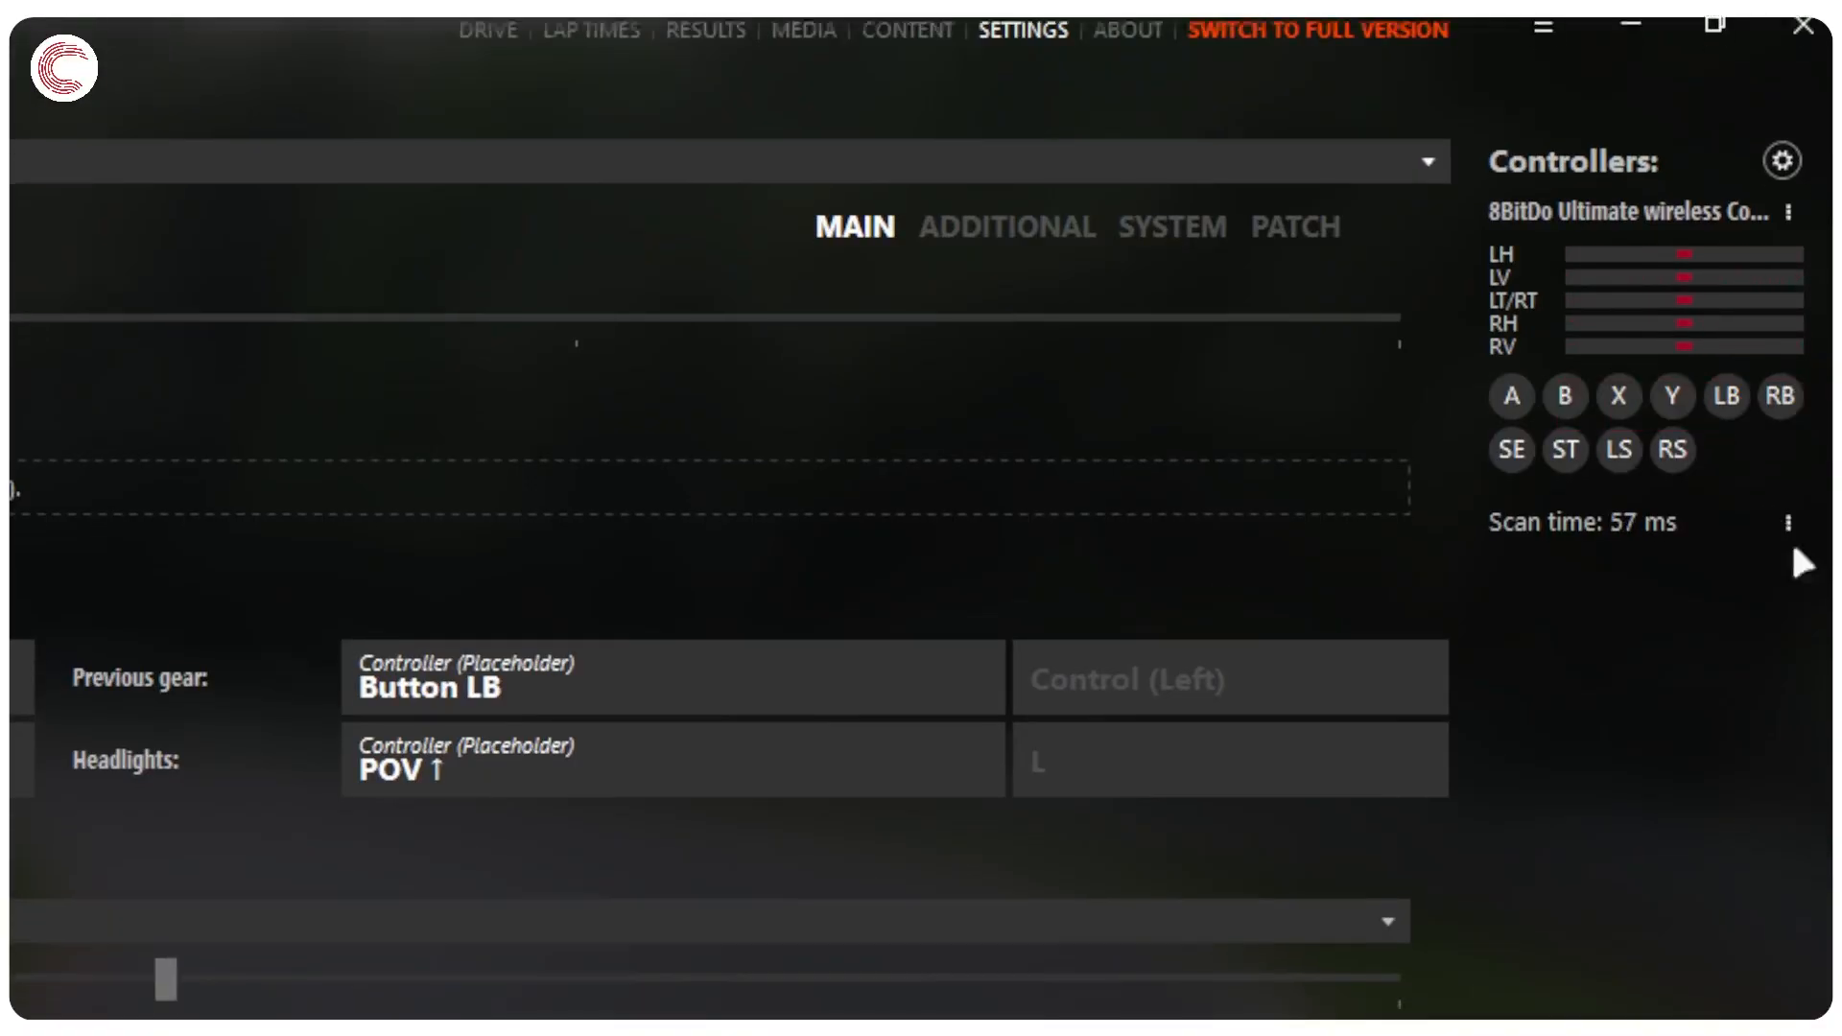
{"action": "scroll", "scroll_direction": "down", "scroll_amount": 3}
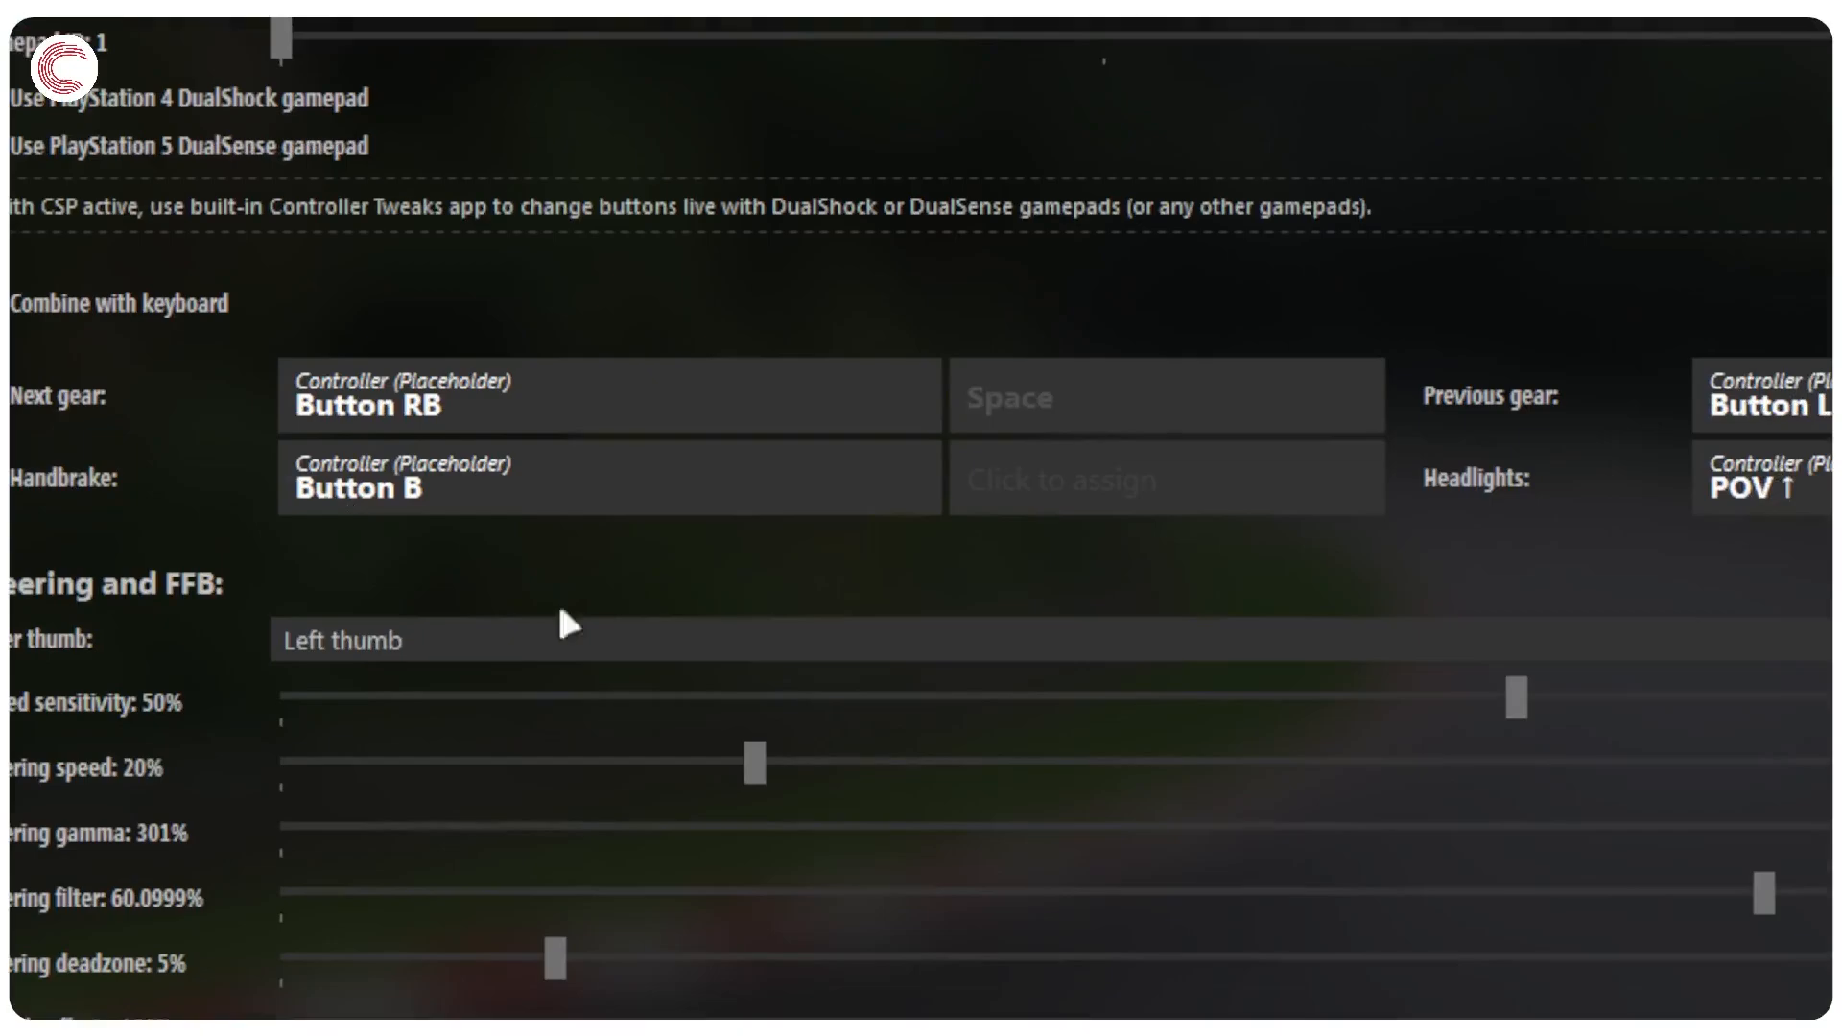
{"action": "scroll", "scroll_direction": "down", "scroll_amount": 3}
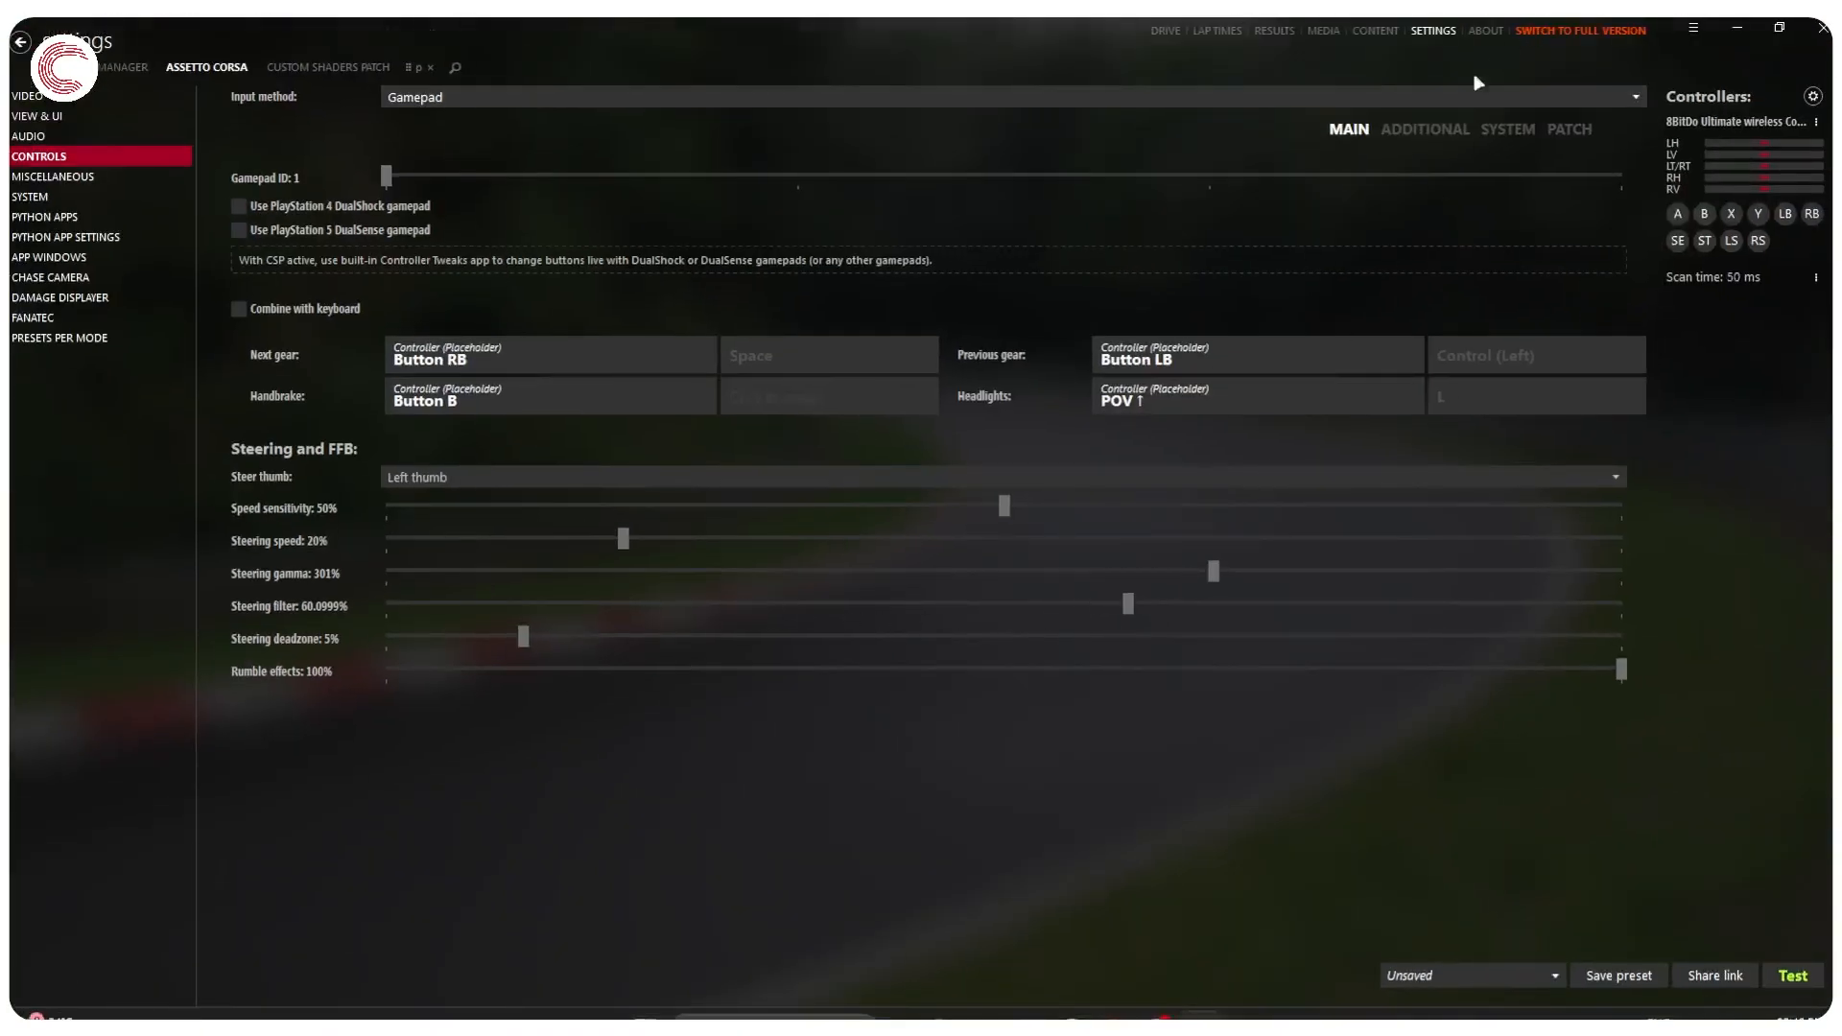
- Review the Additional gamepad bindings, including horn on Button Y and view-glance controls
{"action": "left_click", "coordinate": [1426, 129]}
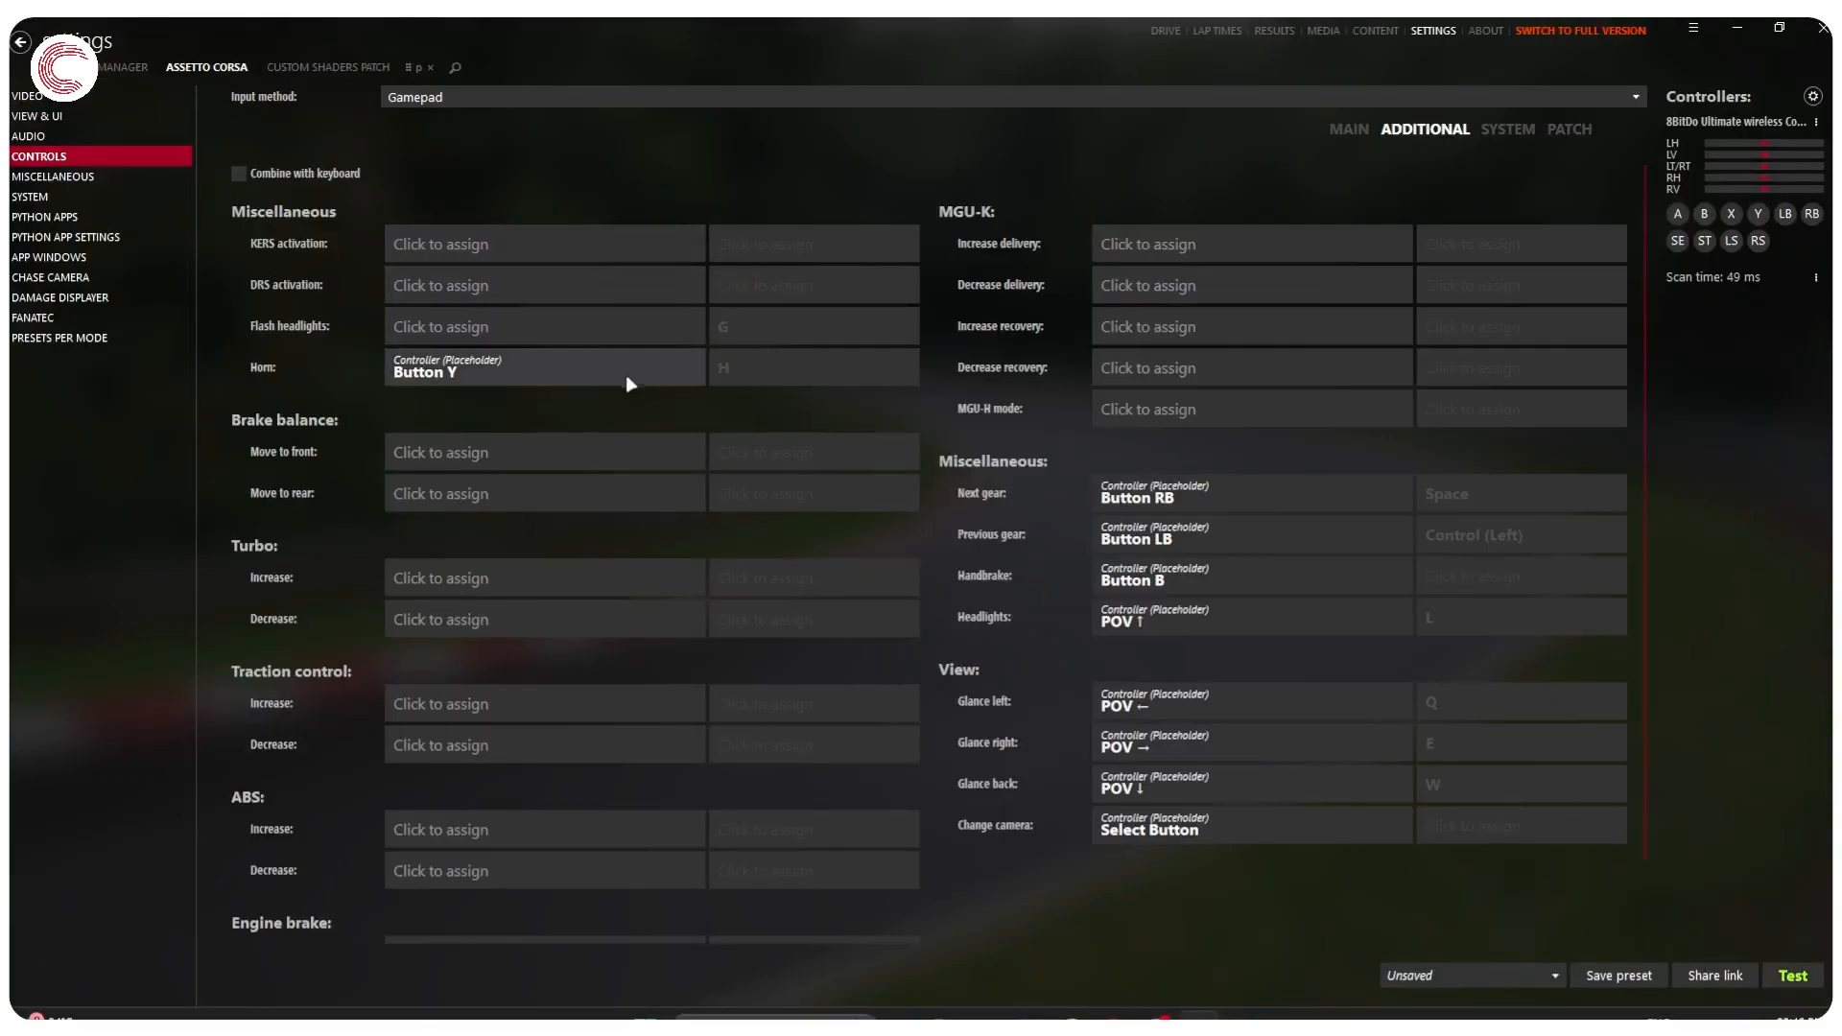
{"action": "mouse_move", "coordinate": [545, 312]}
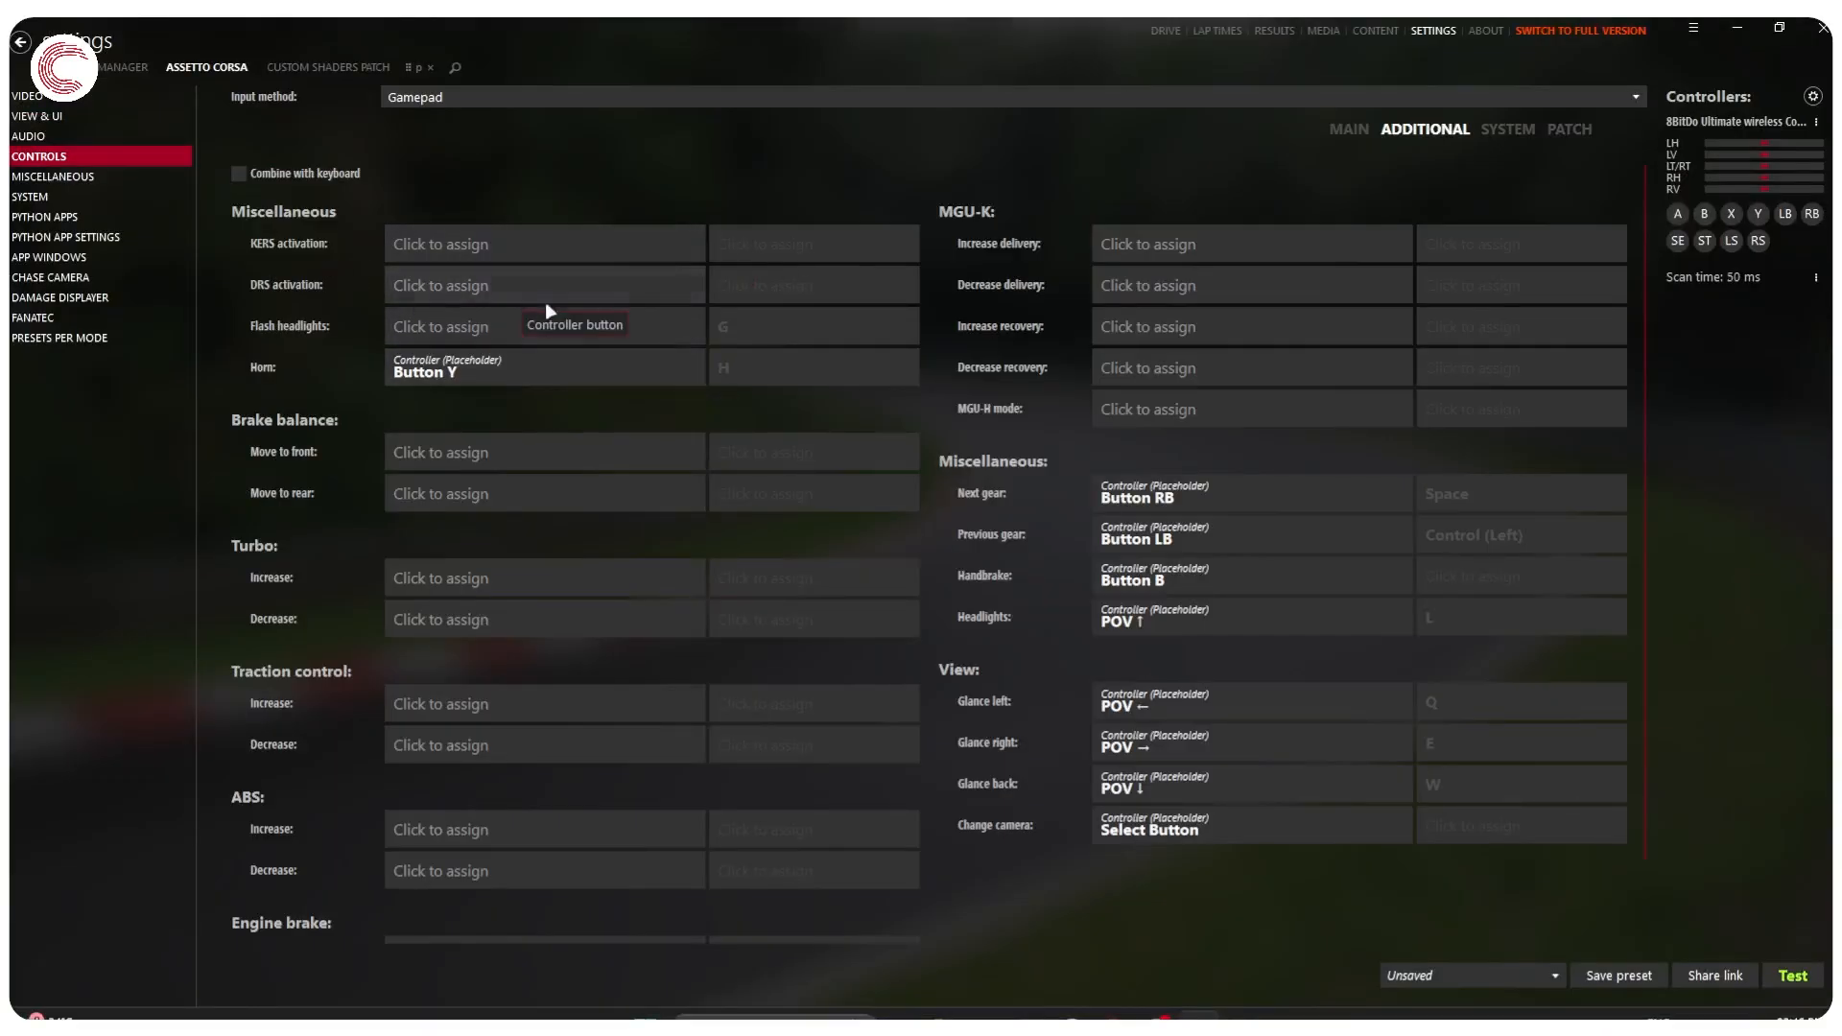
{"action": "scroll", "scroll_direction": "down", "scroll_amount": 3}
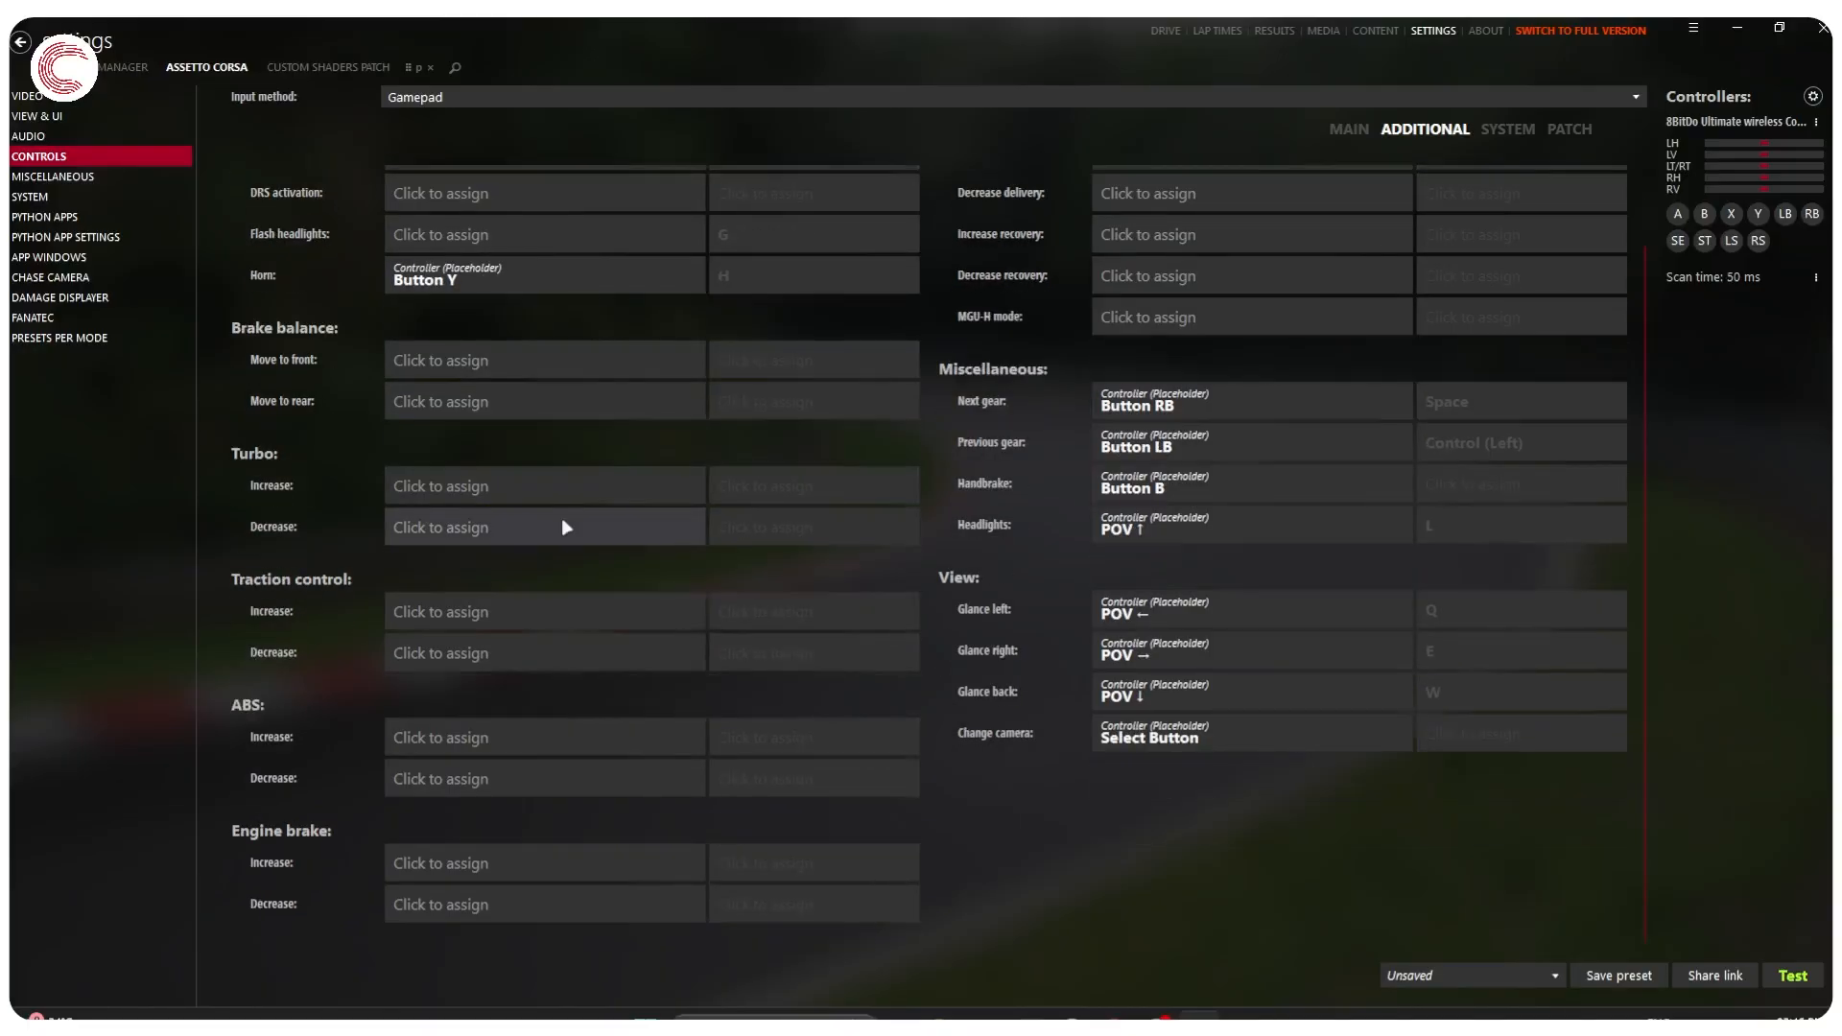
{"action": "scroll", "scroll_direction": "up", "scroll_amount": 3}
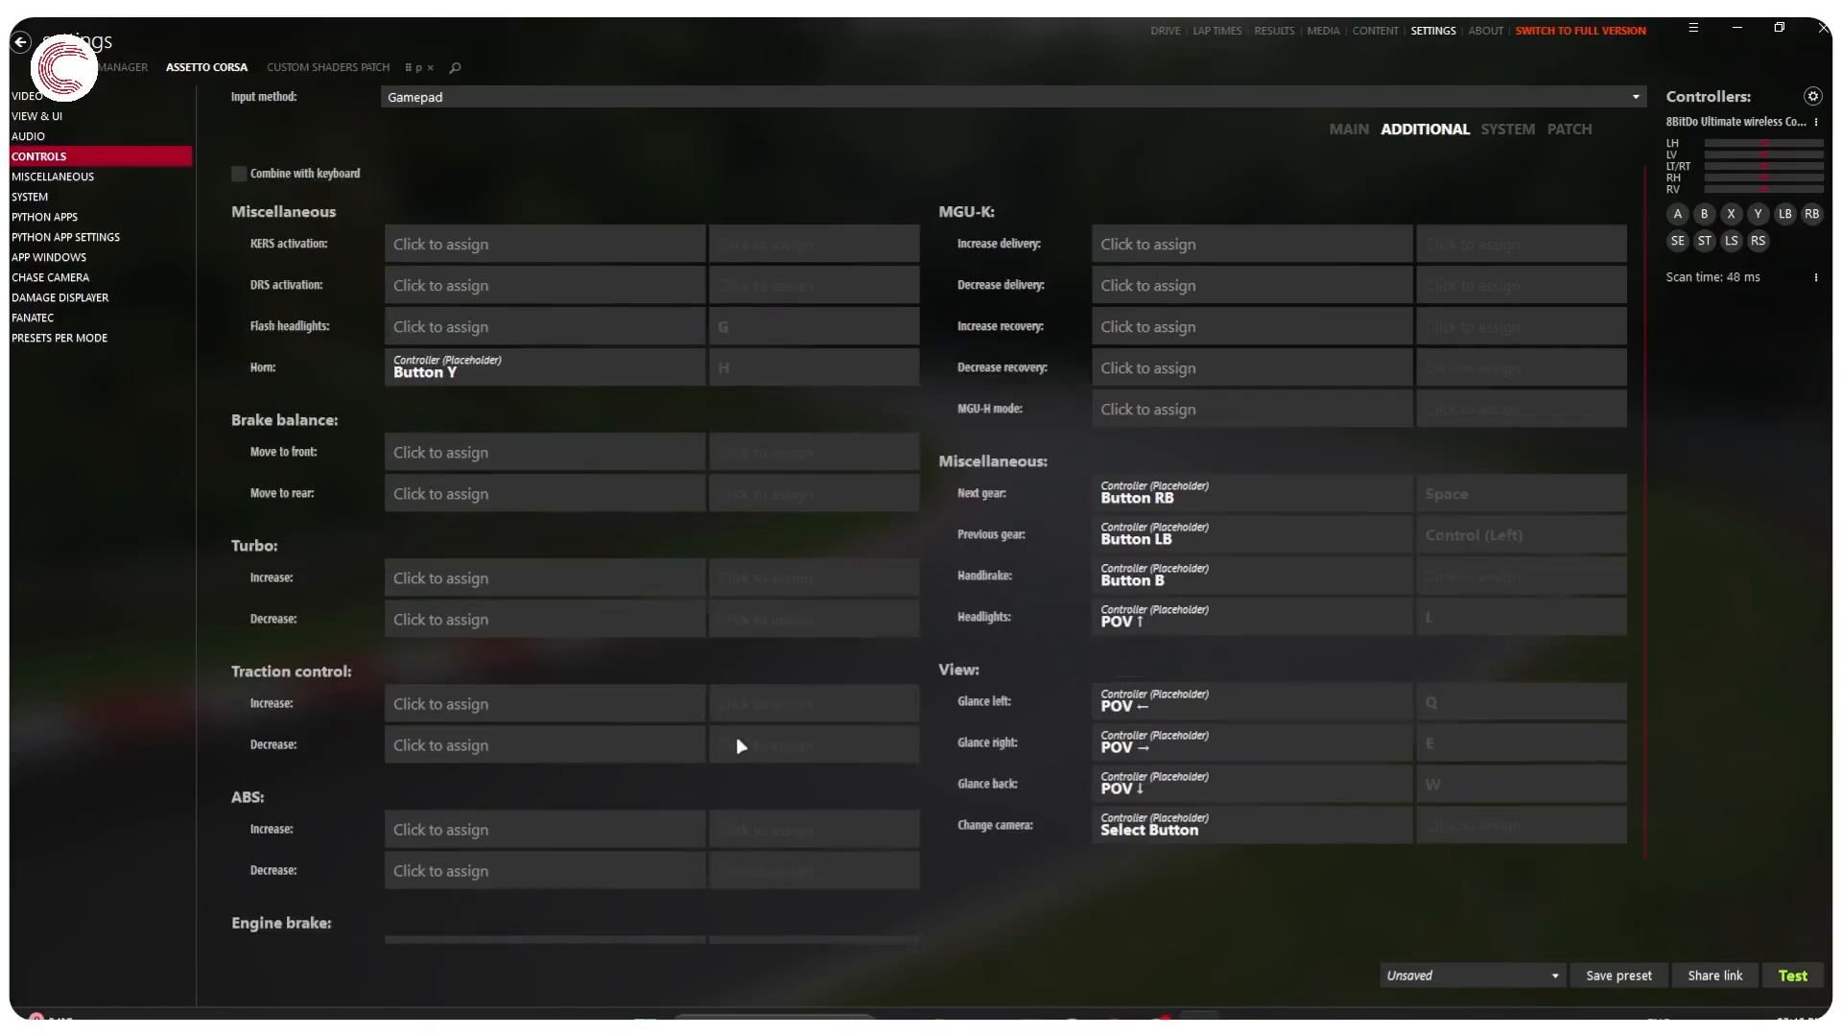
- Review the System bindings listing race, replay and car shortcut keys
{"action": "left_click", "coordinate": [1509, 129]}
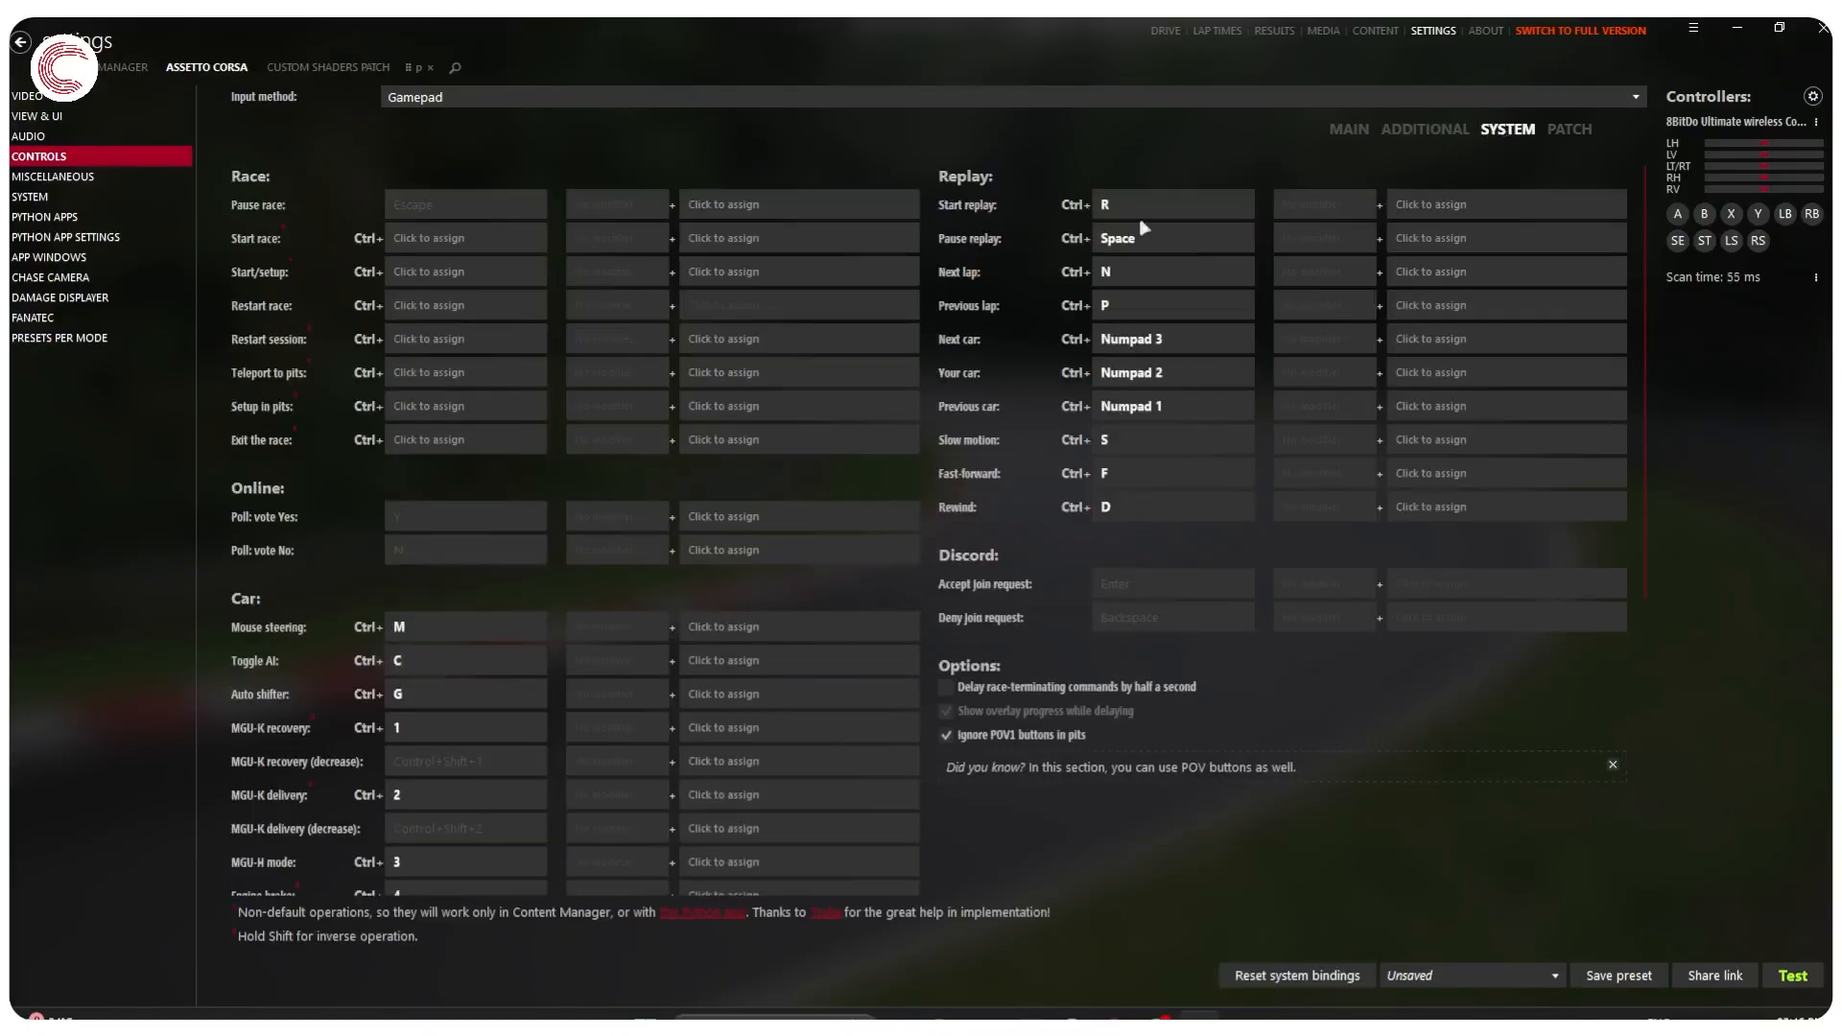
{"action": "mouse_move", "coordinate": [641, 305]}
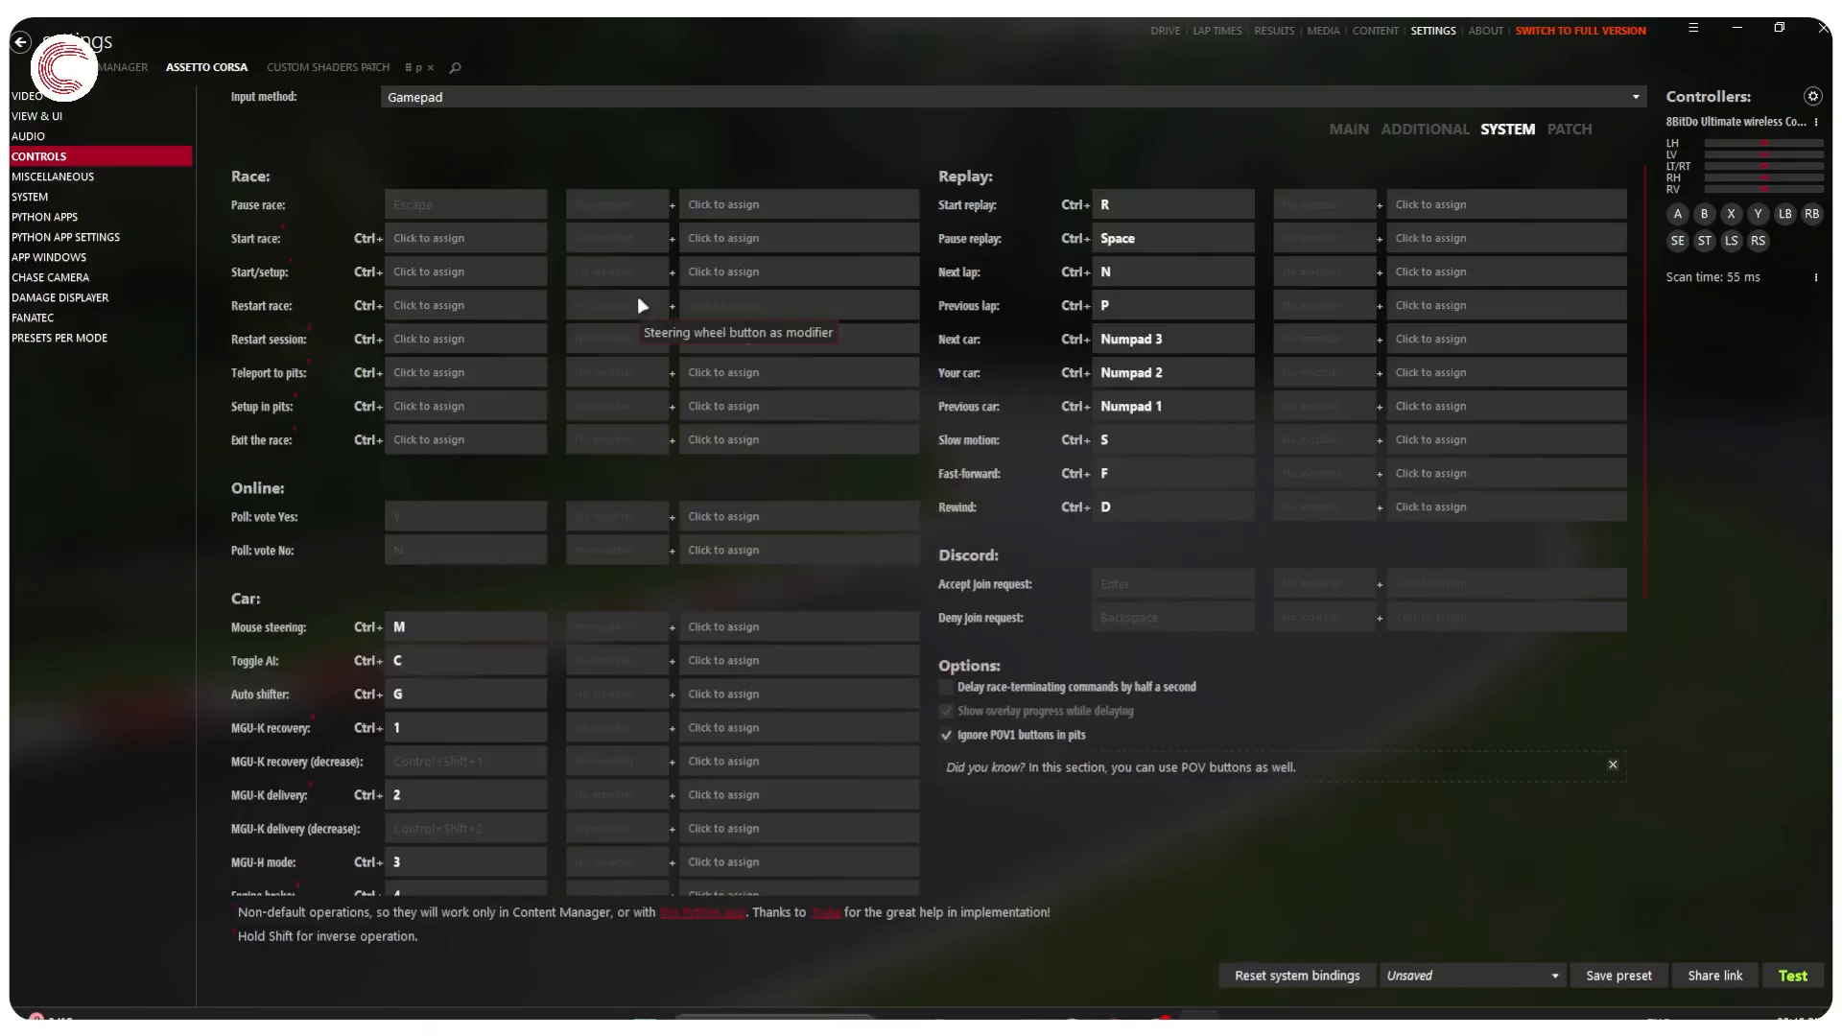
{"action": "mouse_move", "coordinate": [716, 281]}
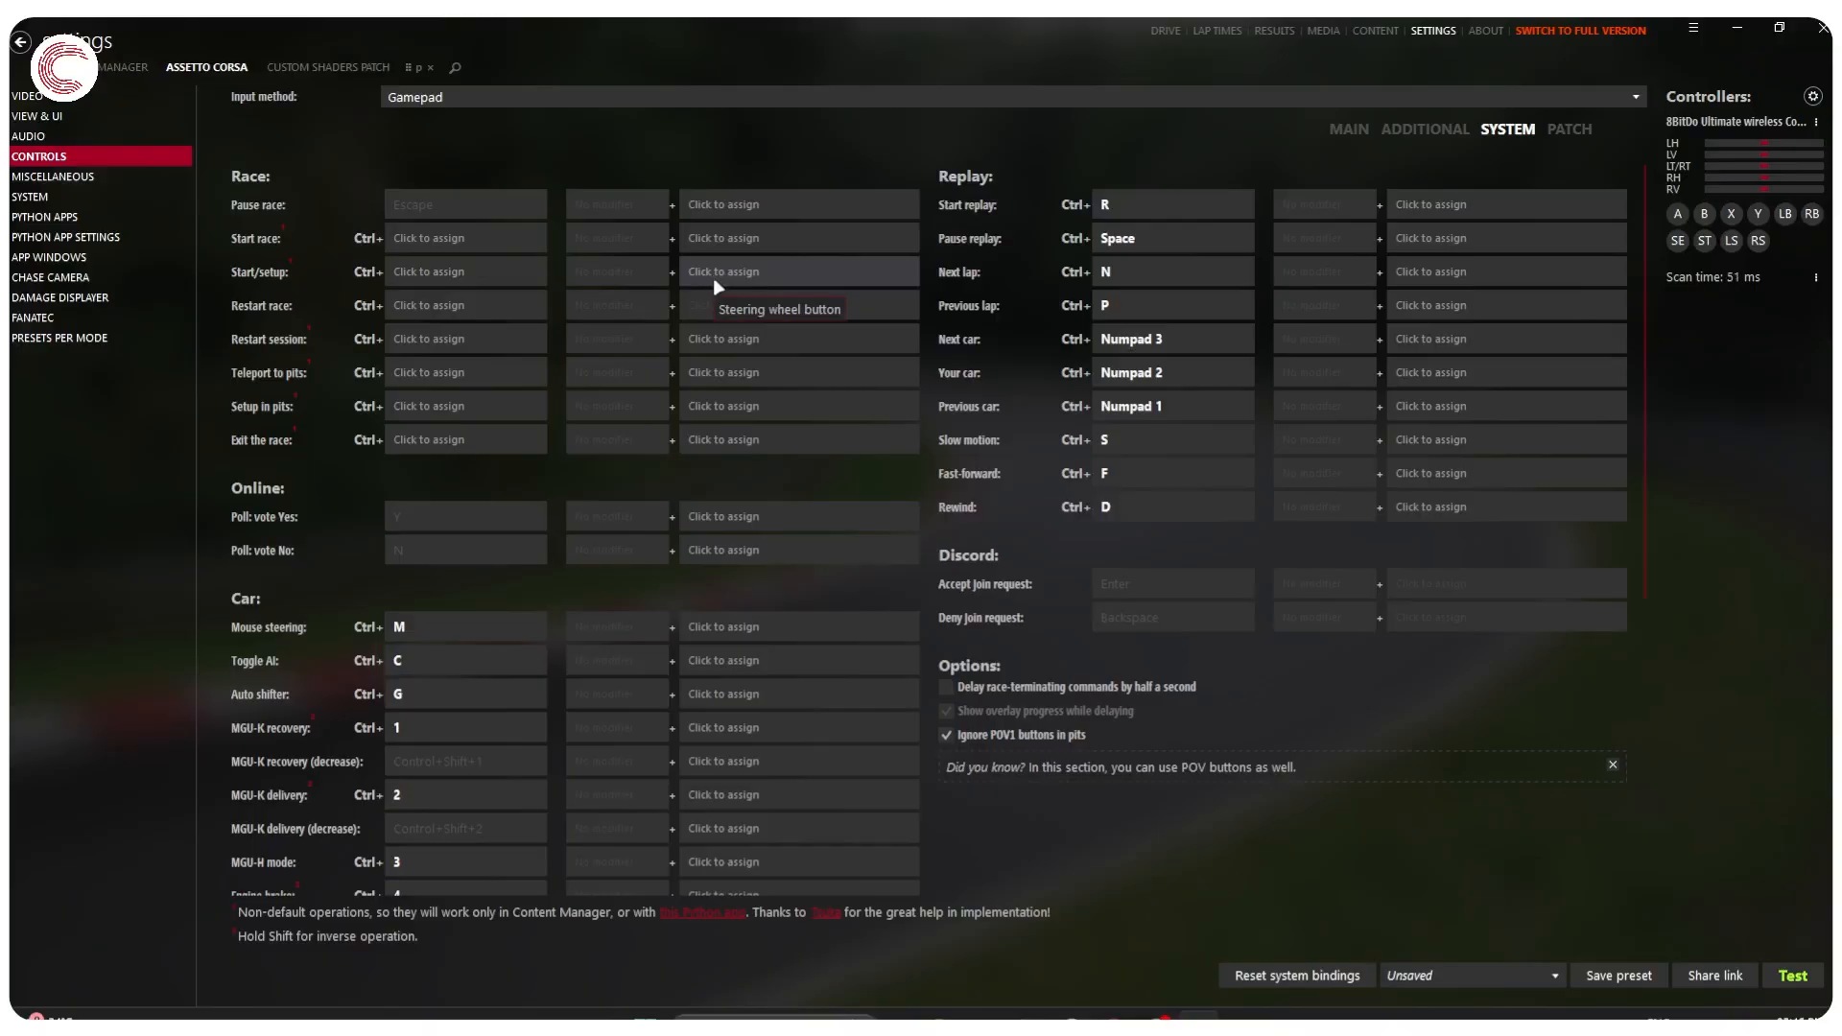
{"action": "mouse_move", "coordinate": [609, 516]}
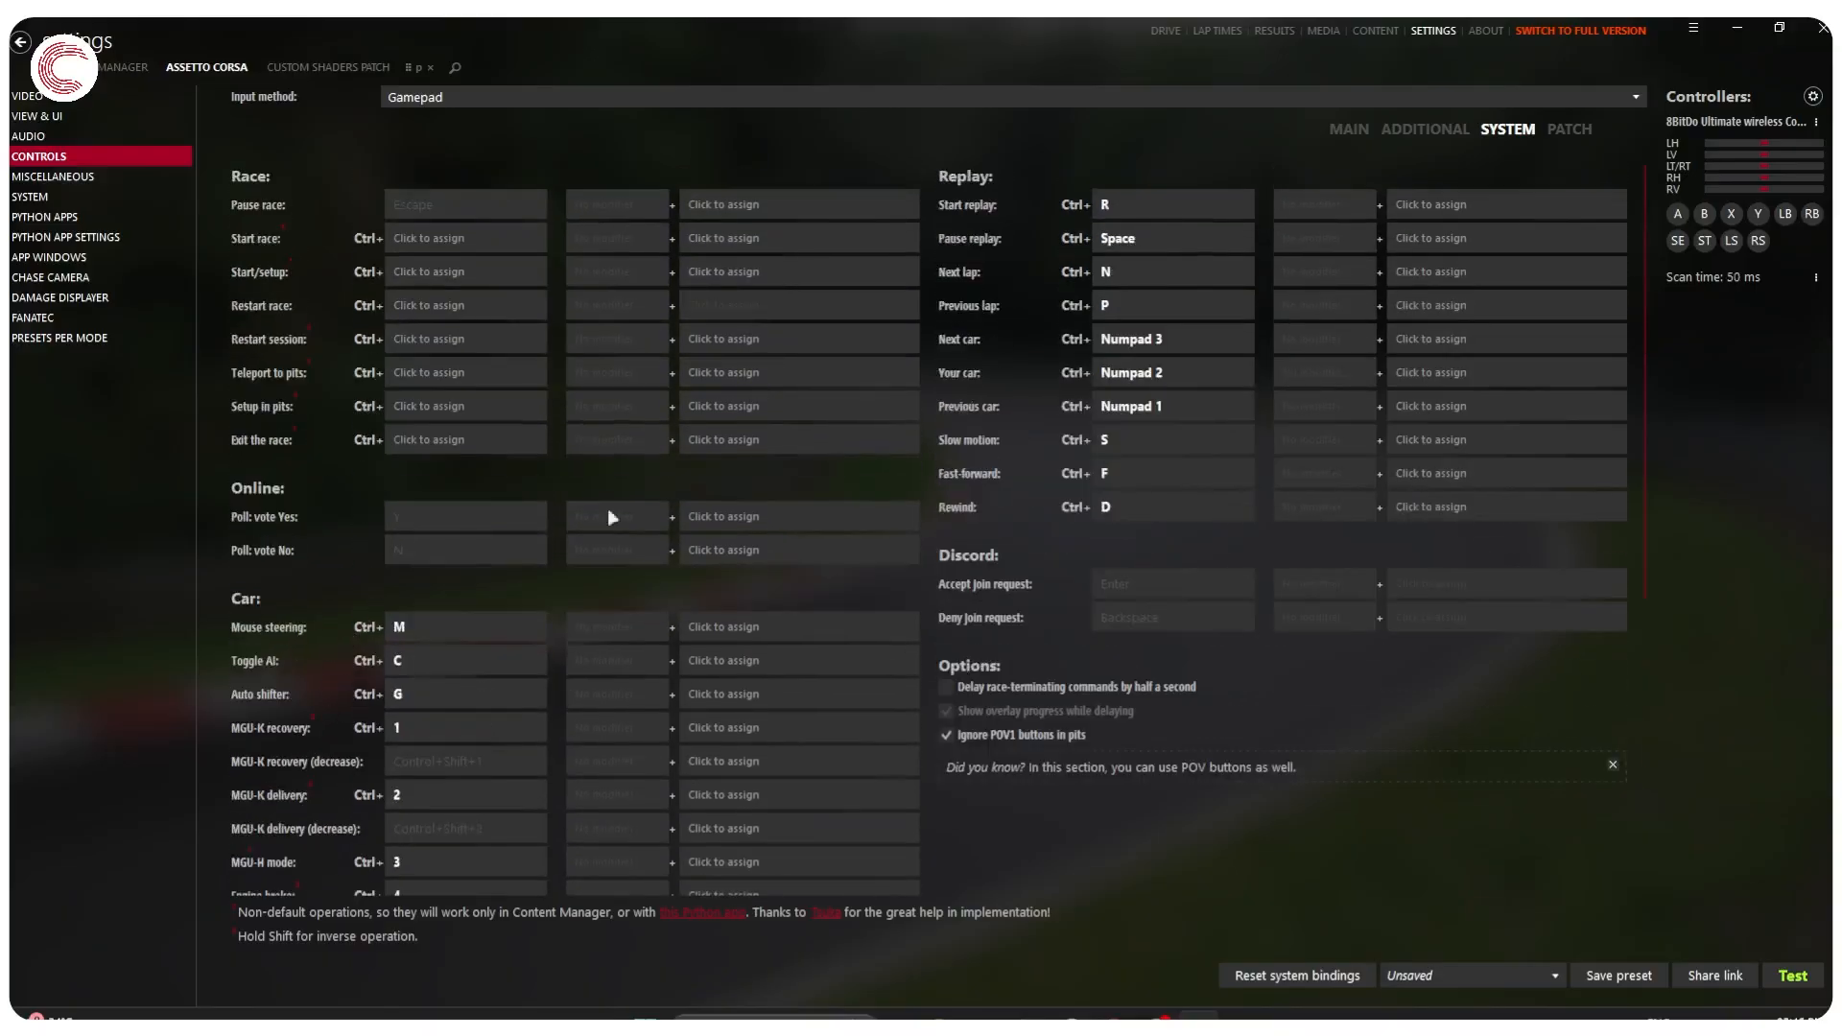
- View the Patch bindings, then return to the Main gamepad page showing Gamepad ID 1
{"action": "left_click", "coordinate": [1567, 129]}
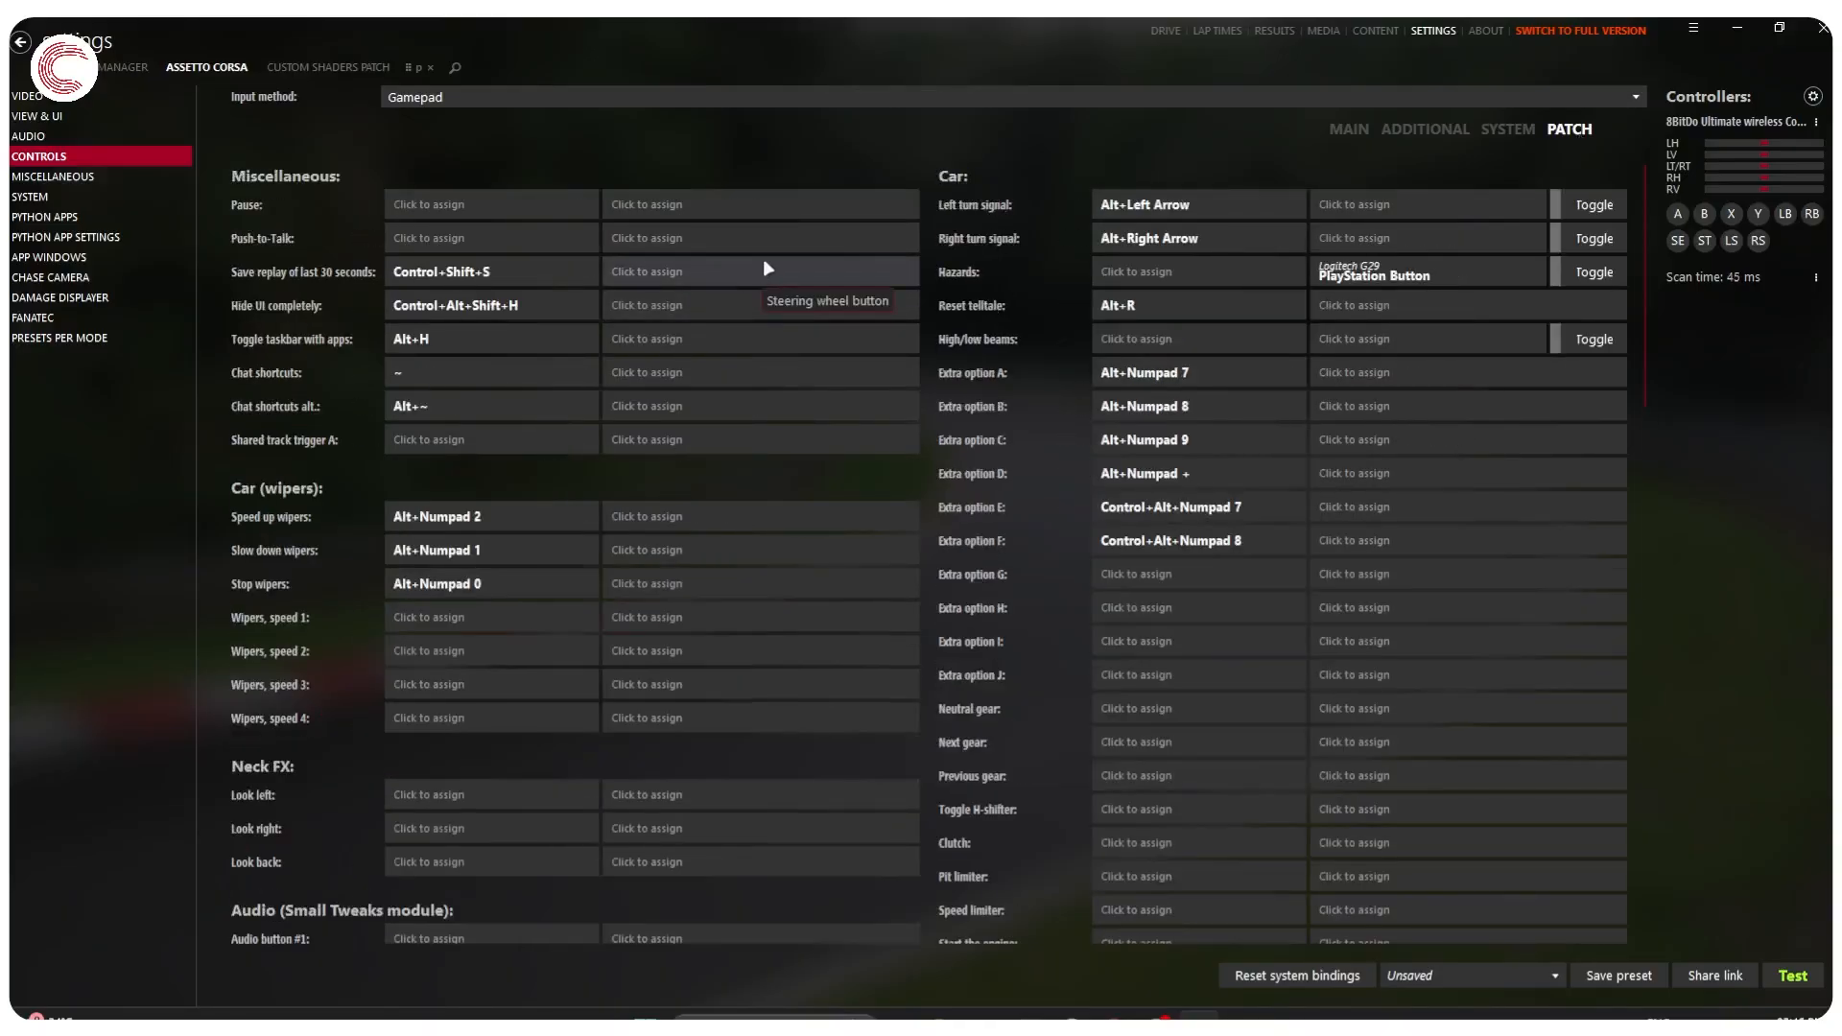
{"action": "mouse_move", "coordinate": [869, 217]}
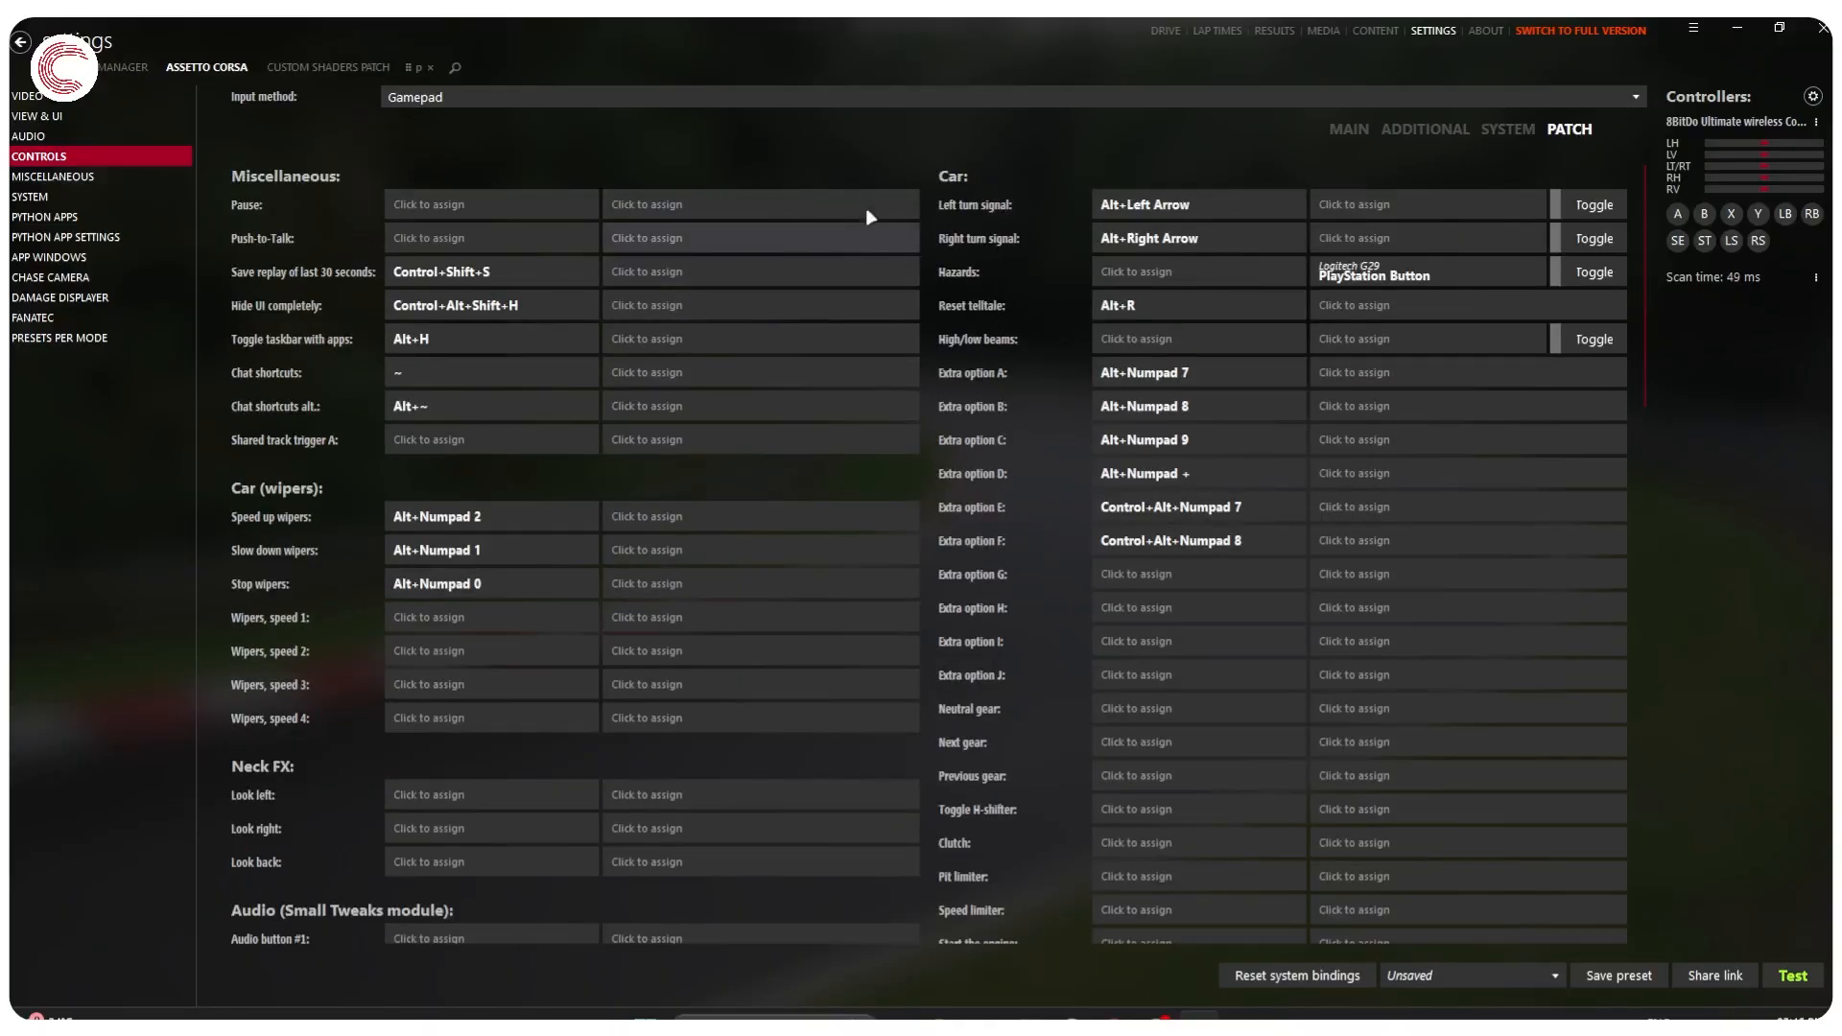
{"action": "left_click", "coordinate": [1348, 129]}
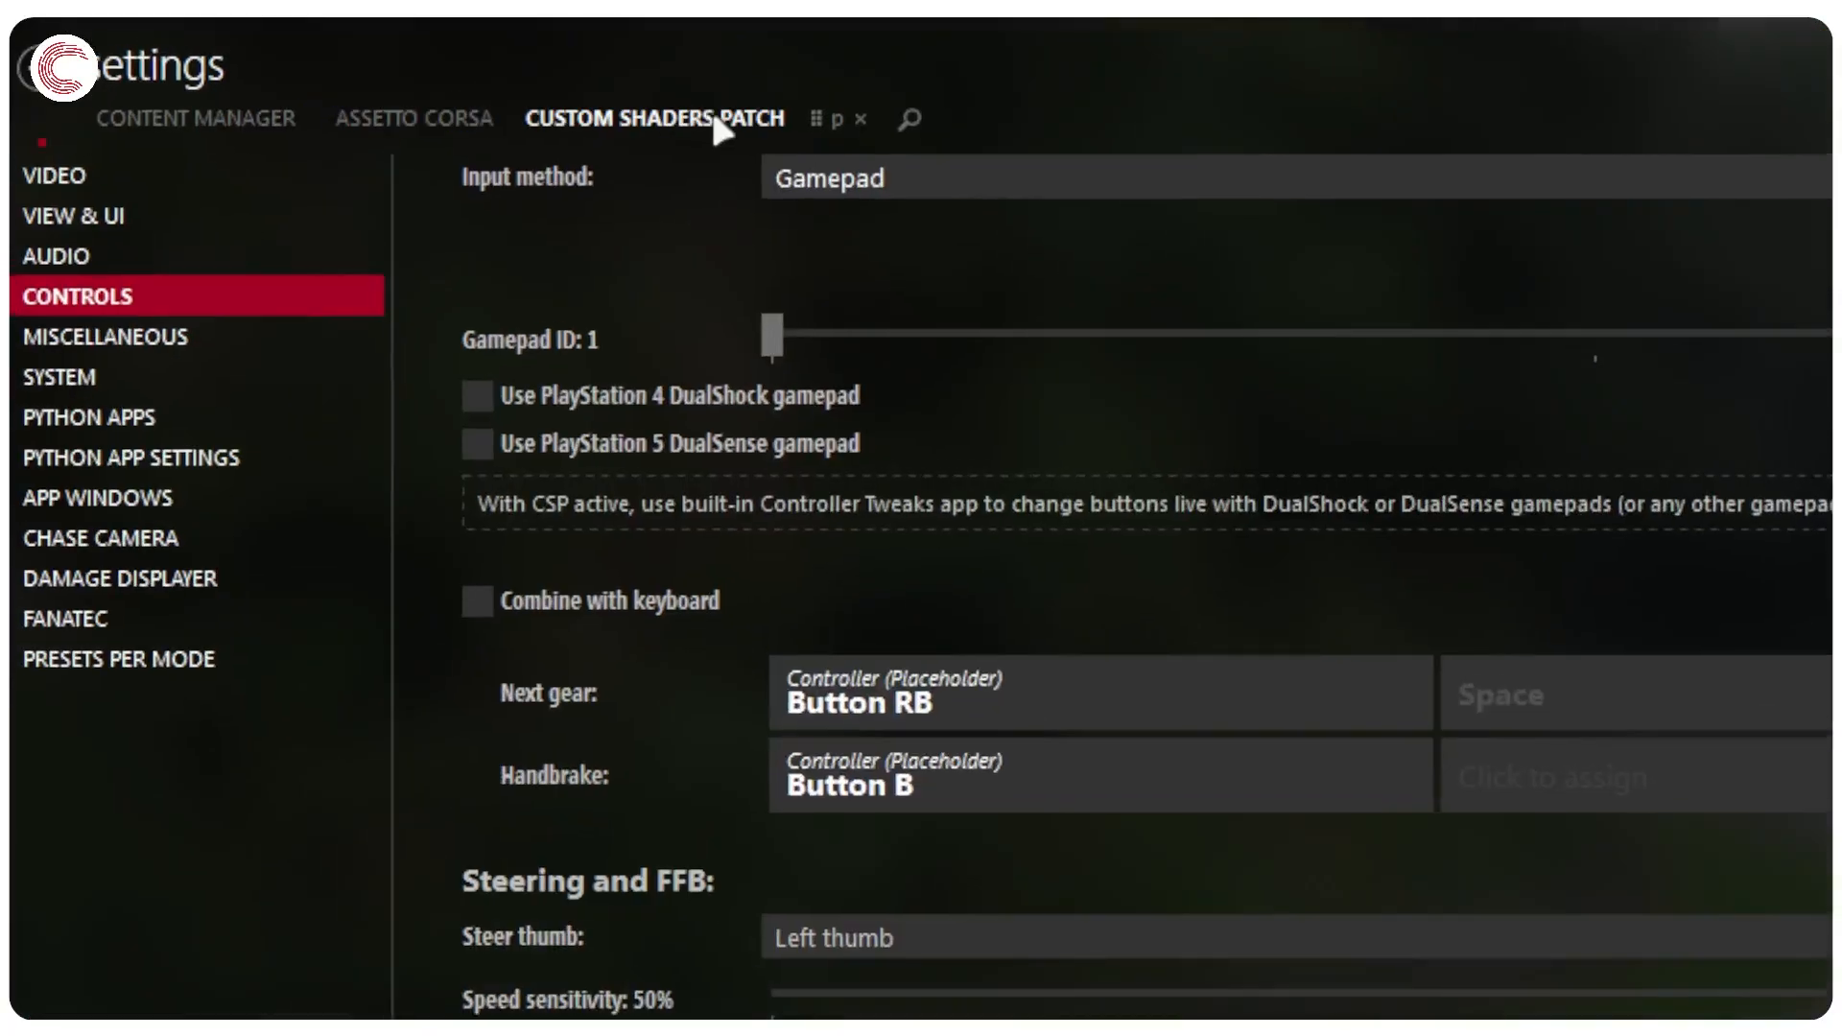
- Review the Custom Shaders Patch Gamepad FX extension, confirming it is active with controller integration enabled
{"action": "left_click", "coordinate": [652, 117]}
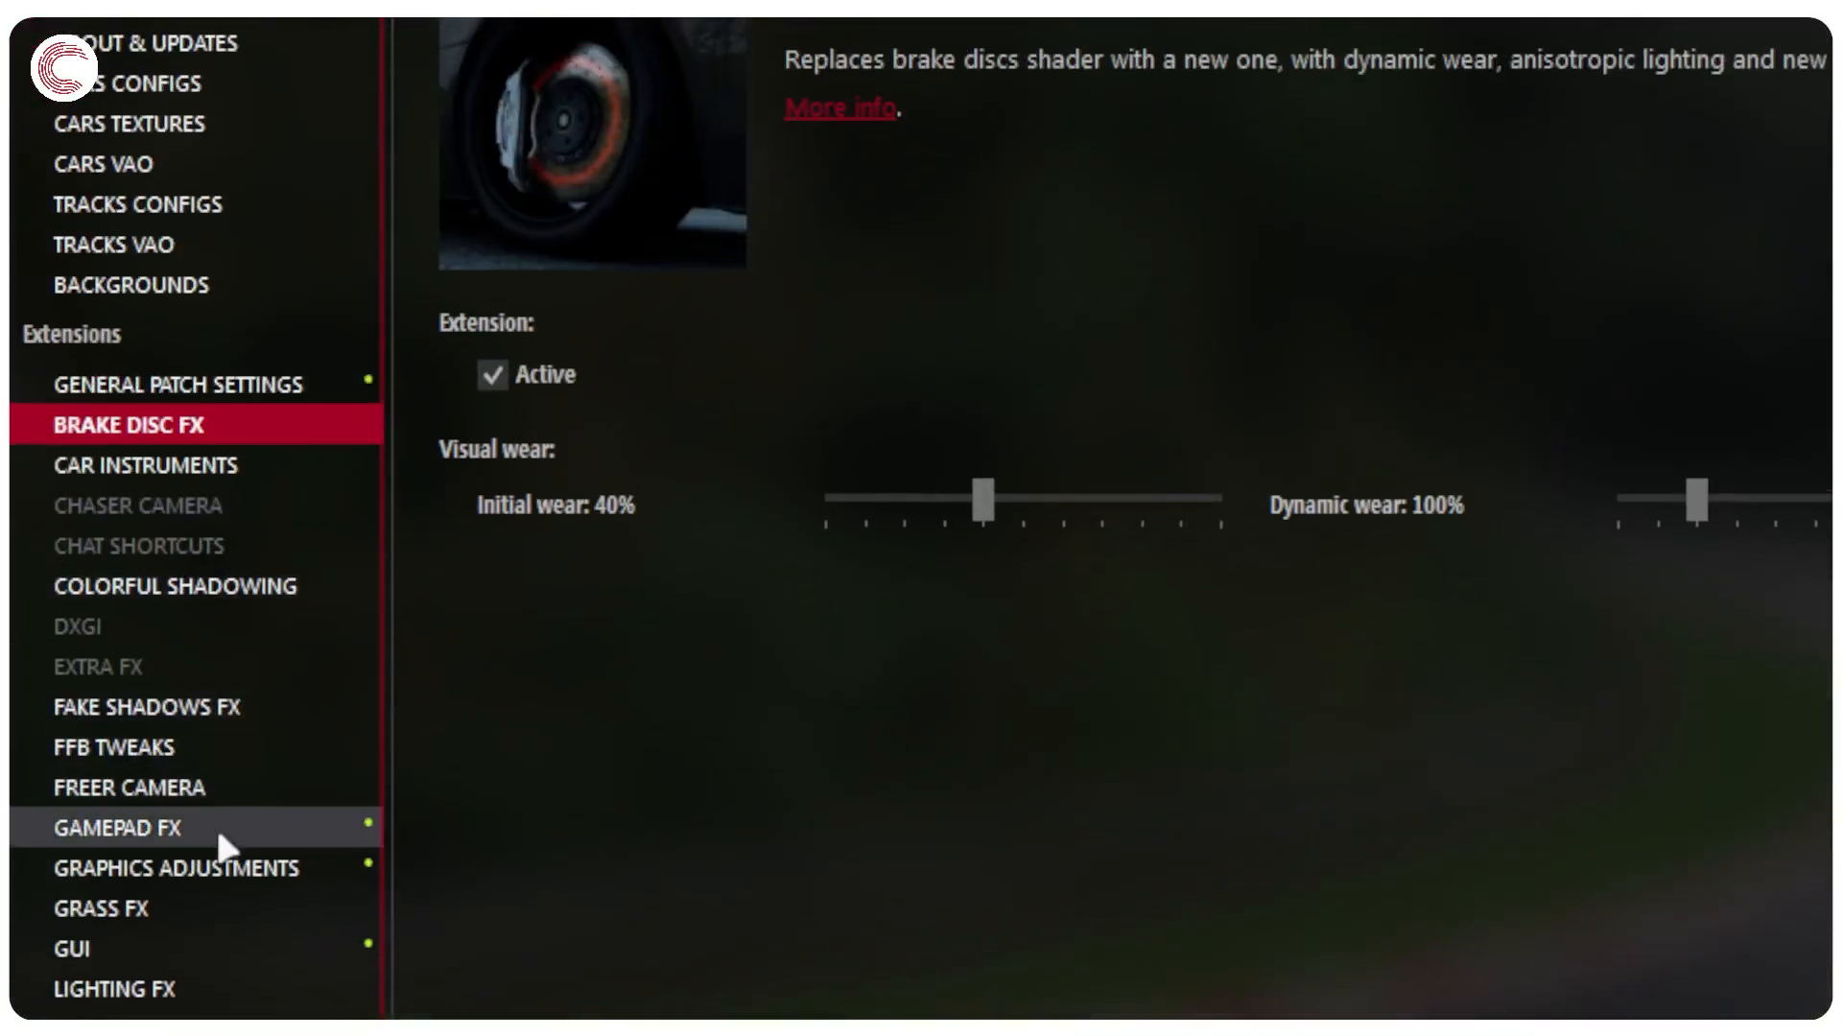
{"action": "left_click", "coordinate": [117, 829]}
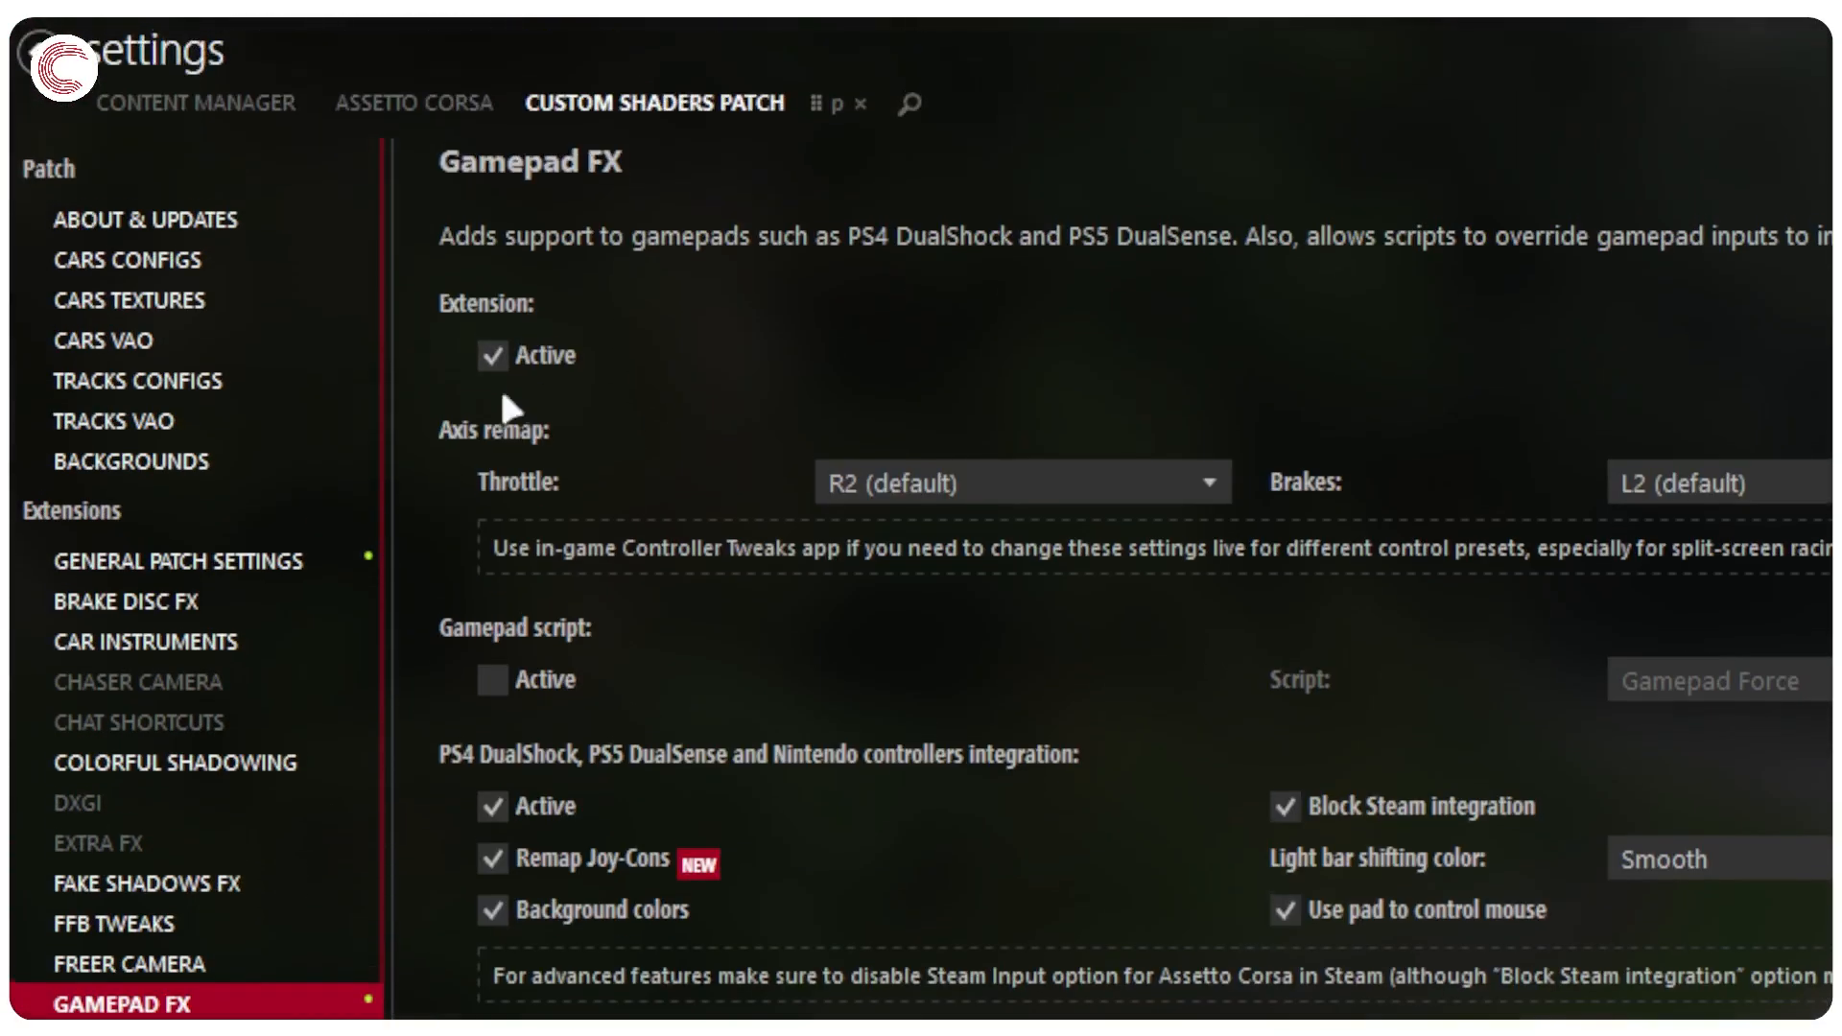
{"action": "mouse_move", "coordinate": [950, 704]}
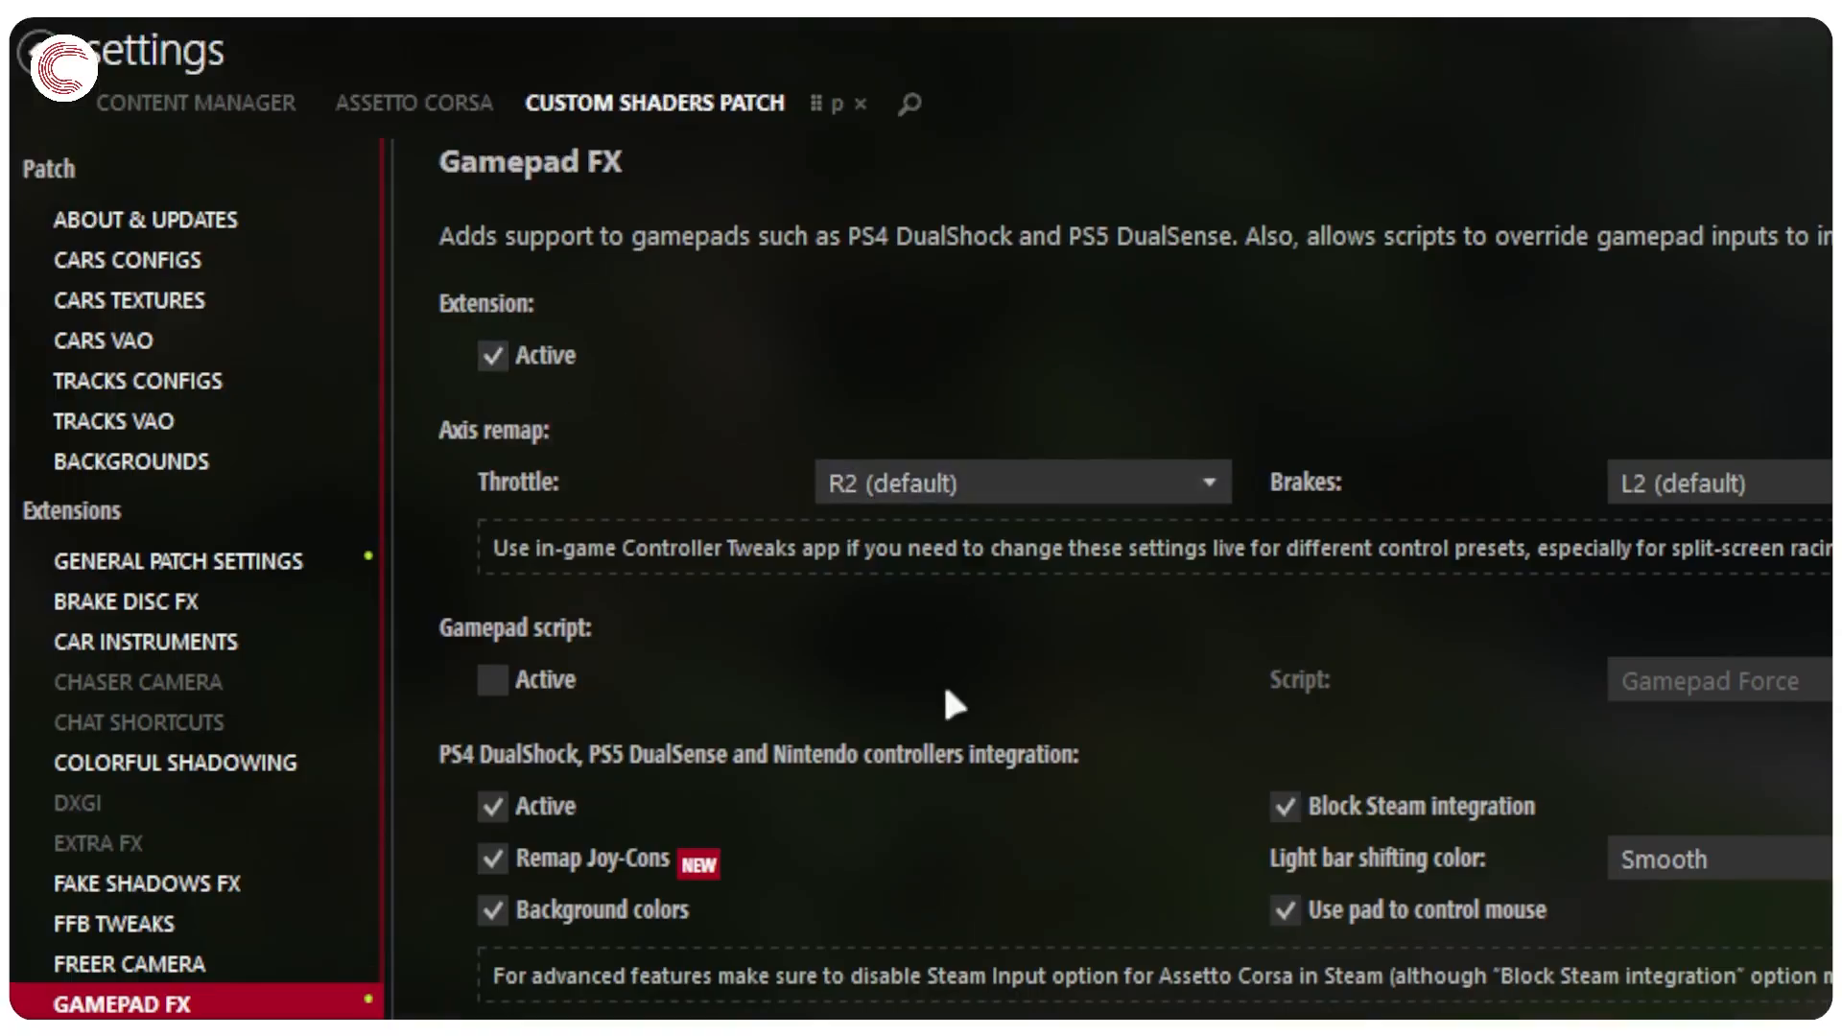
{"action": "scroll", "scroll_direction": "down", "scroll_amount": 3}
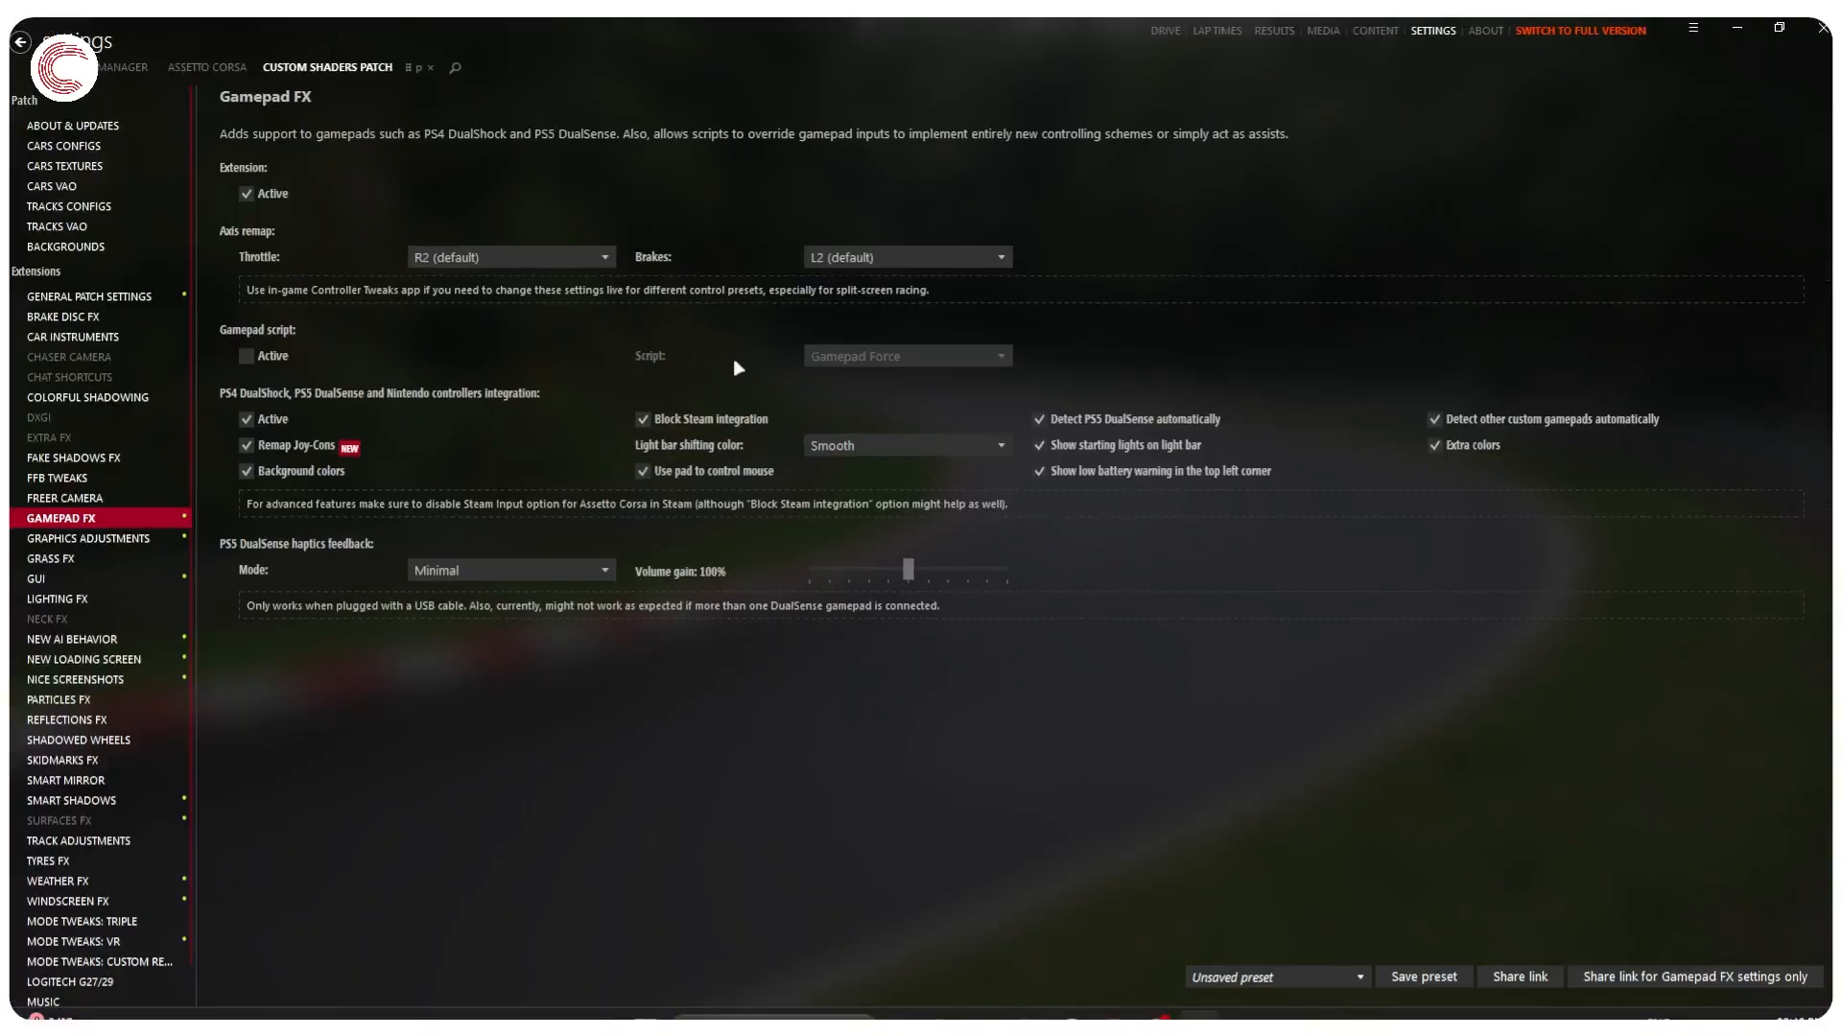
{"action": "key", "text": "alt+tab"}
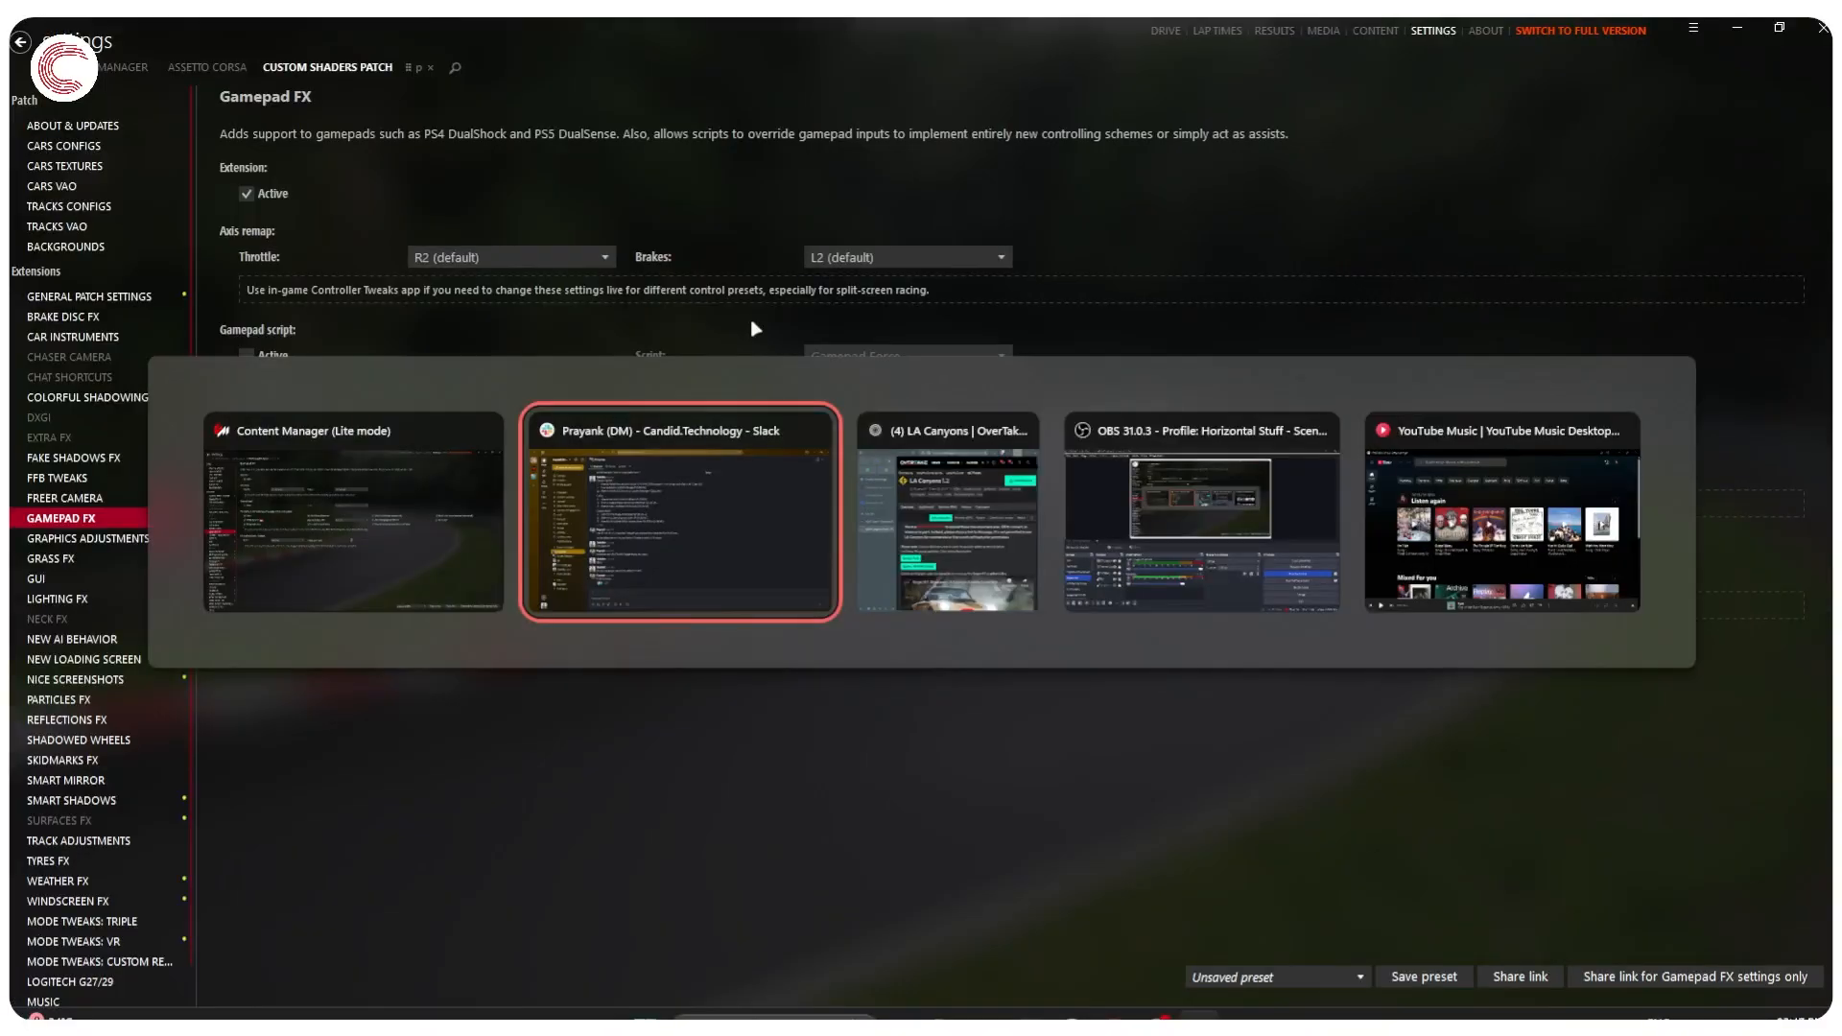
- Bring the browser forward on the A7-Assist Gamepad FX 1.0.1 mod page and read its description
{"action": "left_click", "coordinate": [945, 510]}
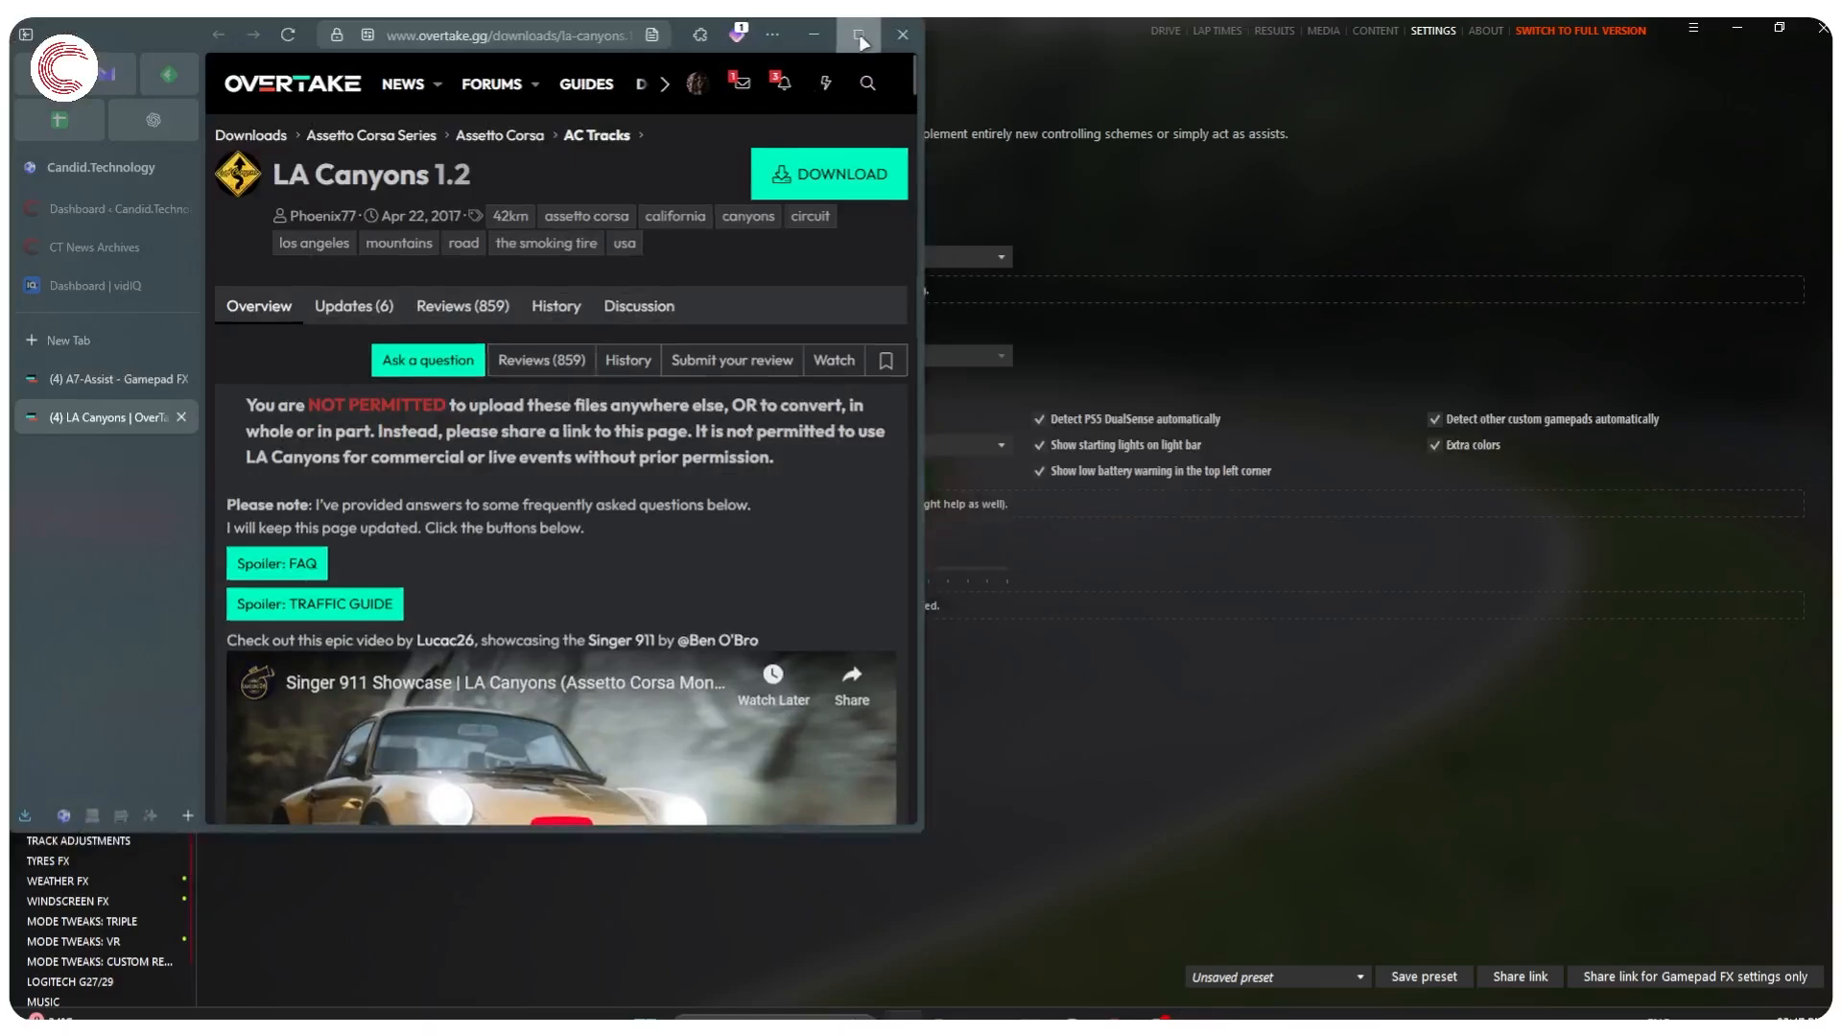
{"action": "left_click", "coordinate": [859, 34]}
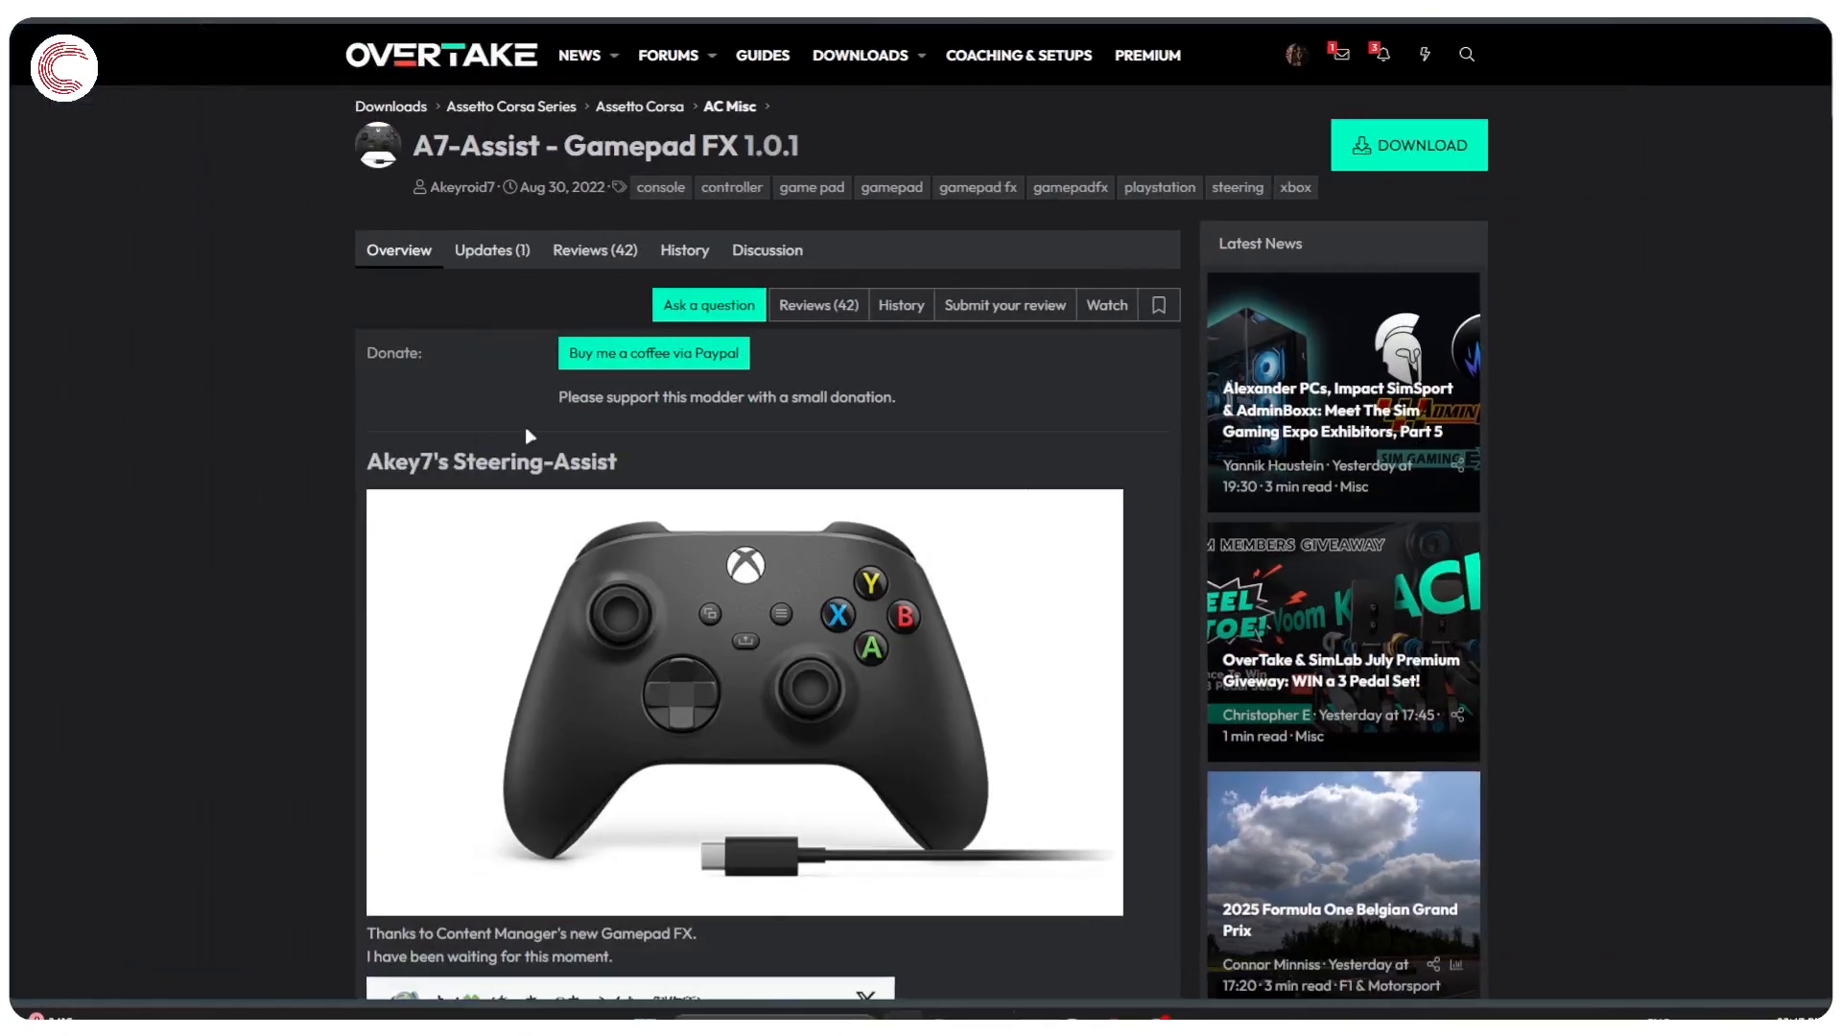
{"action": "scroll", "scroll_direction": "down", "scroll_amount": 3}
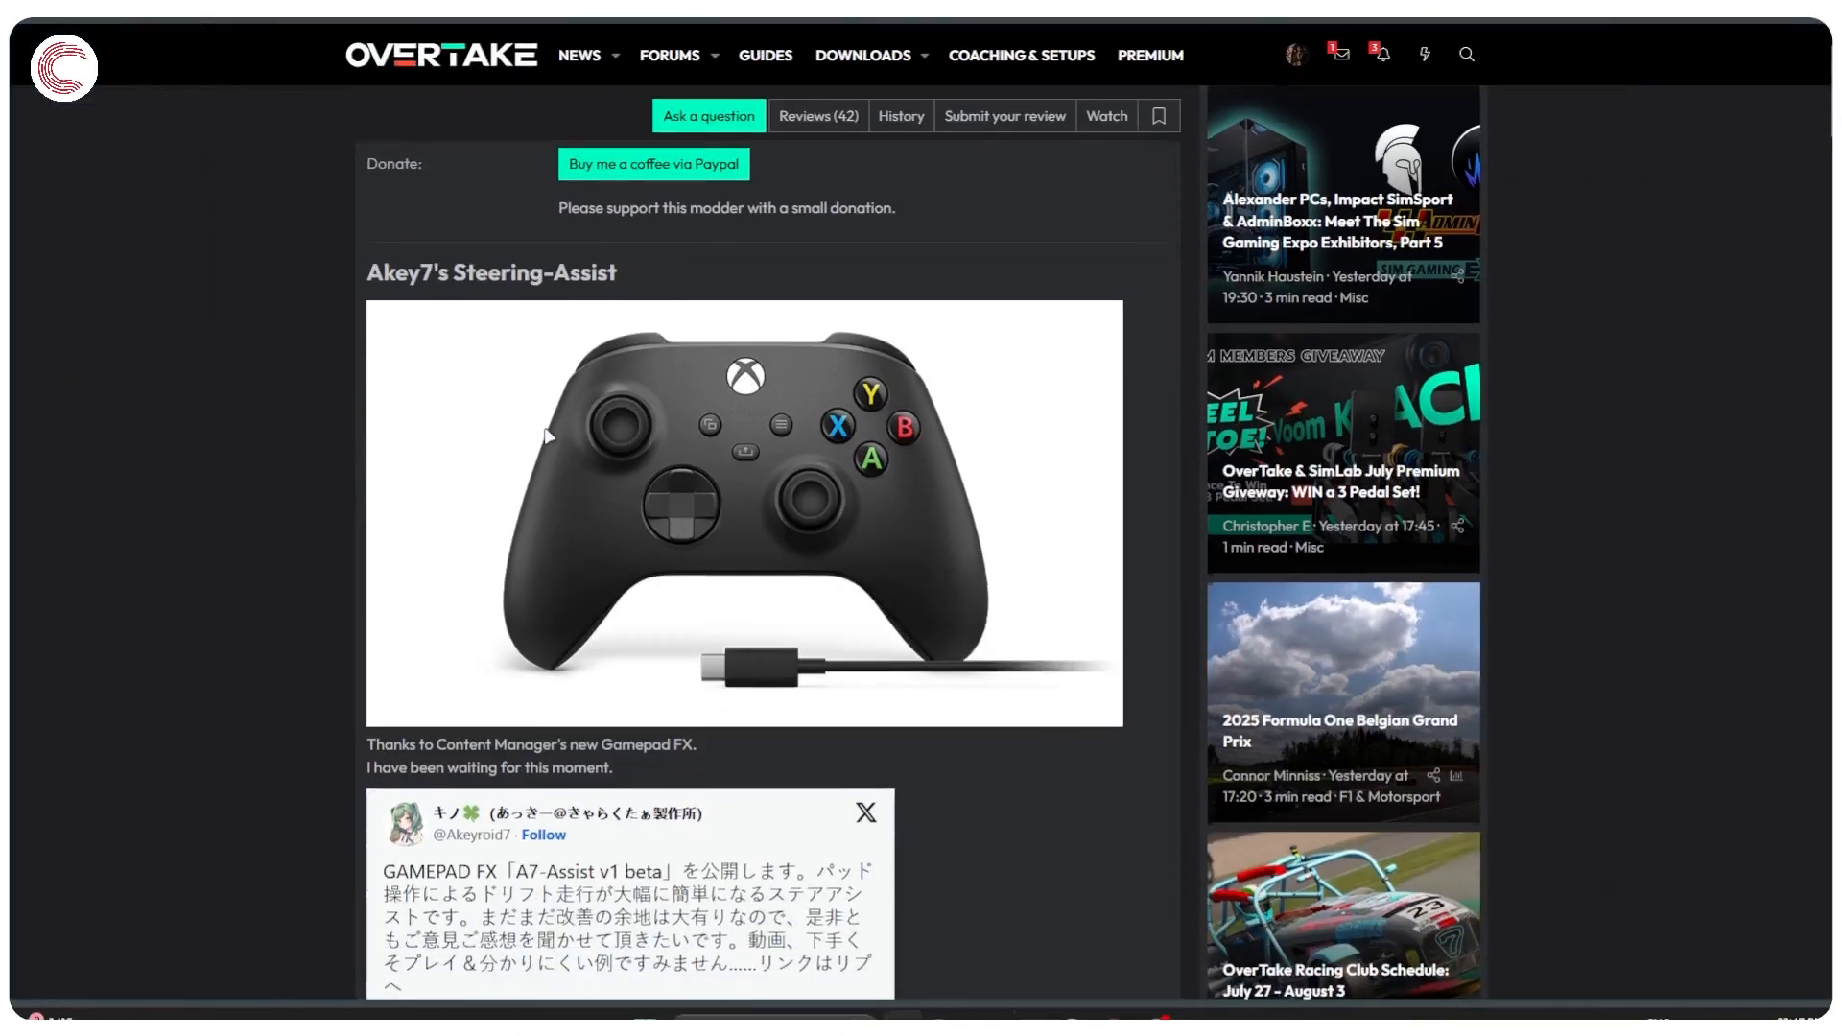
{"action": "scroll", "scroll_direction": "down", "scroll_amount": 3}
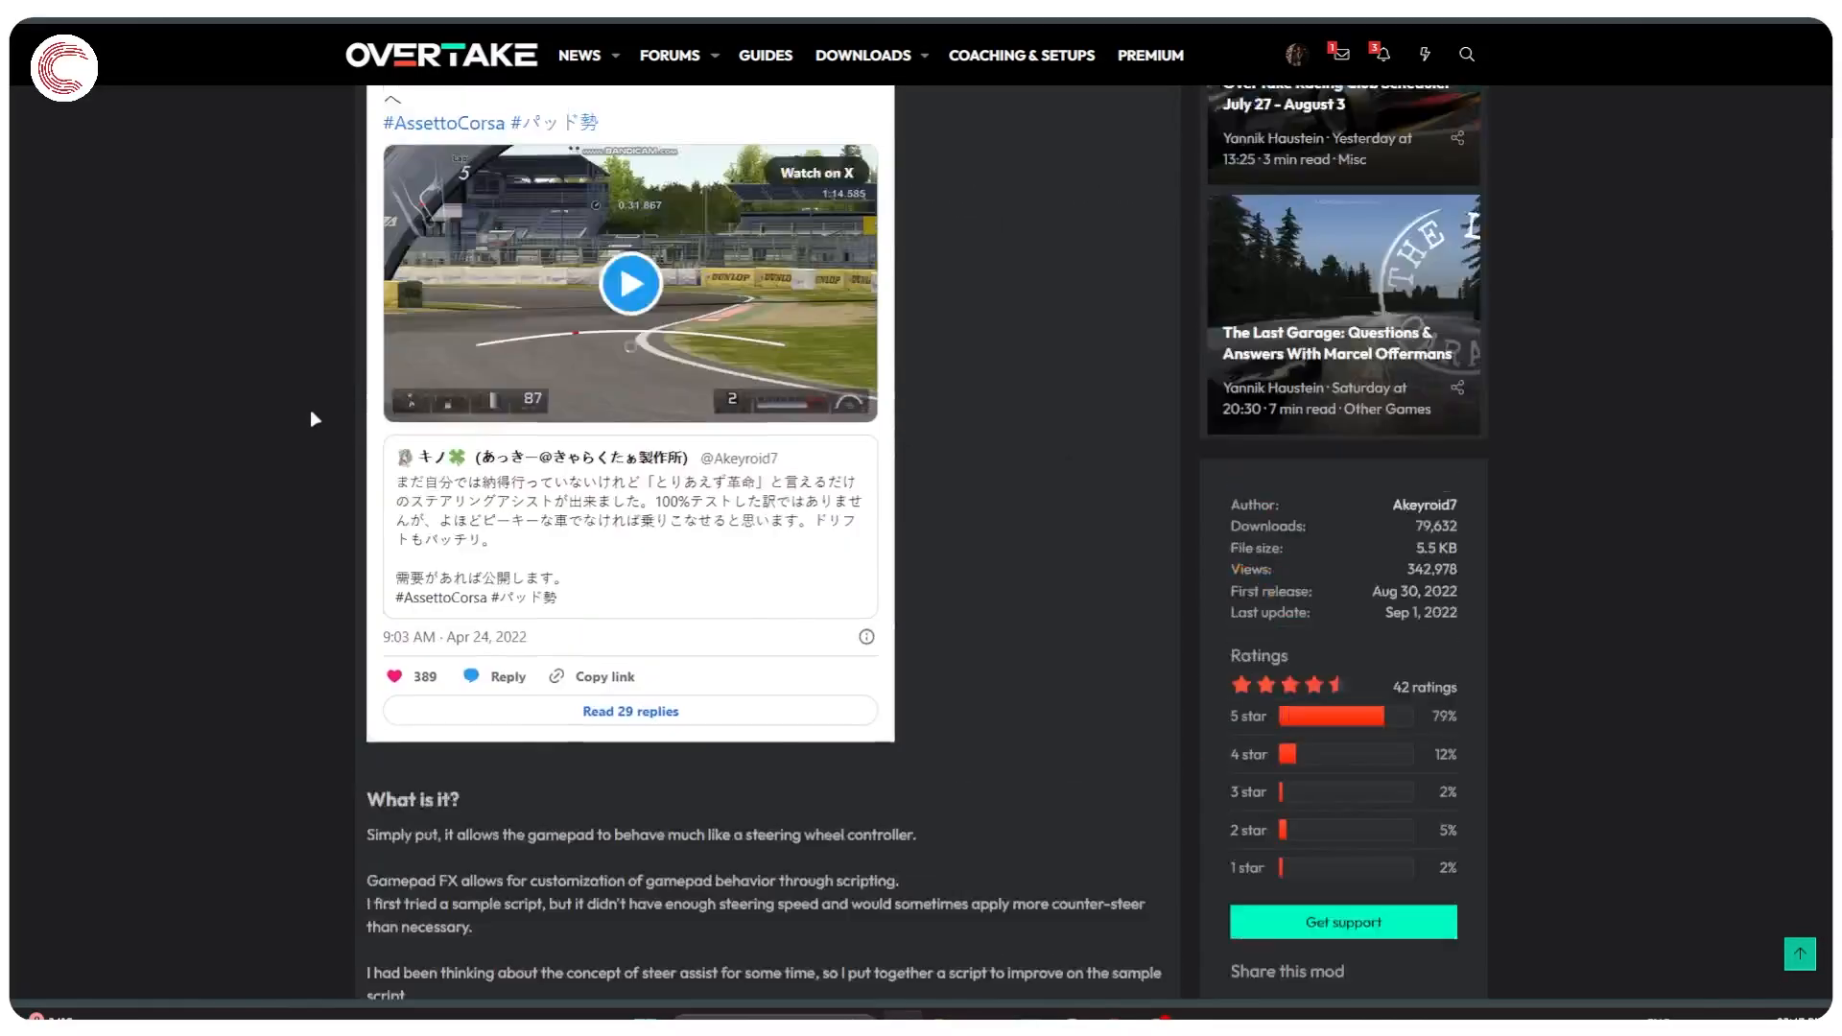
{"action": "scroll", "scroll_direction": "up", "scroll_amount": 3}
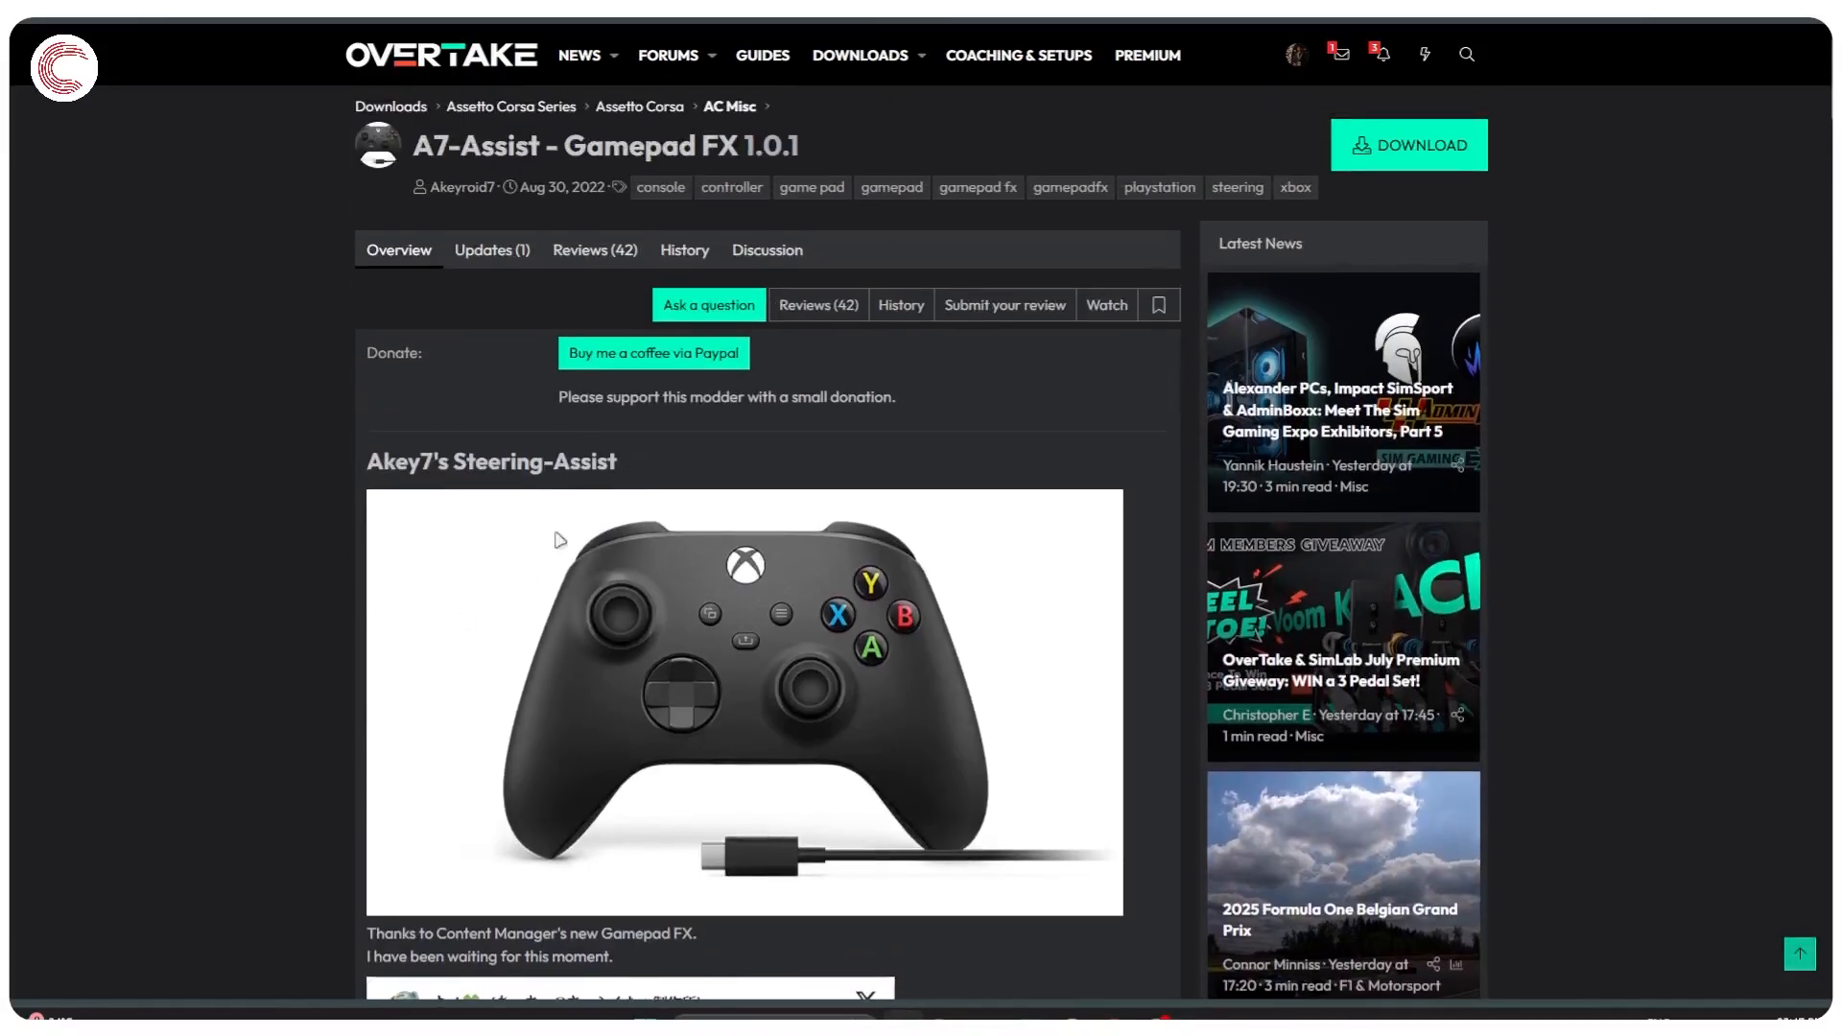
{"action": "mouse_move", "coordinate": [626, 612]}
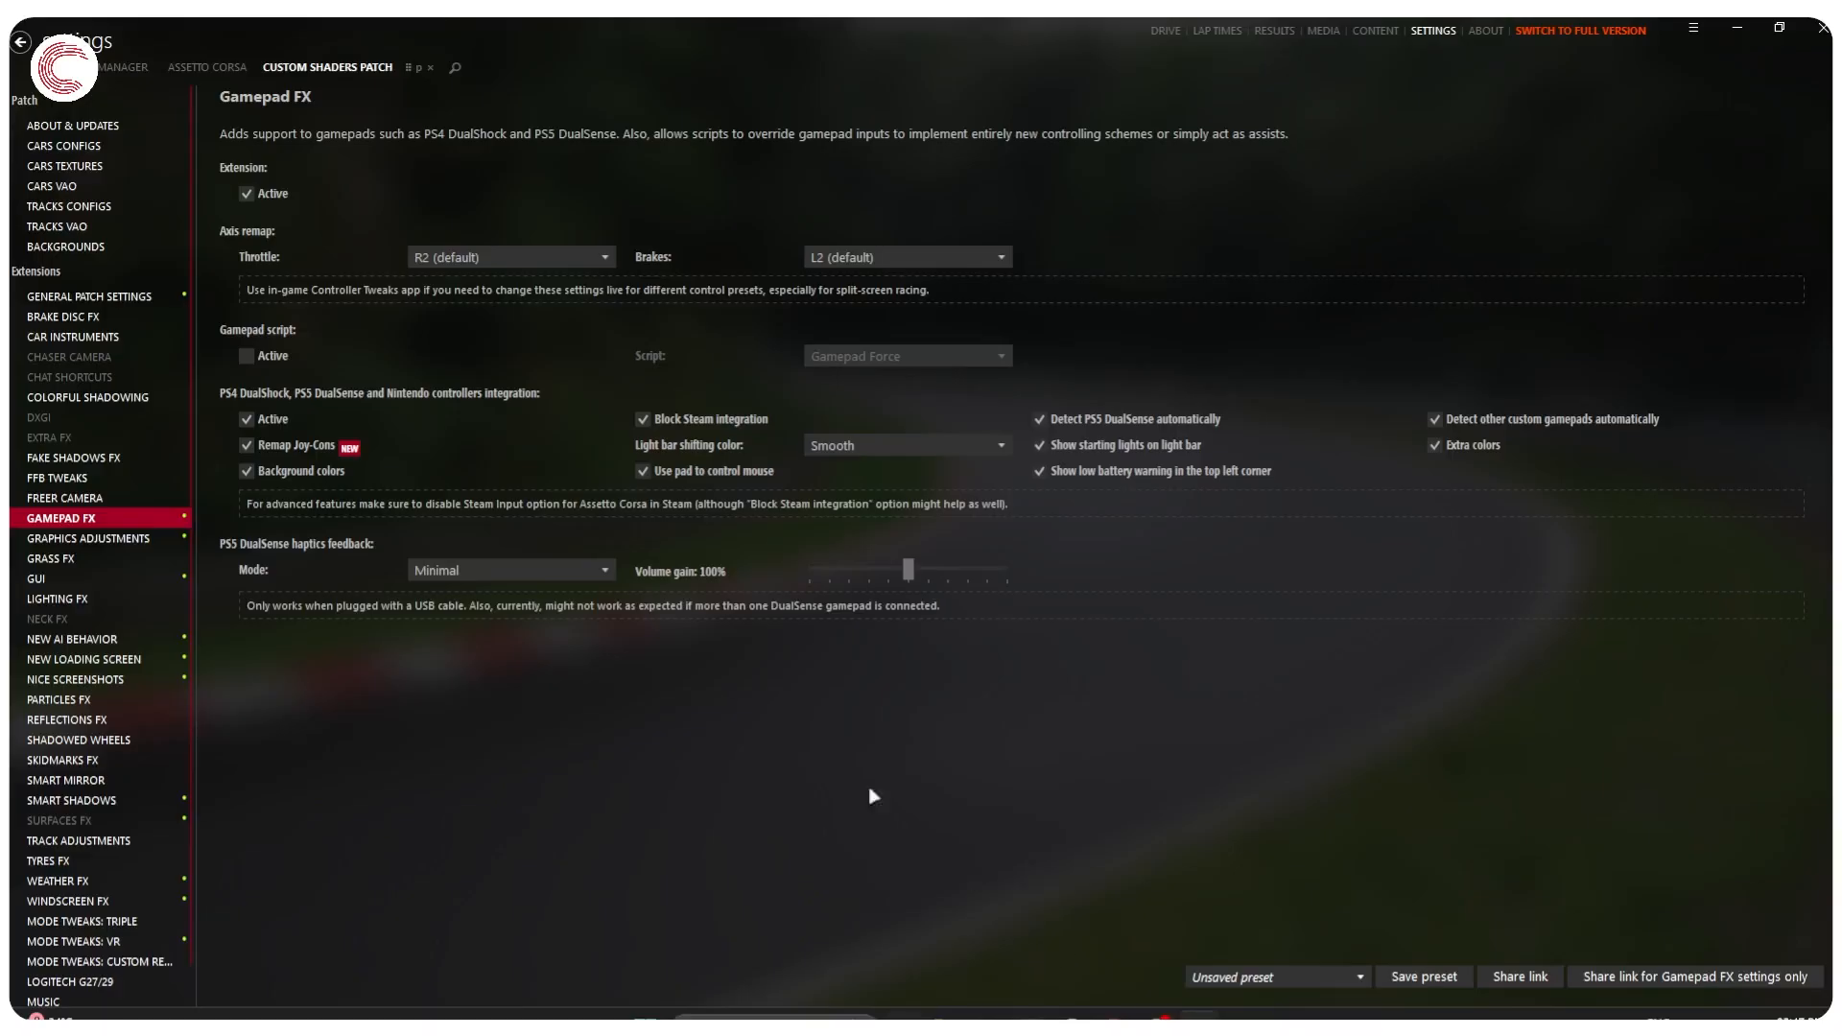
{"action": "mouse_move", "coordinate": [873, 355]}
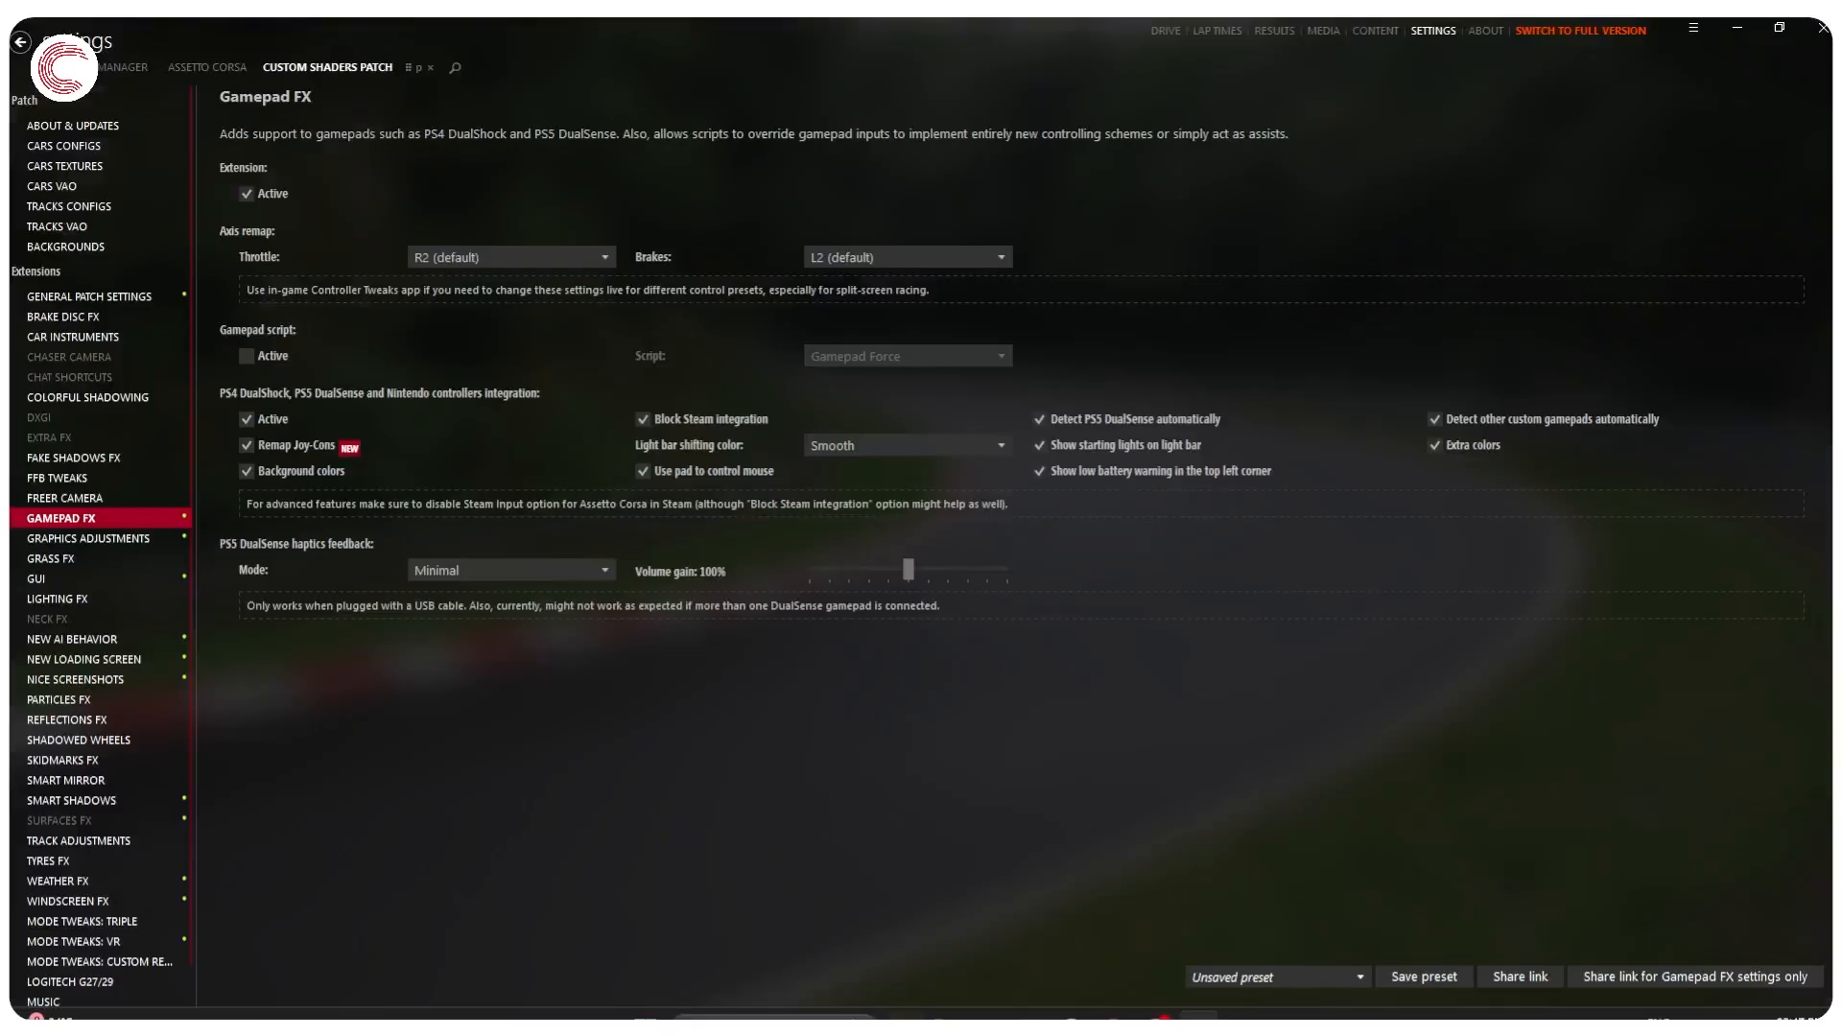
{"action": "mouse_move", "coordinate": [1023, 609]}
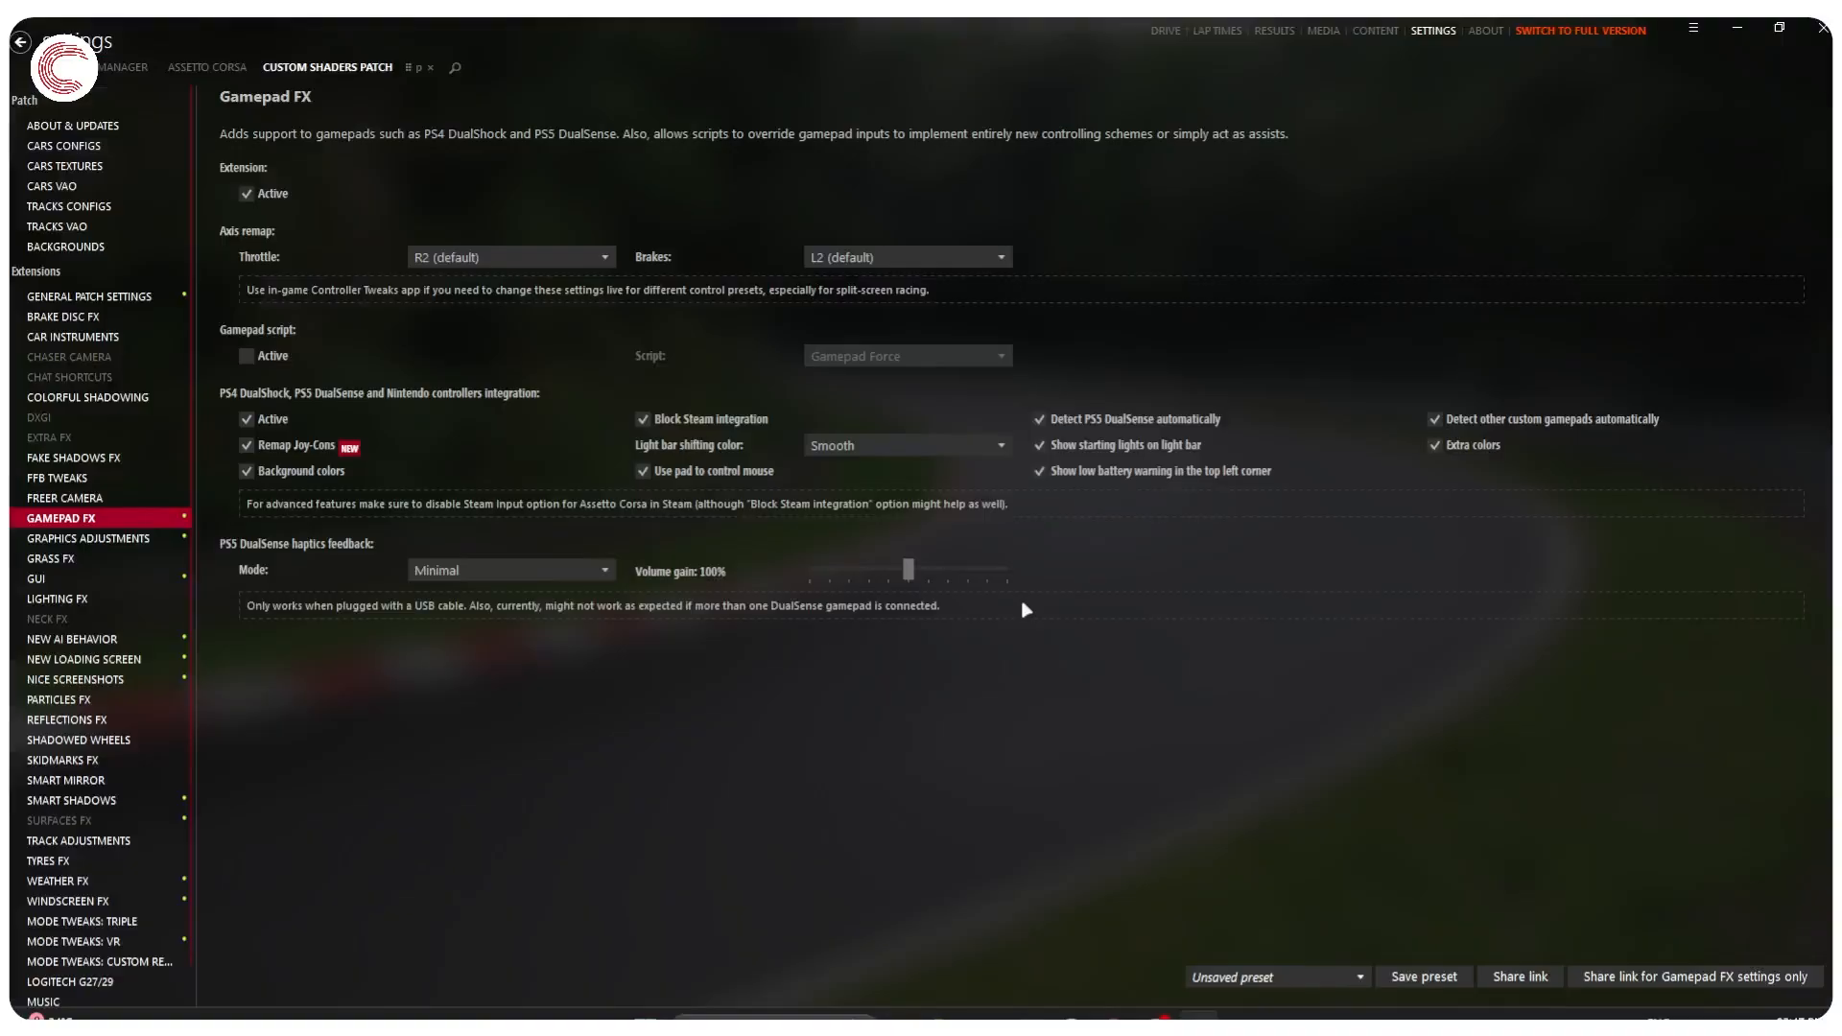
{"action": "mouse_move", "coordinate": [950, 255]}
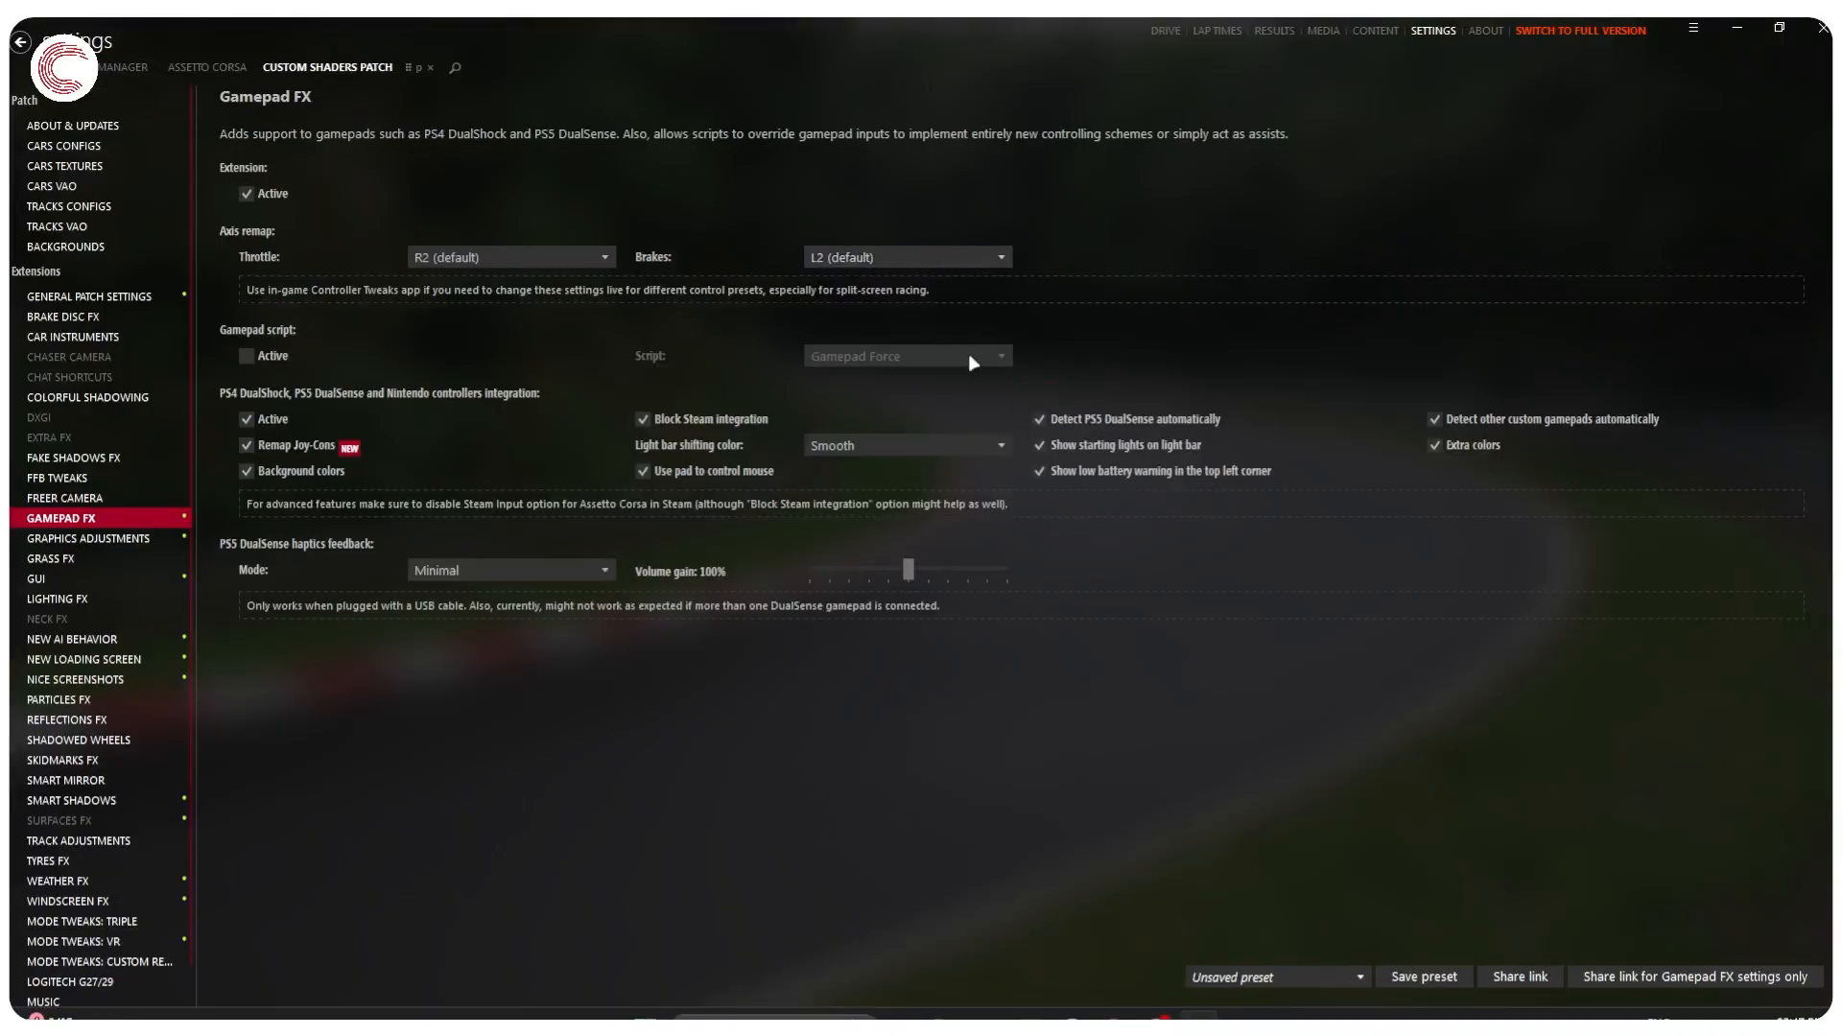
{"action": "mouse_move", "coordinate": [1048, 357]}
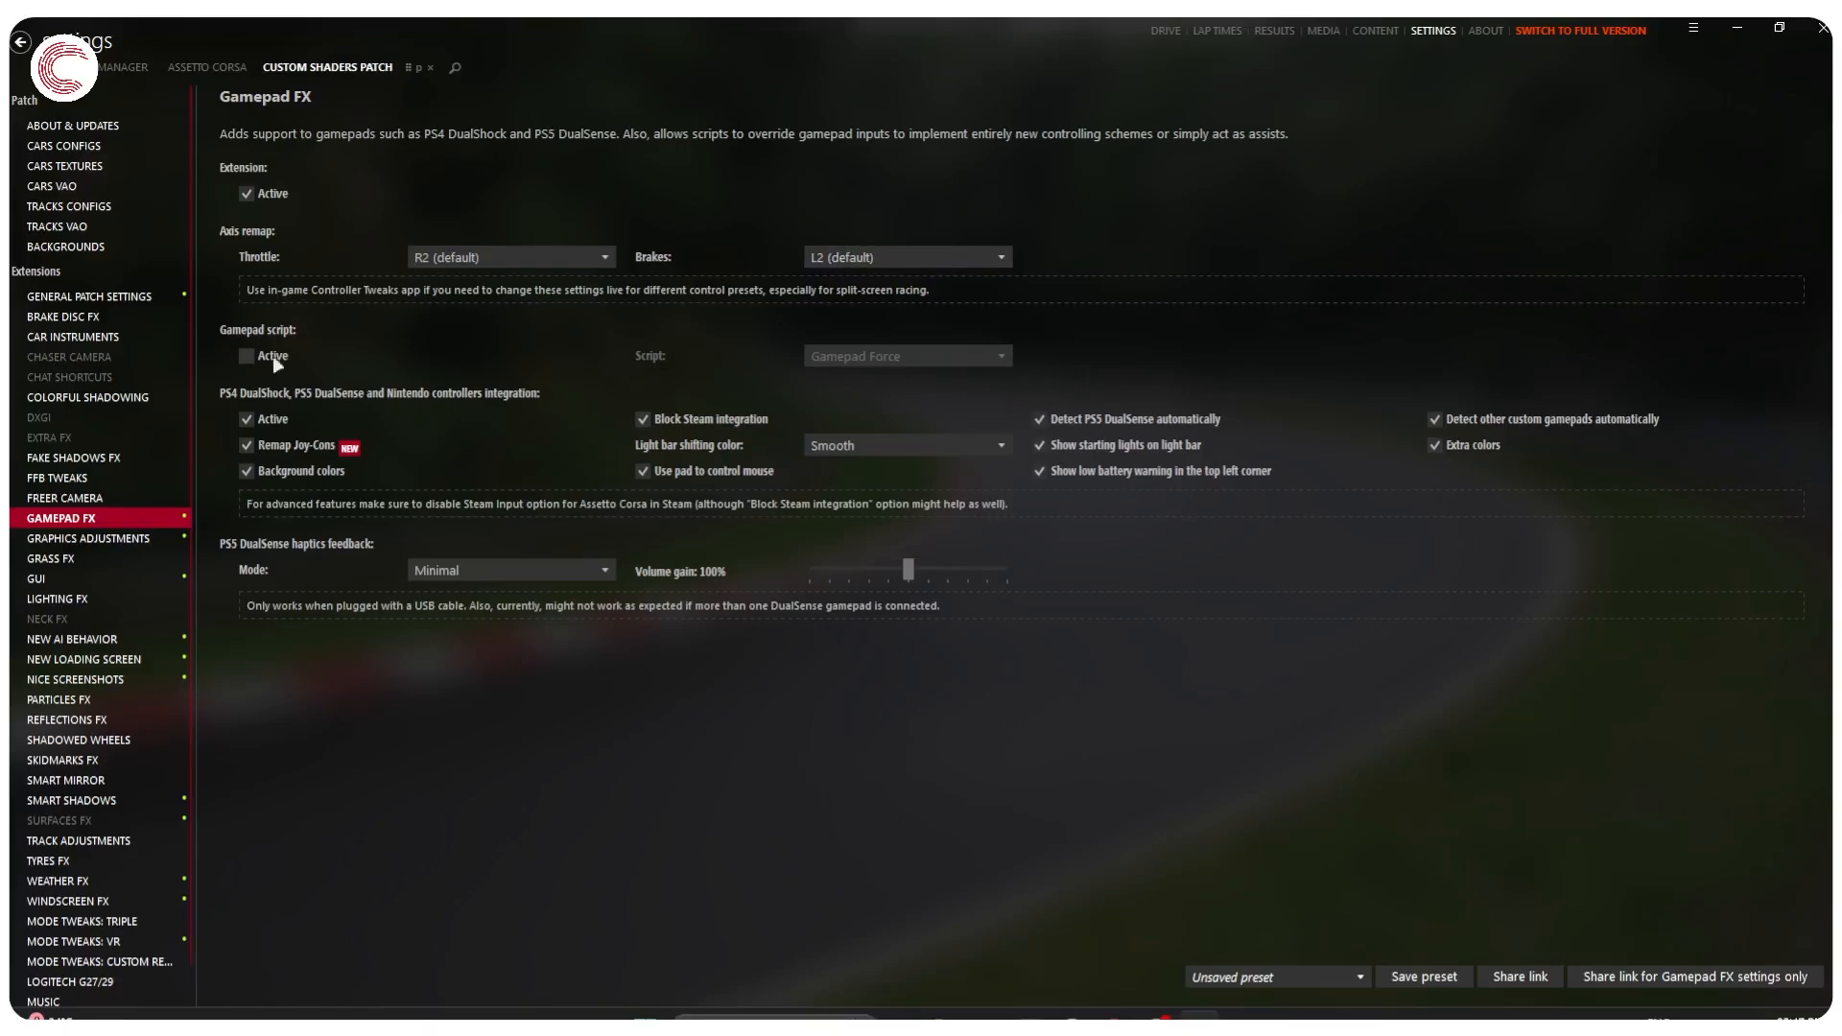
{"action": "mouse_move", "coordinate": [1274, 369]}
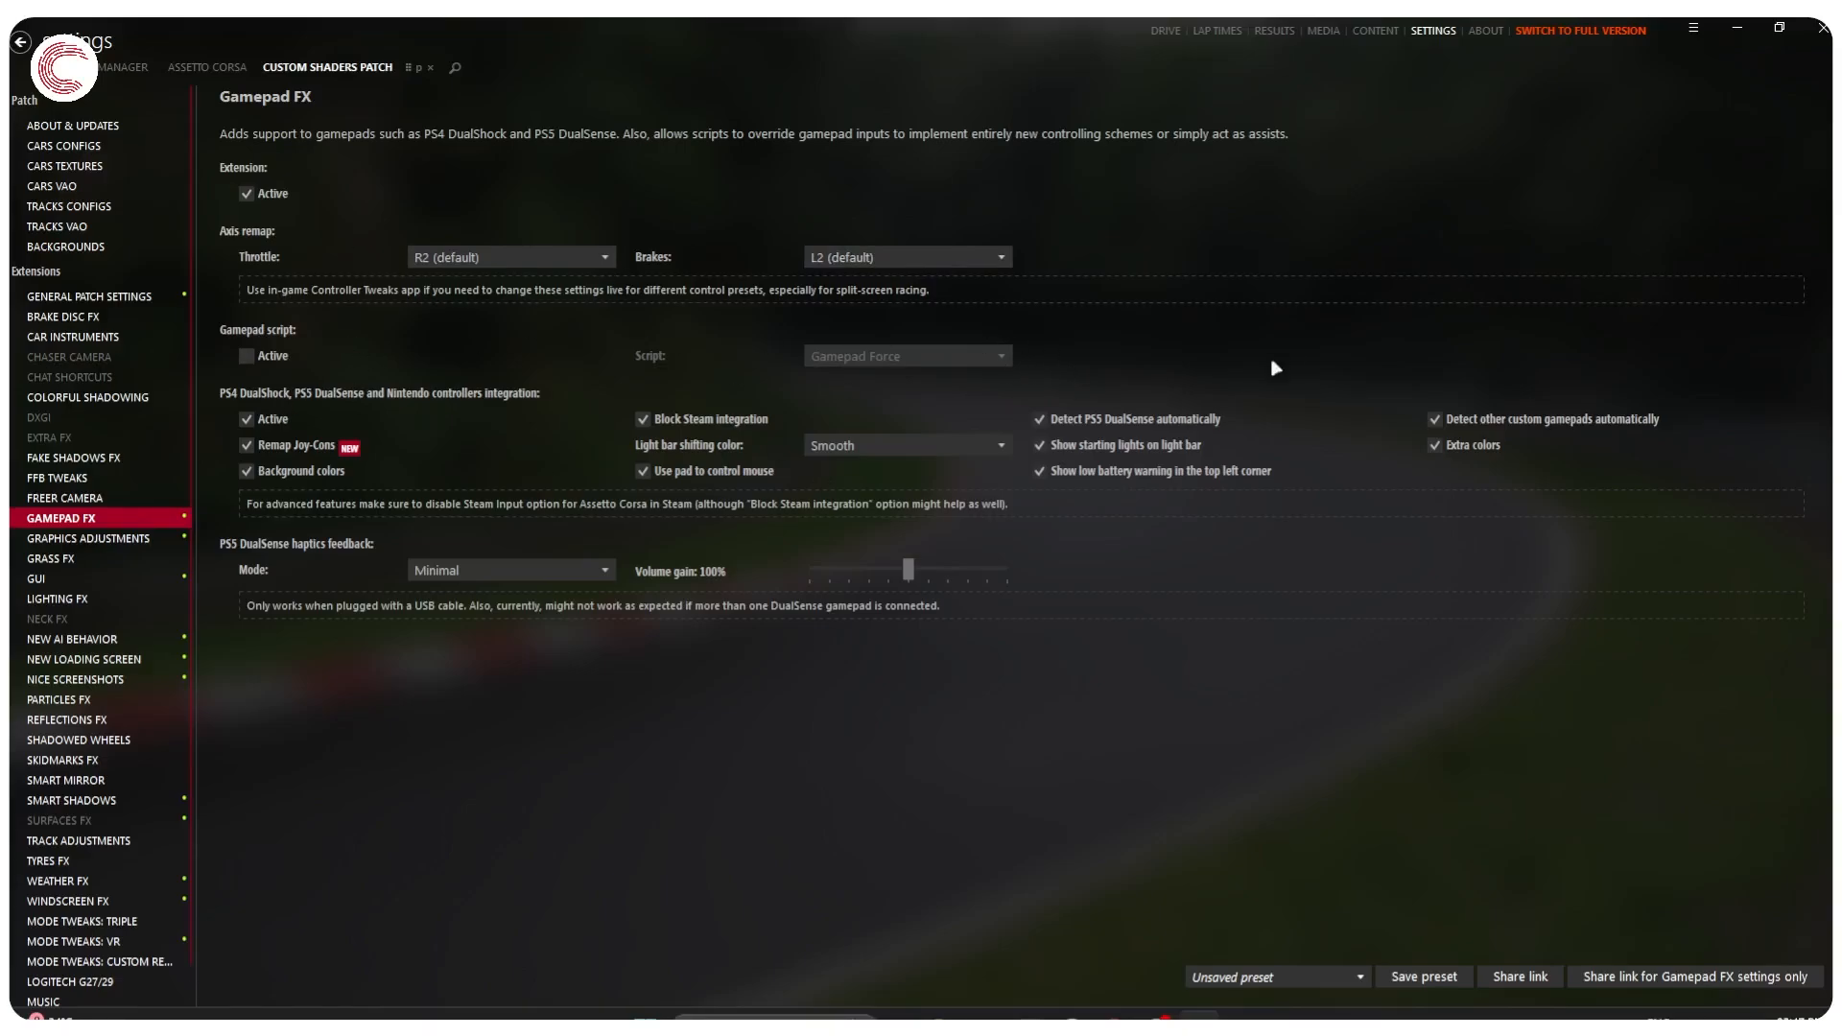
{"action": "mouse_move", "coordinate": [1269, 365]}
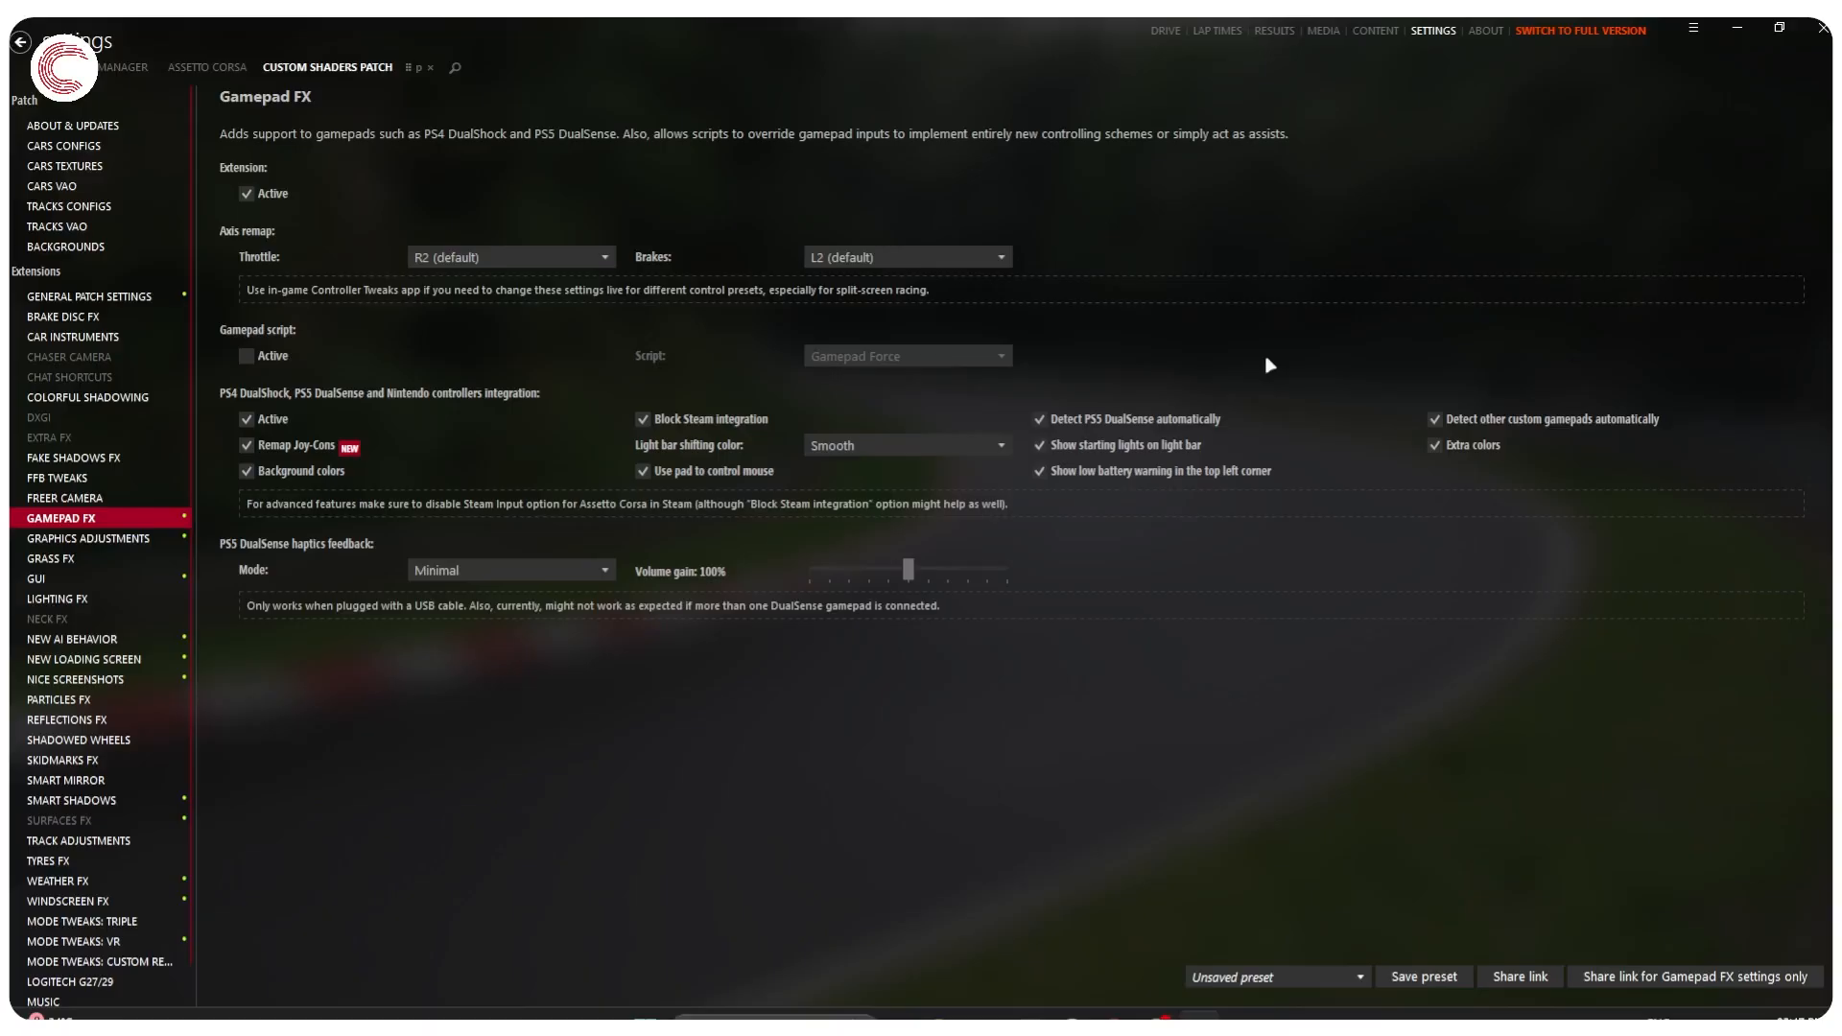
{"action": "mouse_move", "coordinate": [1205, 433]}
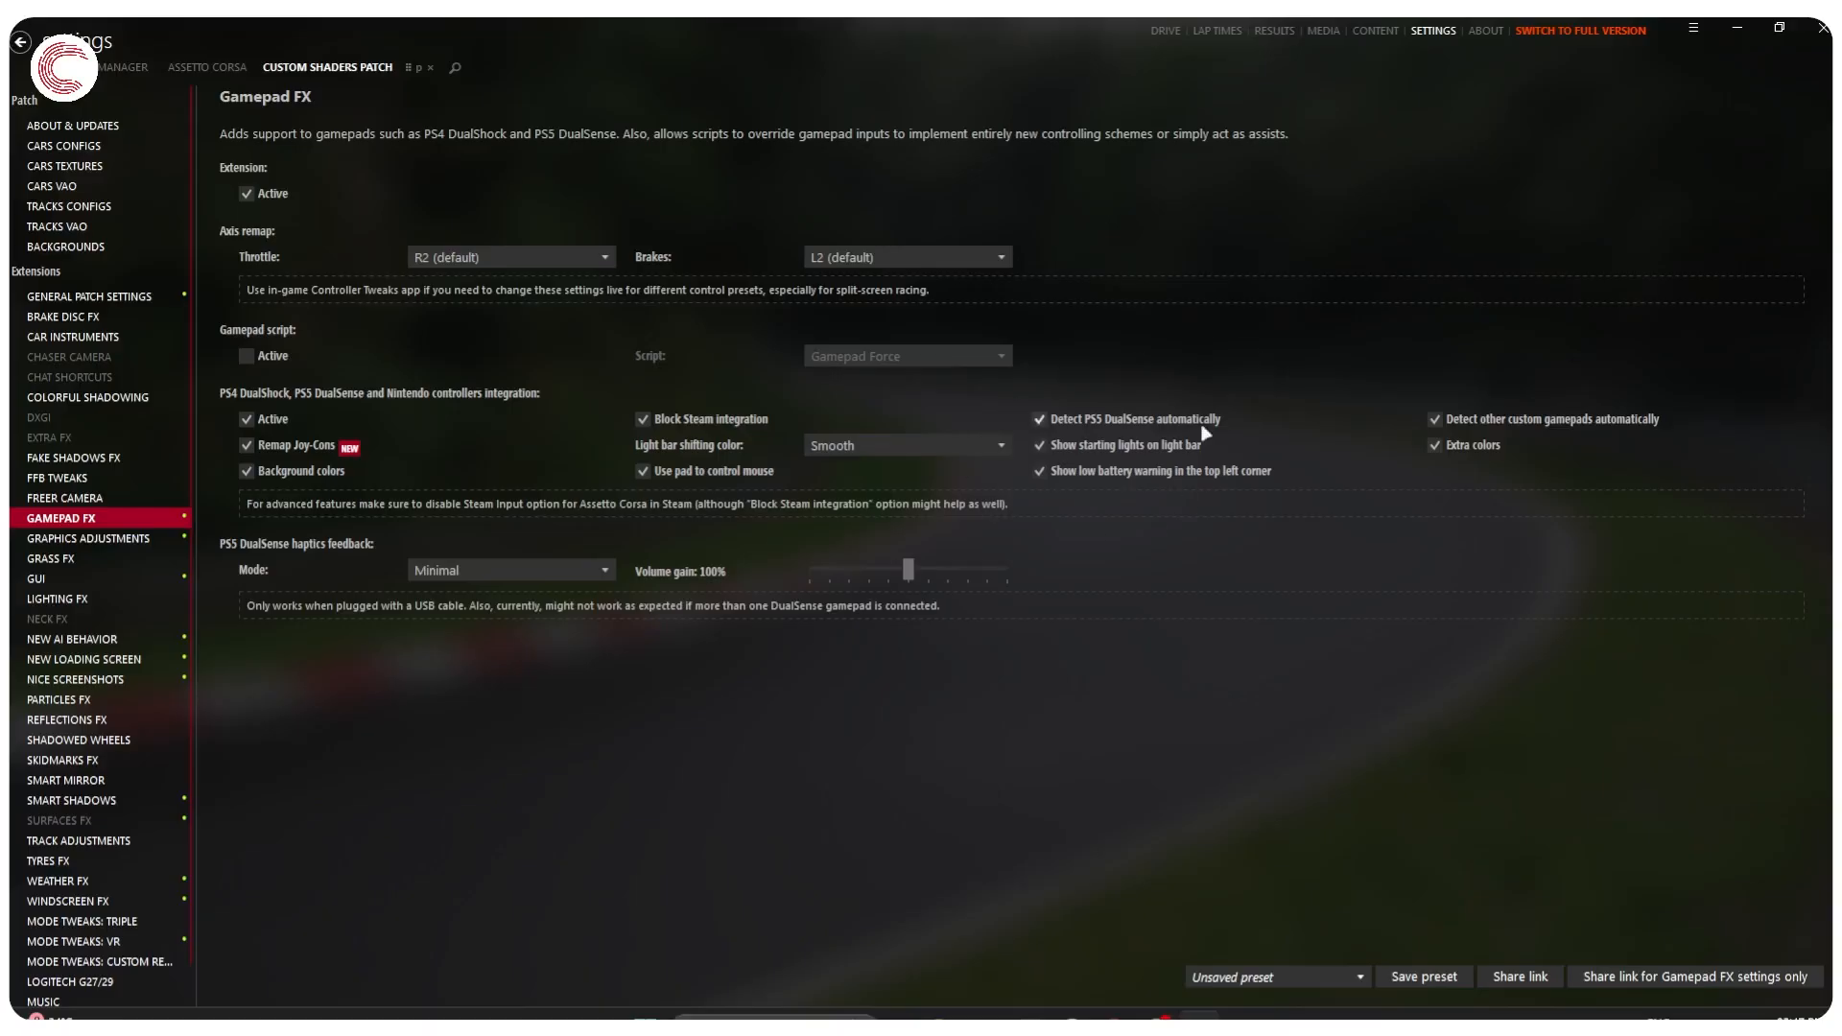
{"action": "mouse_move", "coordinate": [1194, 341]}
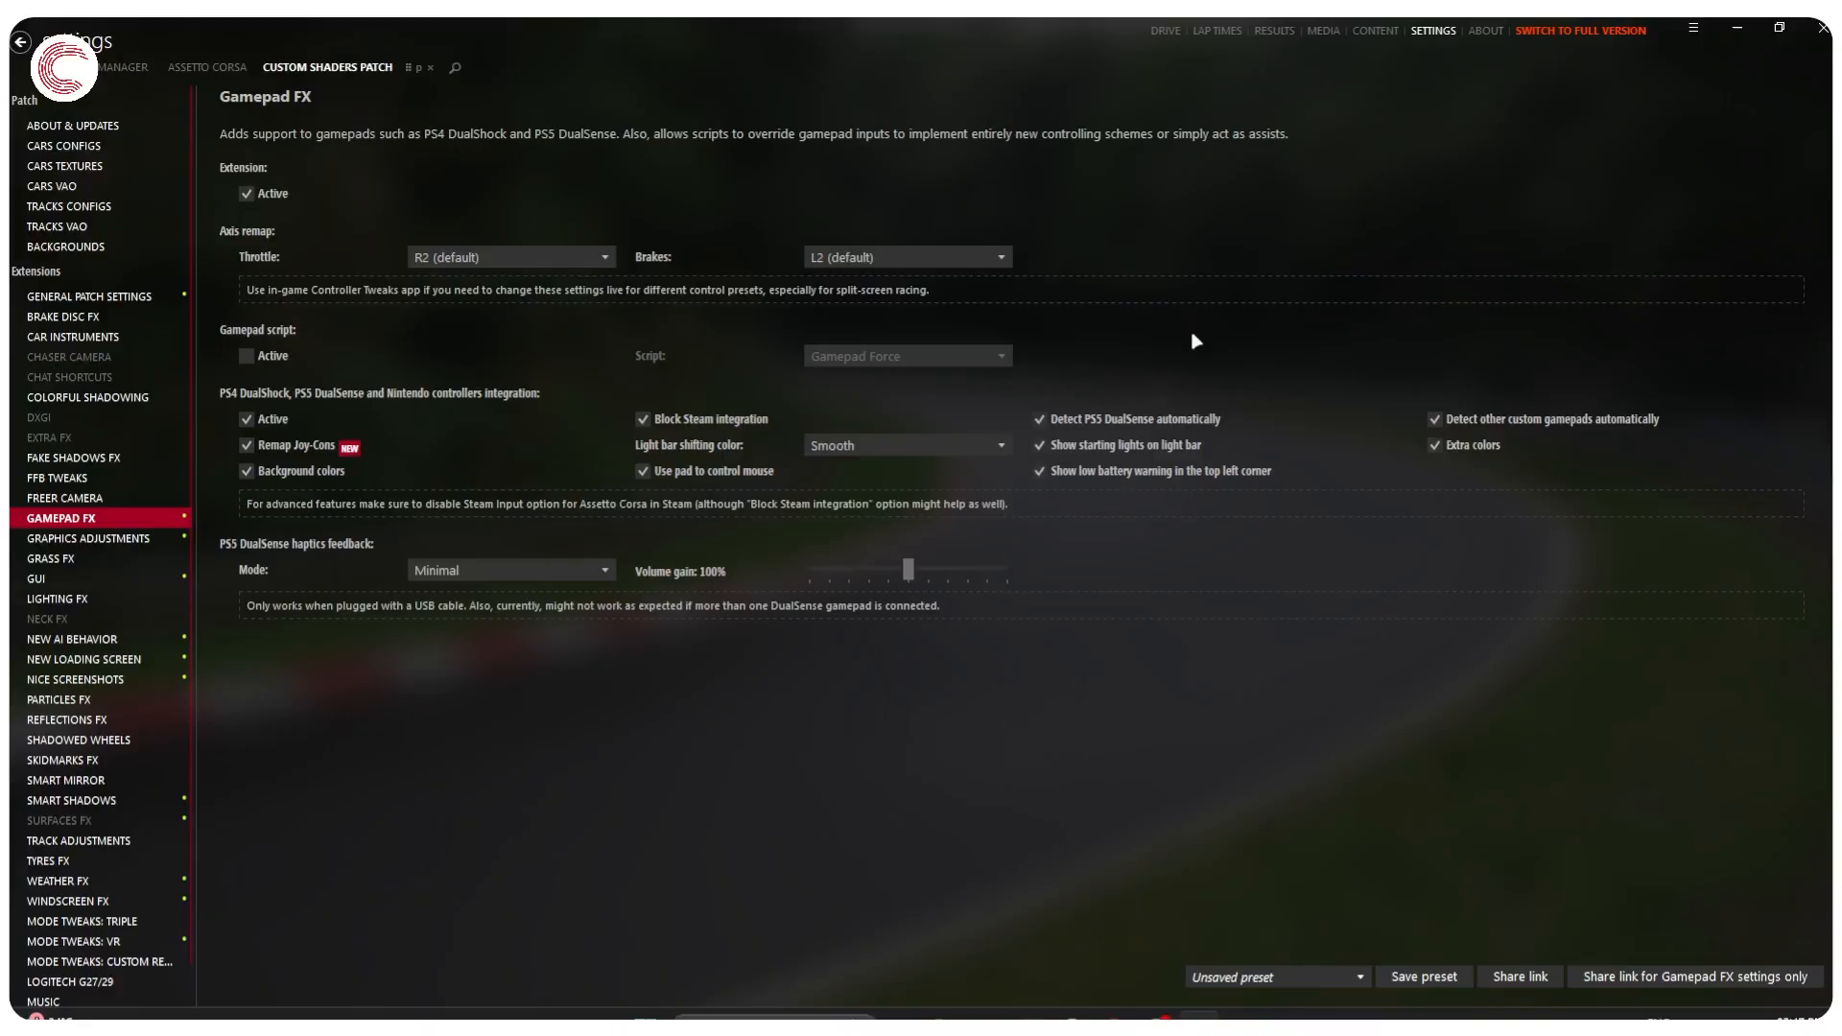